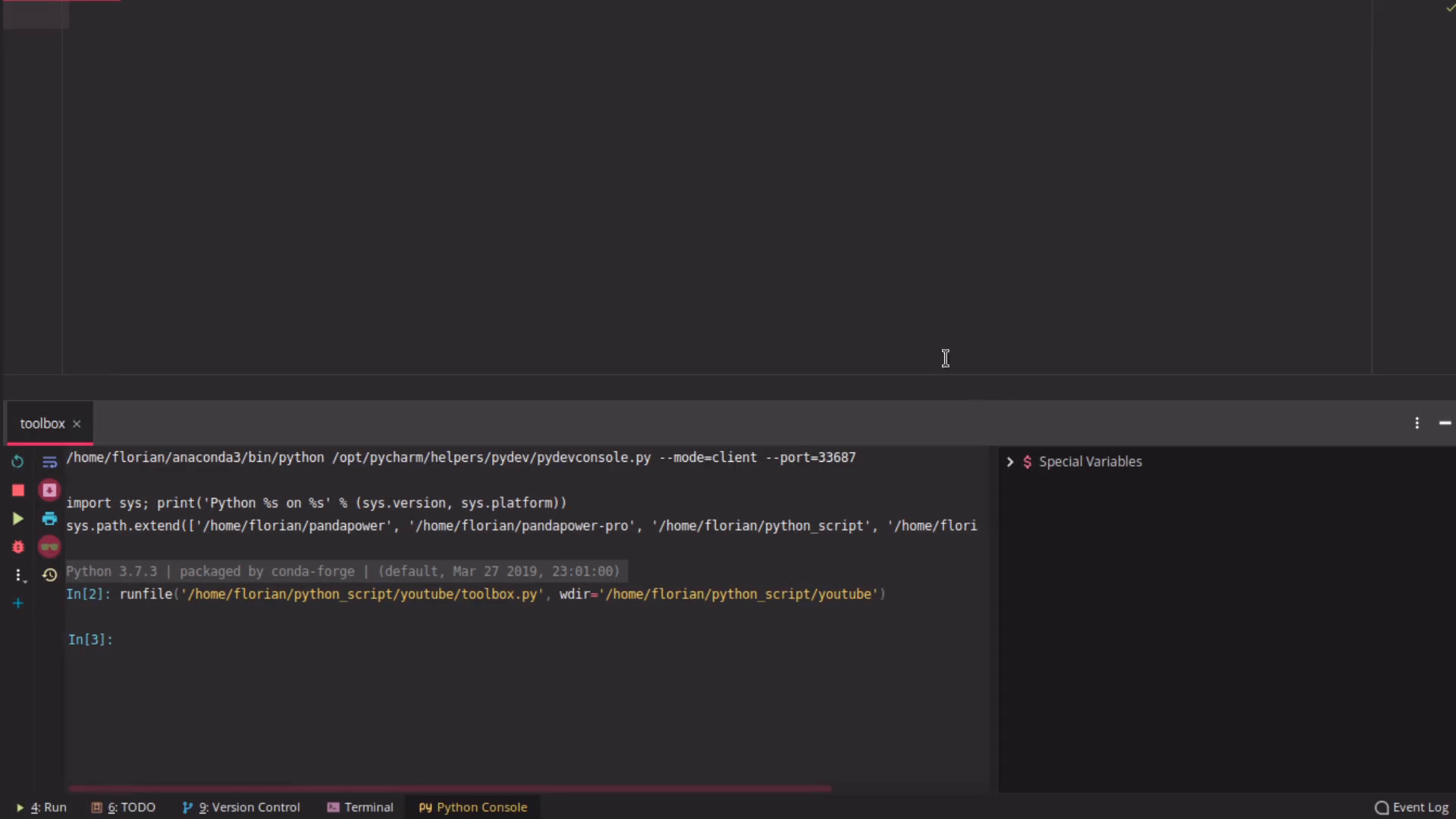
Import pandapower as pp, its toolbox as tb, and pandapower networks as nw
{"action": "type", "text": "import pandapower.t"}
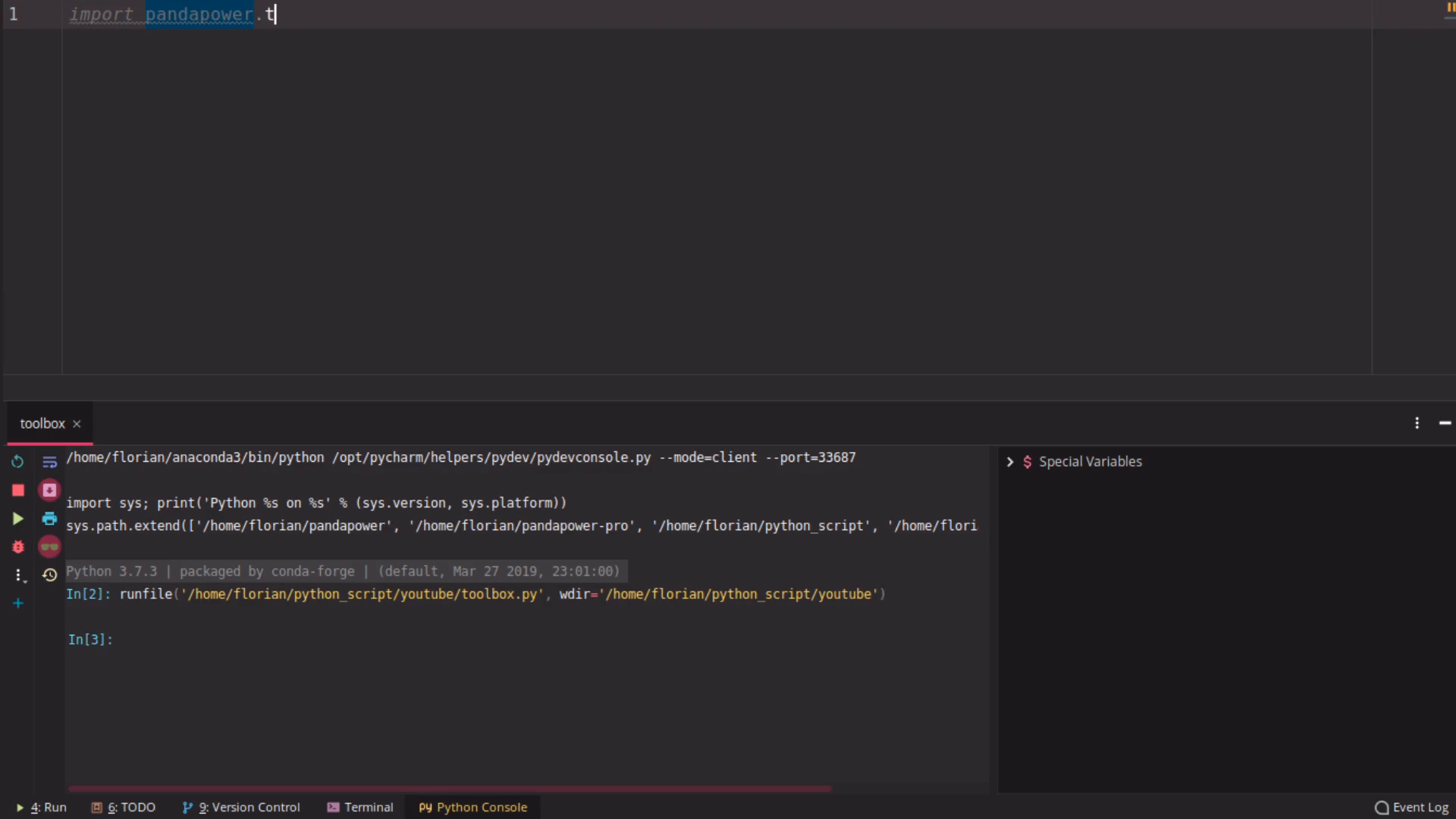
{"action": "type", "text": "oolbox as tb"}
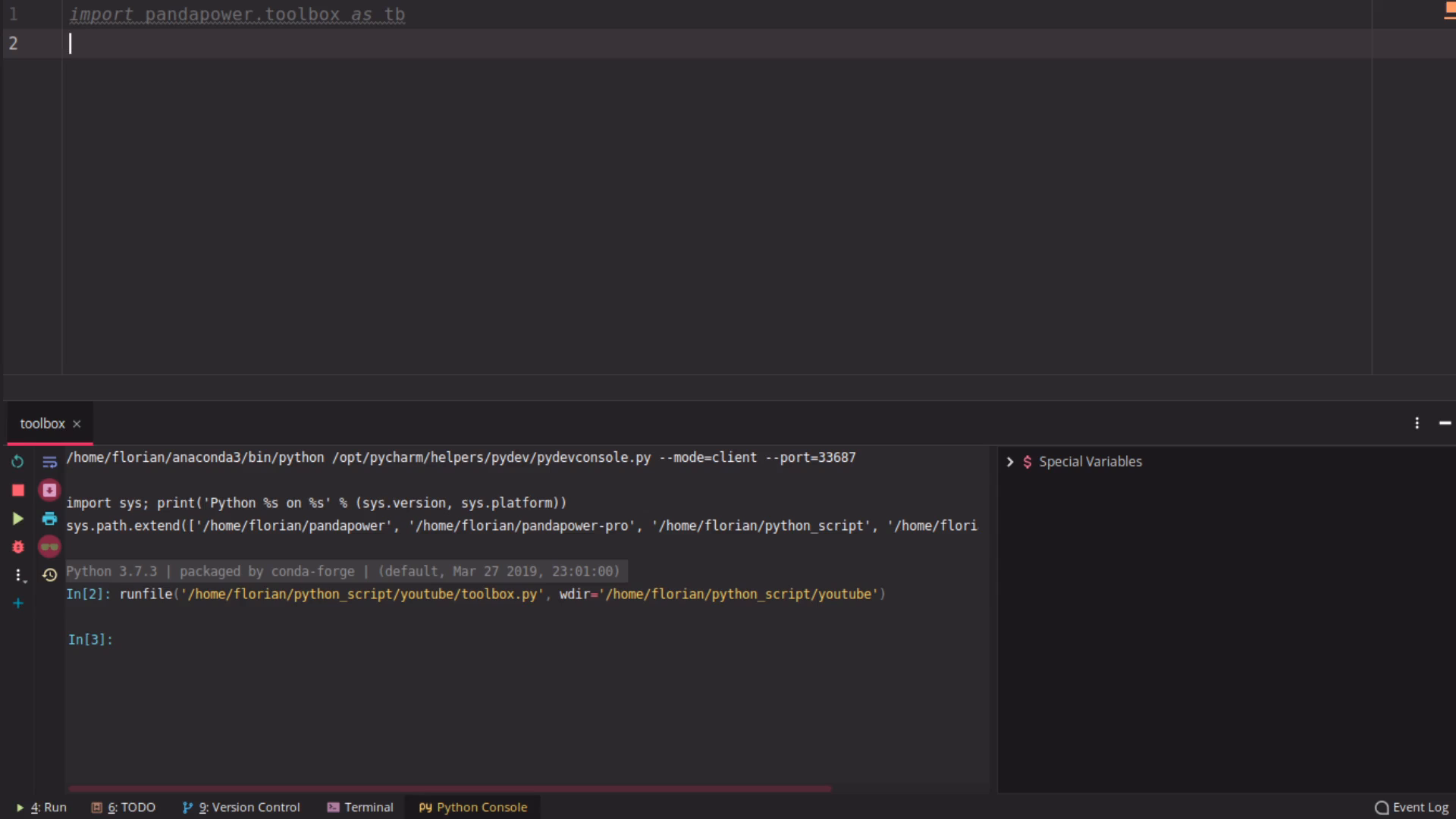
{"action": "type", "text": "import"}
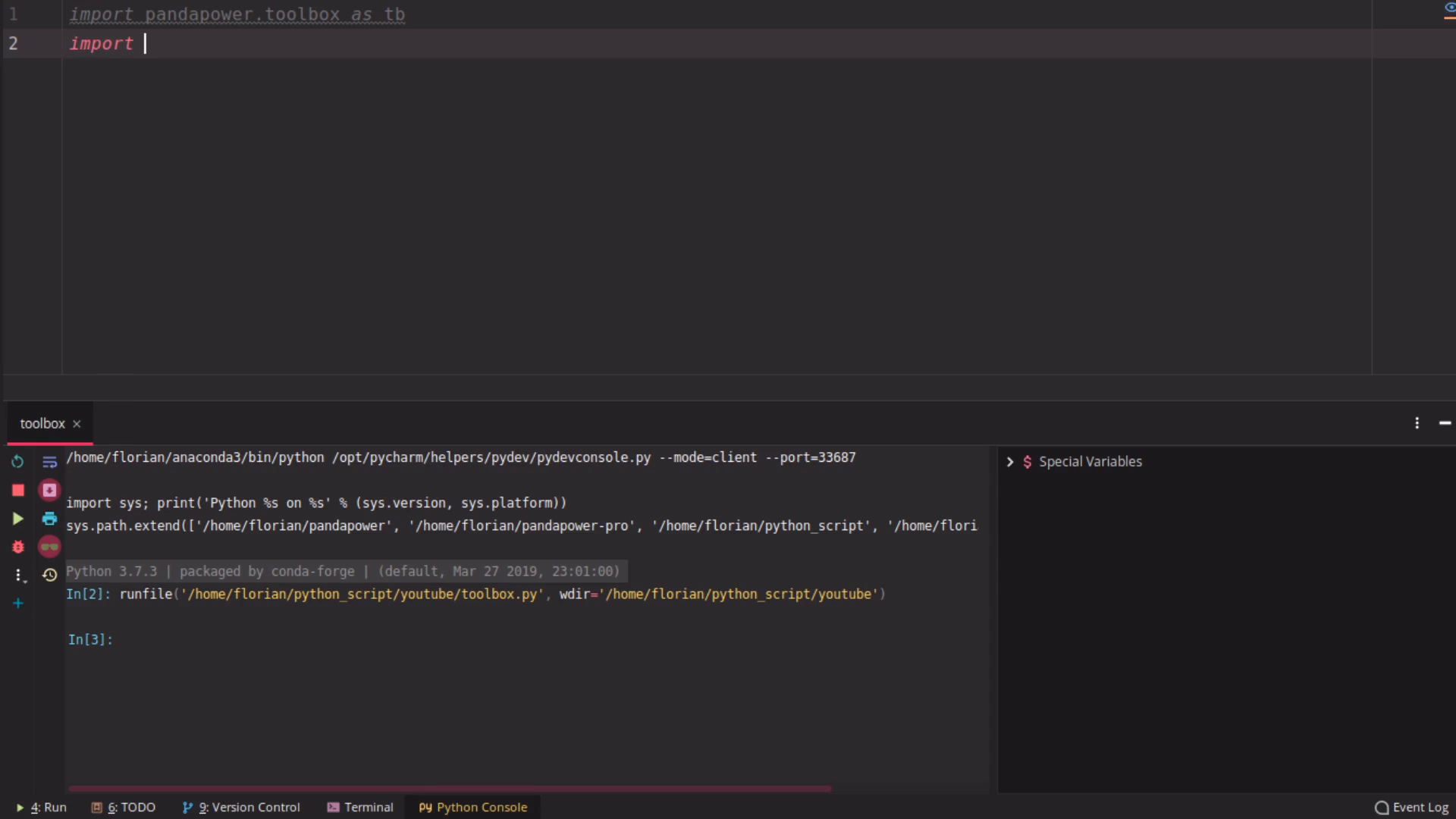
{"action": "type", "text": "pad"}
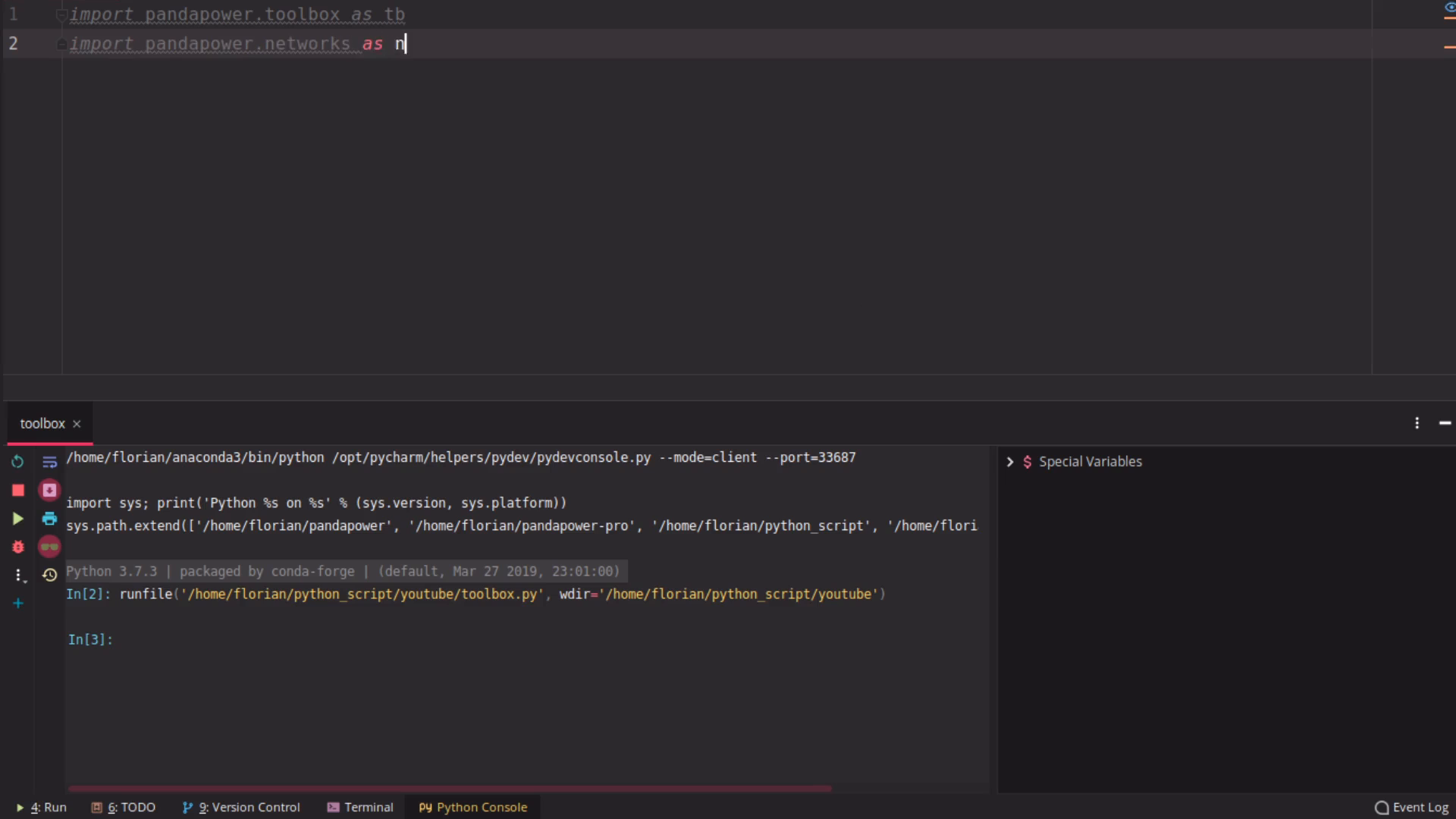
{"action": "type", "text": "w"}
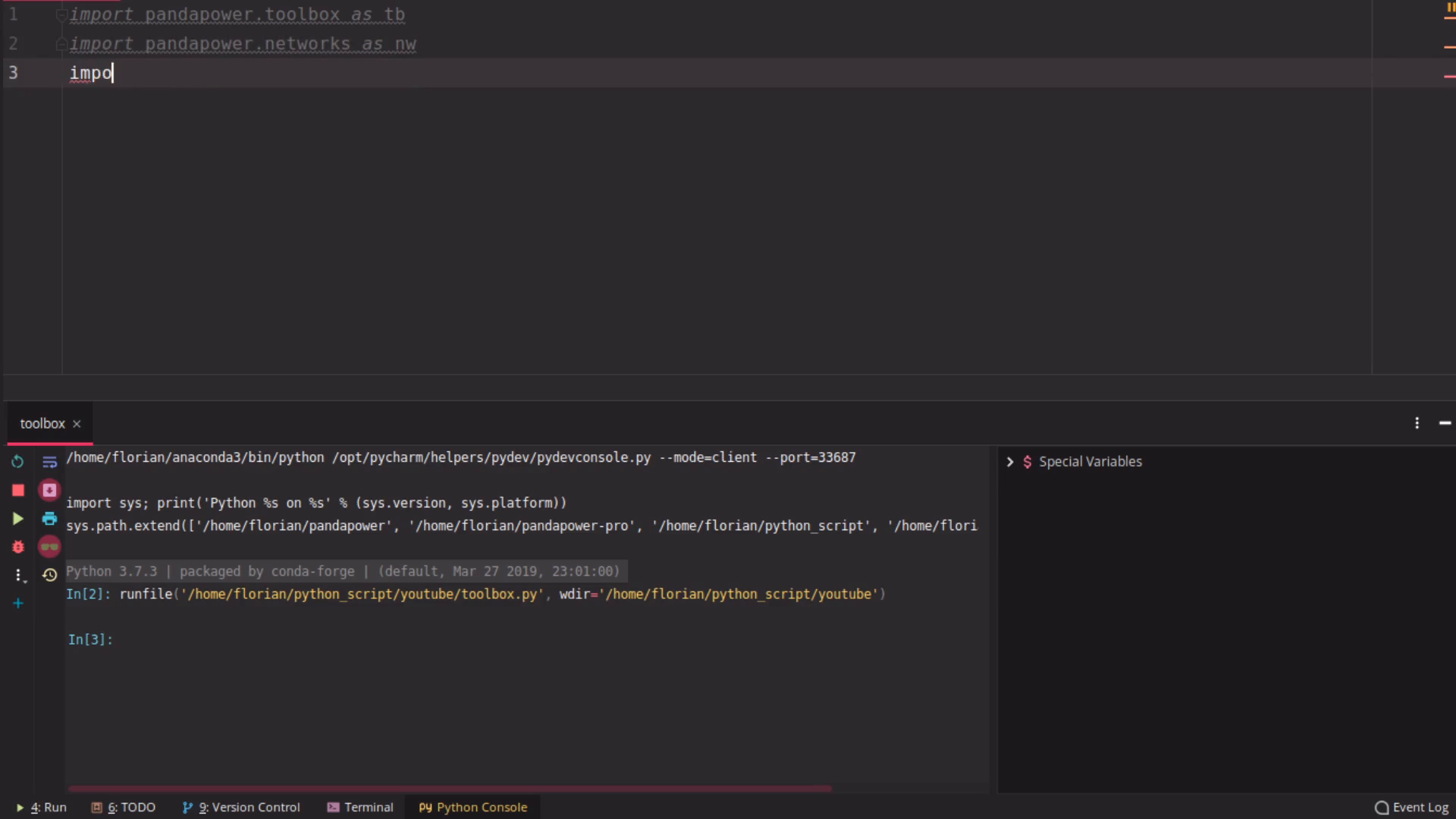
{"action": "type", "text": "rt pandapower as"}
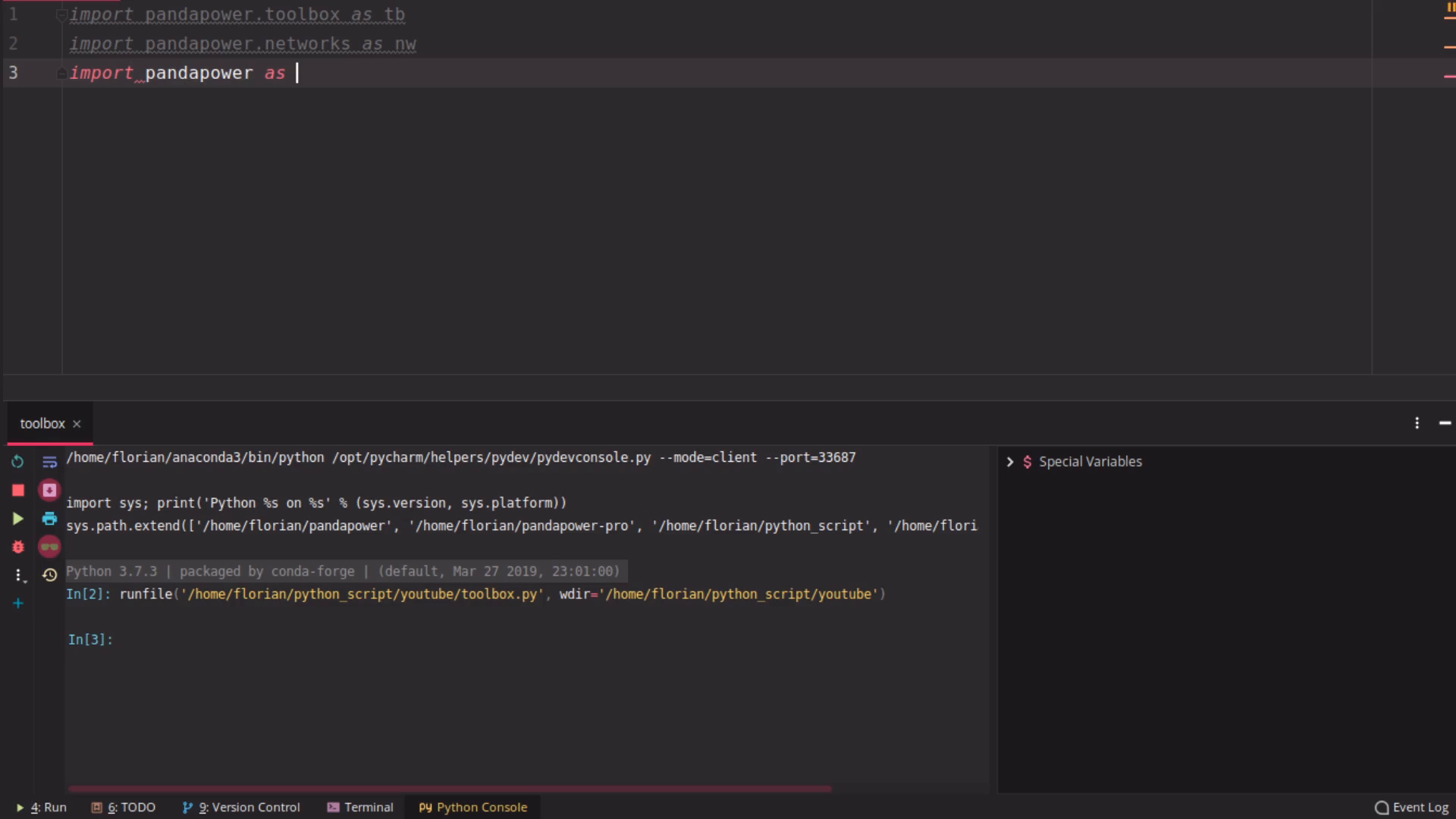
{"action": "type", "text": "pp"}
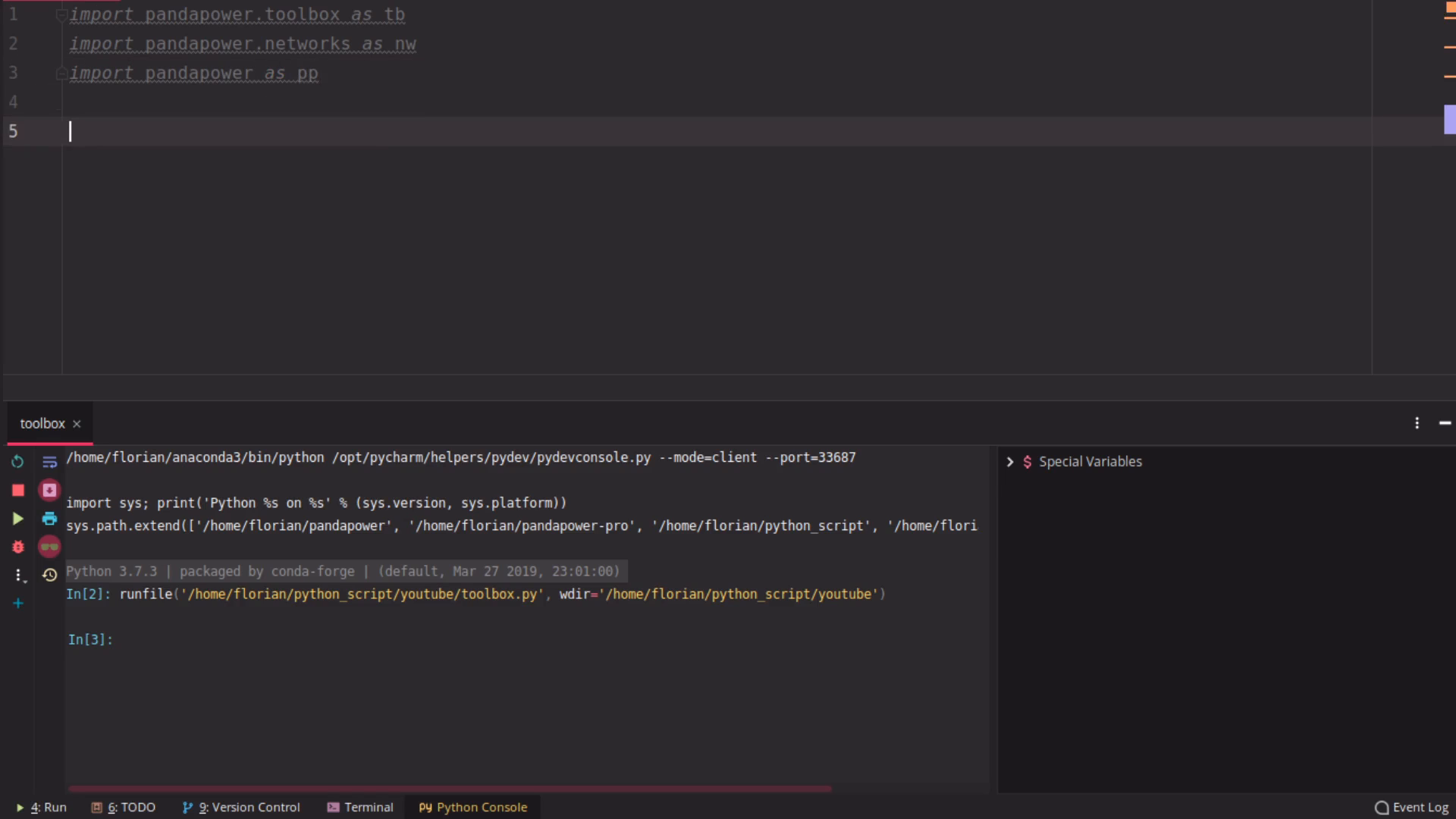
Create the CIGRE MV network as net and print it
{"action": "type", "text": "net = nw.c"}
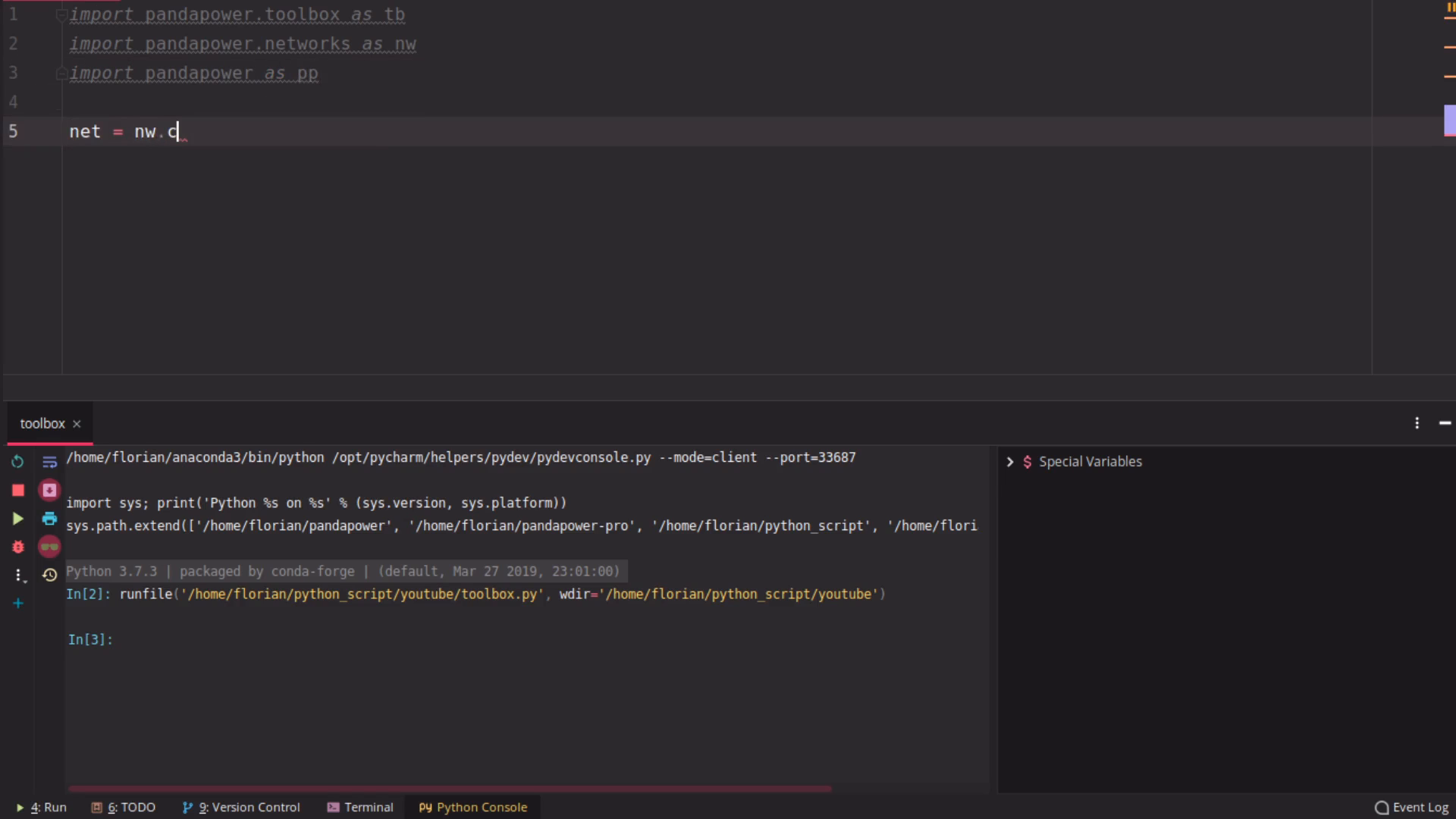
{"action": "type", "text": "reate_cigre_network_mv()"}
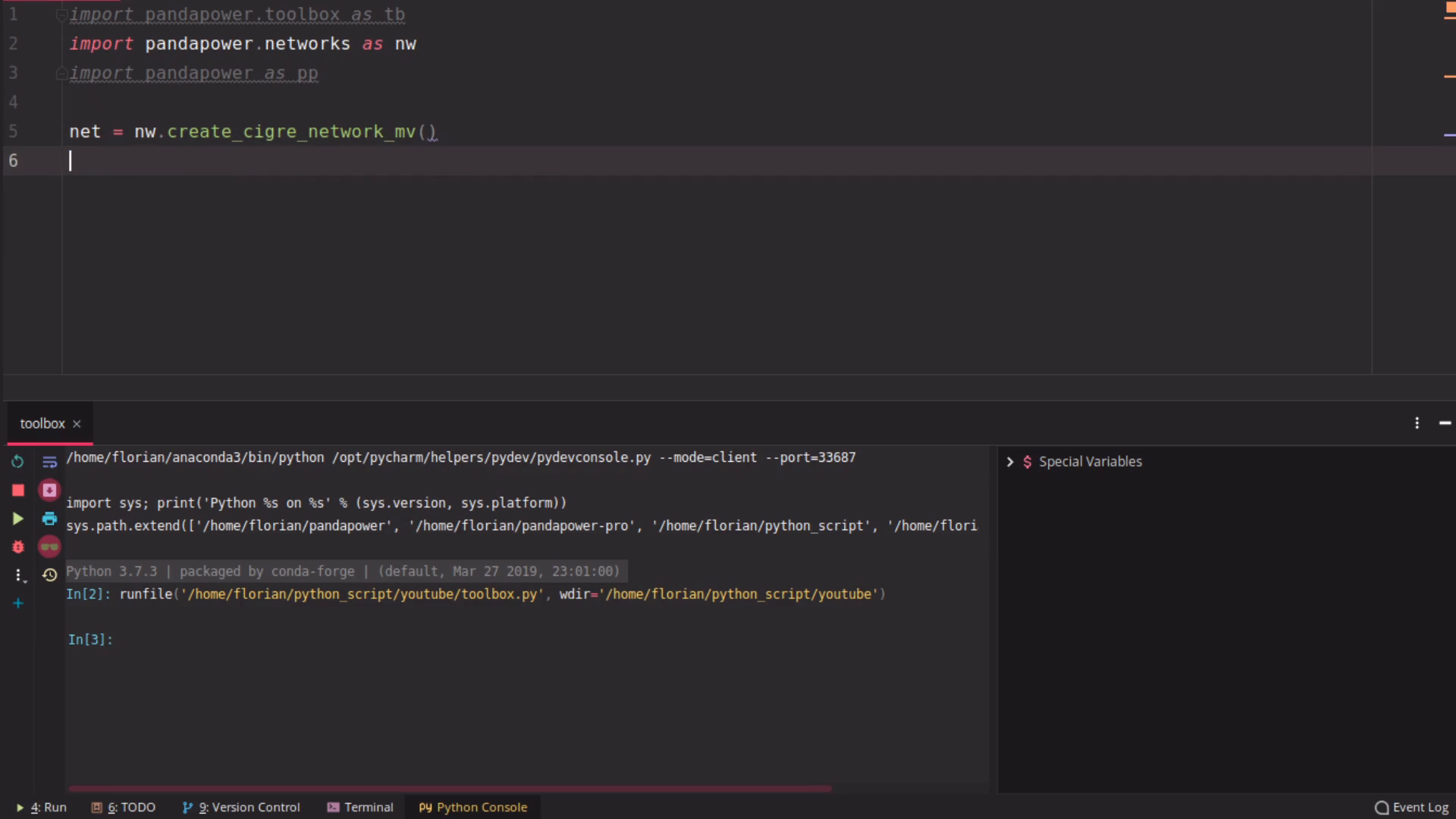
{"action": "type", "text": "print("}
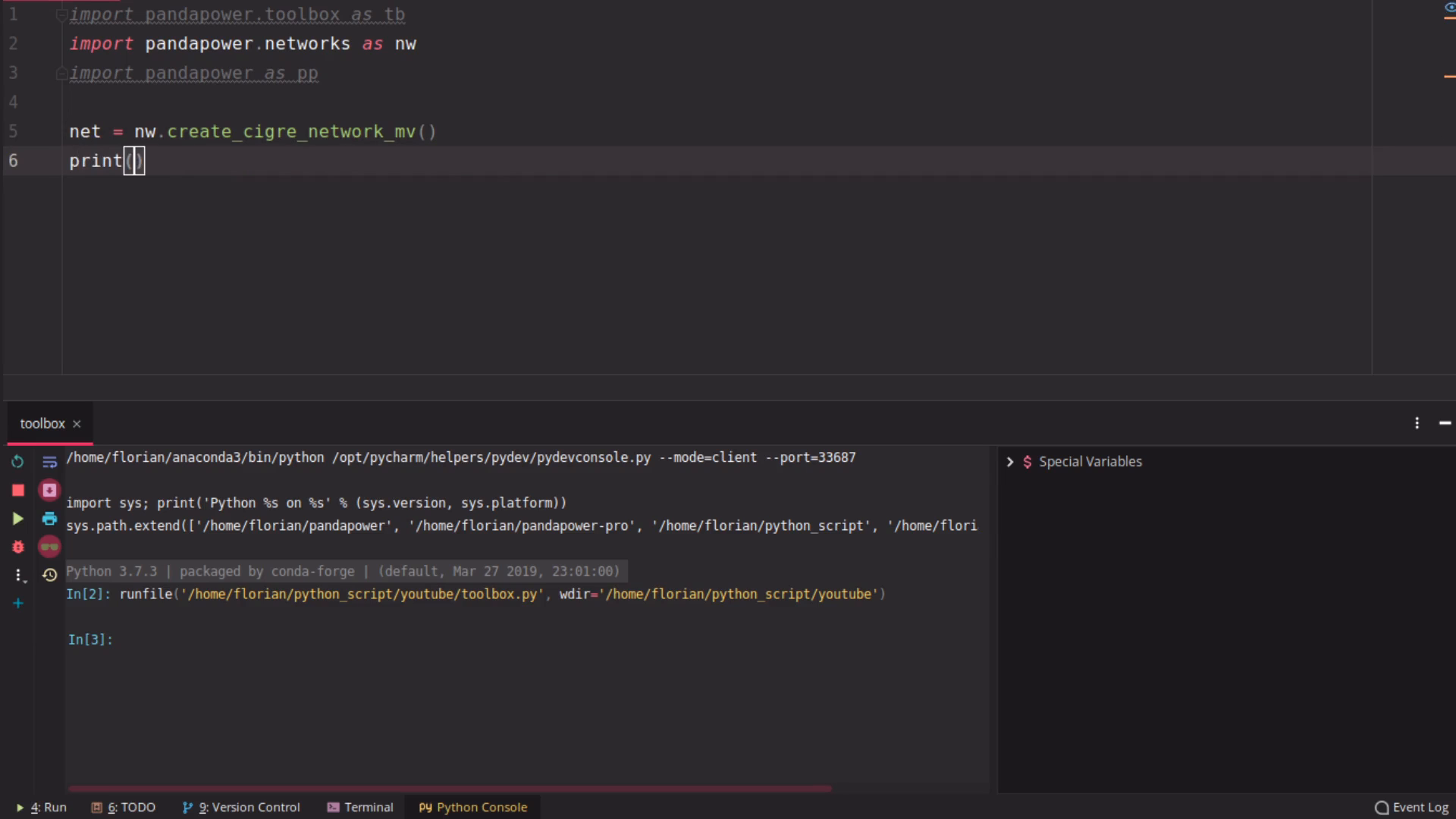
{"action": "type", "text": "net"}
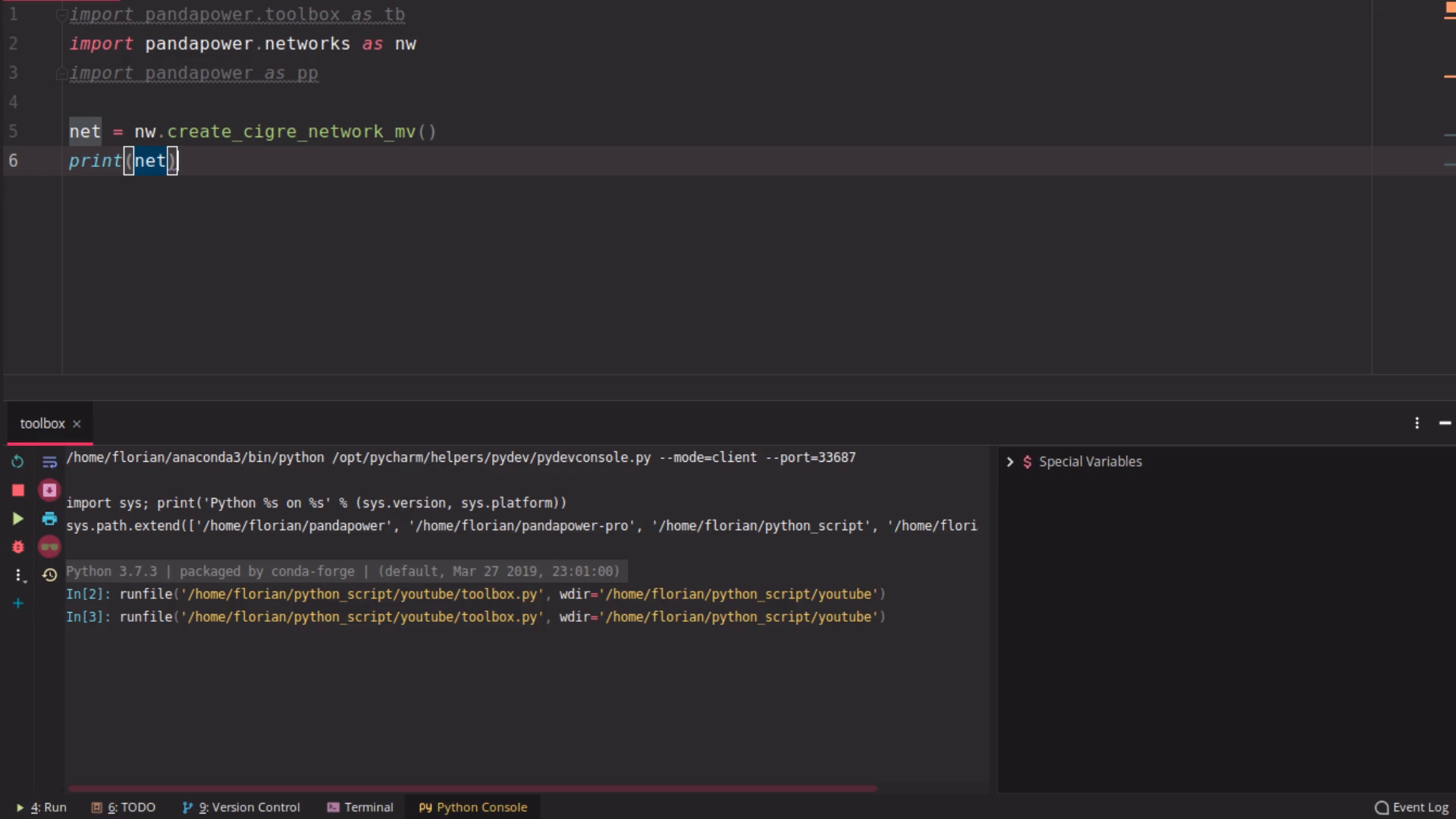
Run pp.runpp(net) and print the bus results table net.res_bus
{"action": "left_click", "coordinate": [17, 518]}
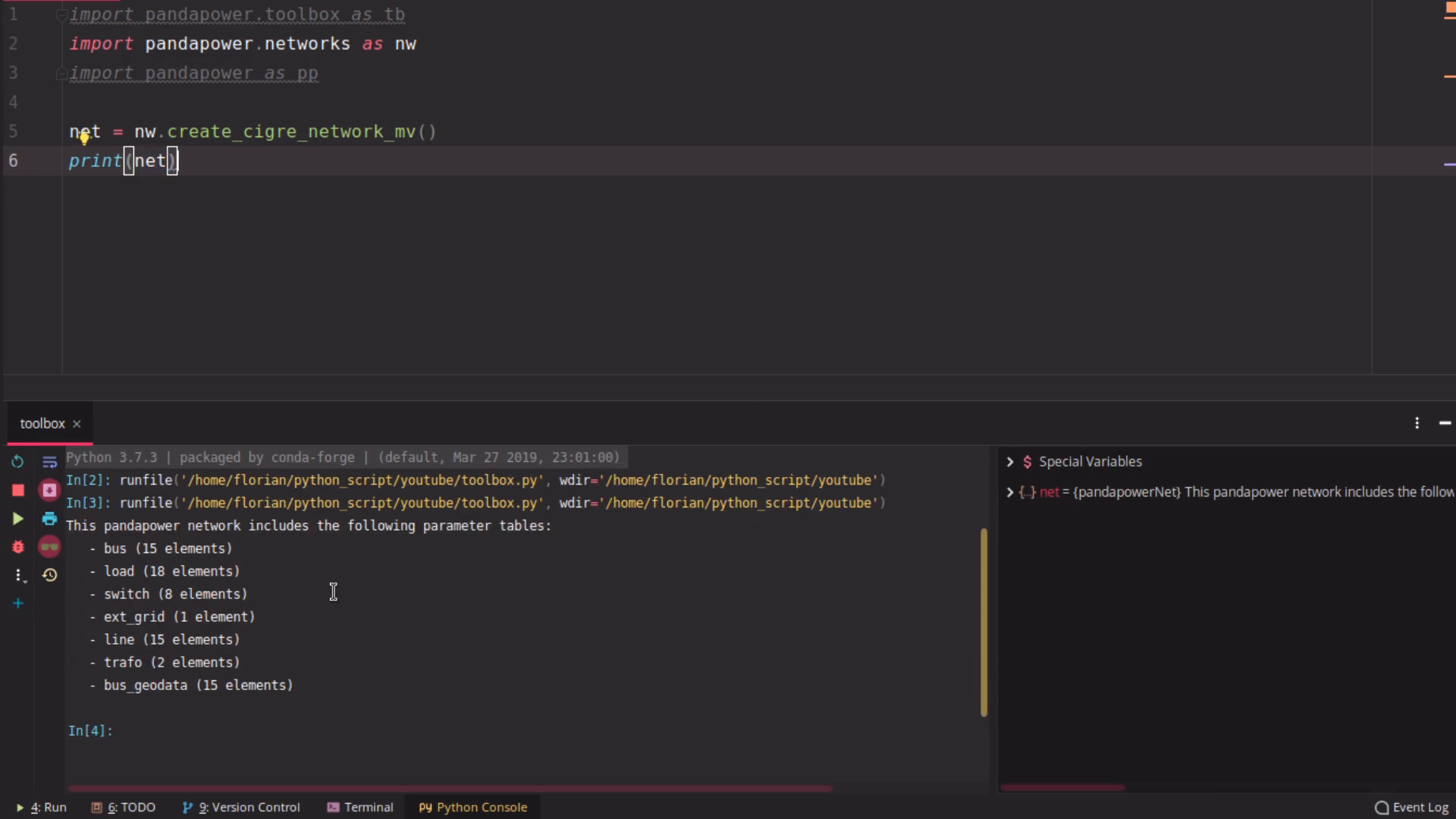
{"action": "mouse_move", "coordinate": [181, 543]}
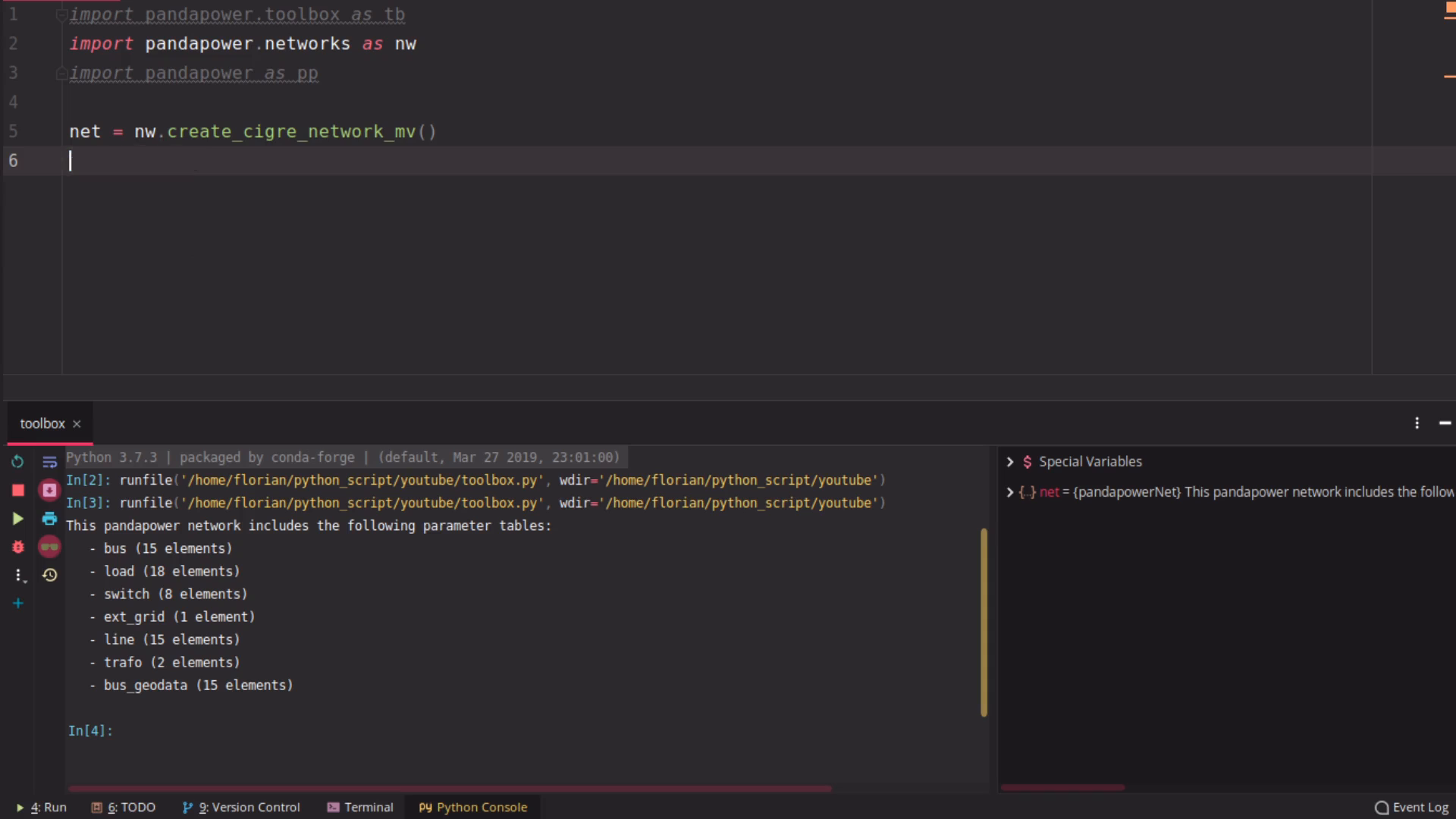
{"action": "type", "text": "pp.runpp"}
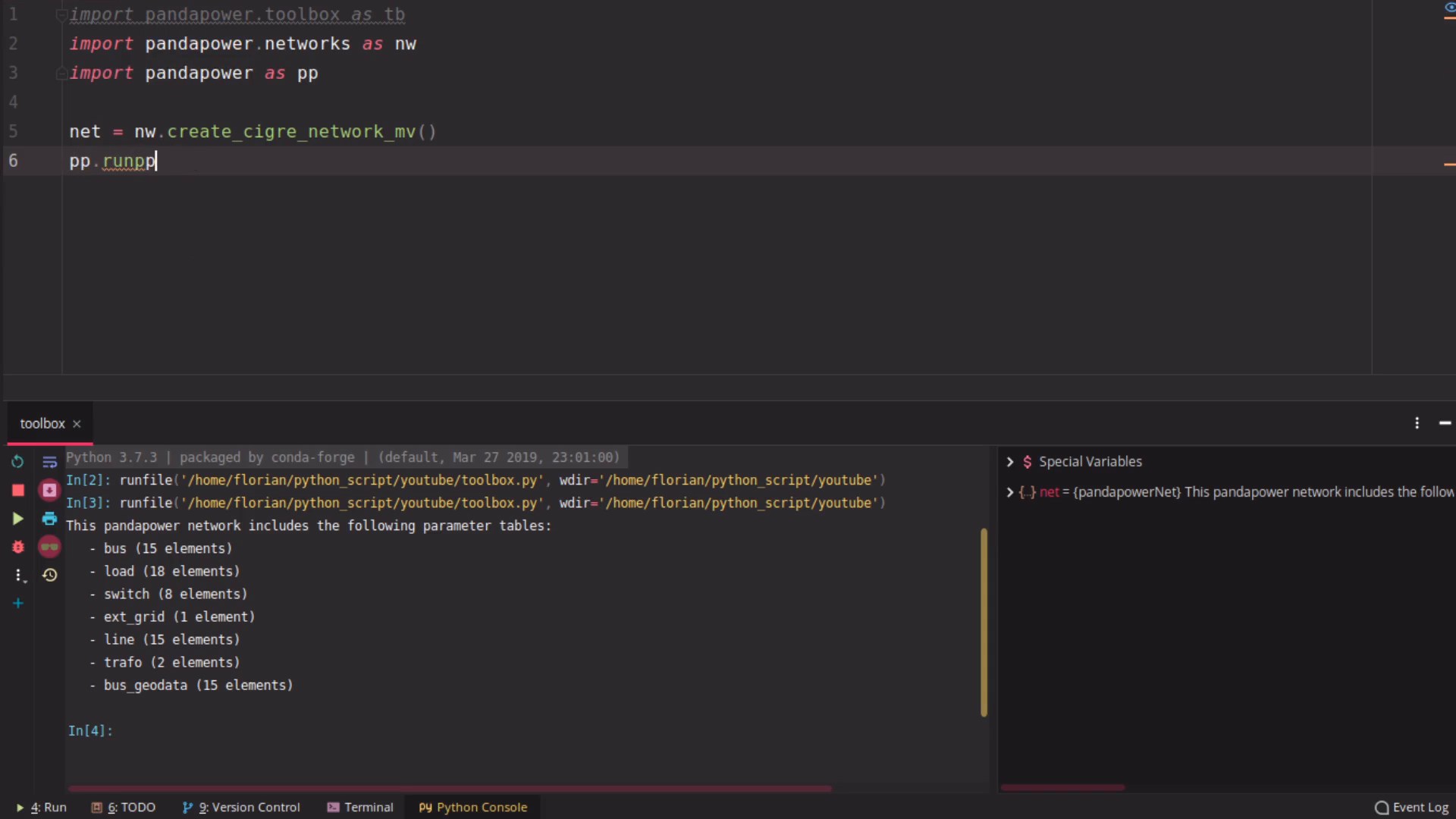
{"action": "type", "text": "(net)"}
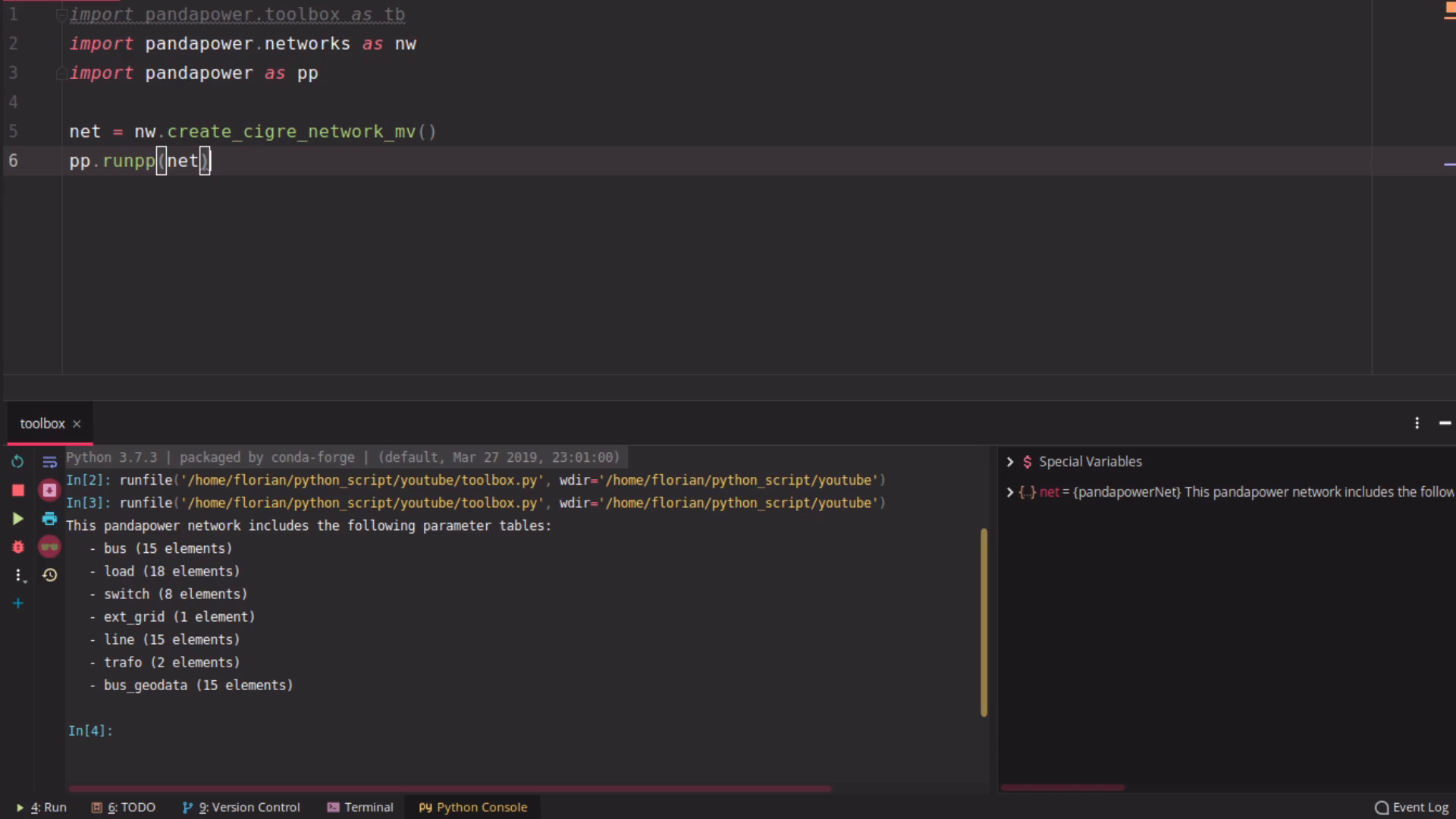
{"action": "type", "text": "print"}
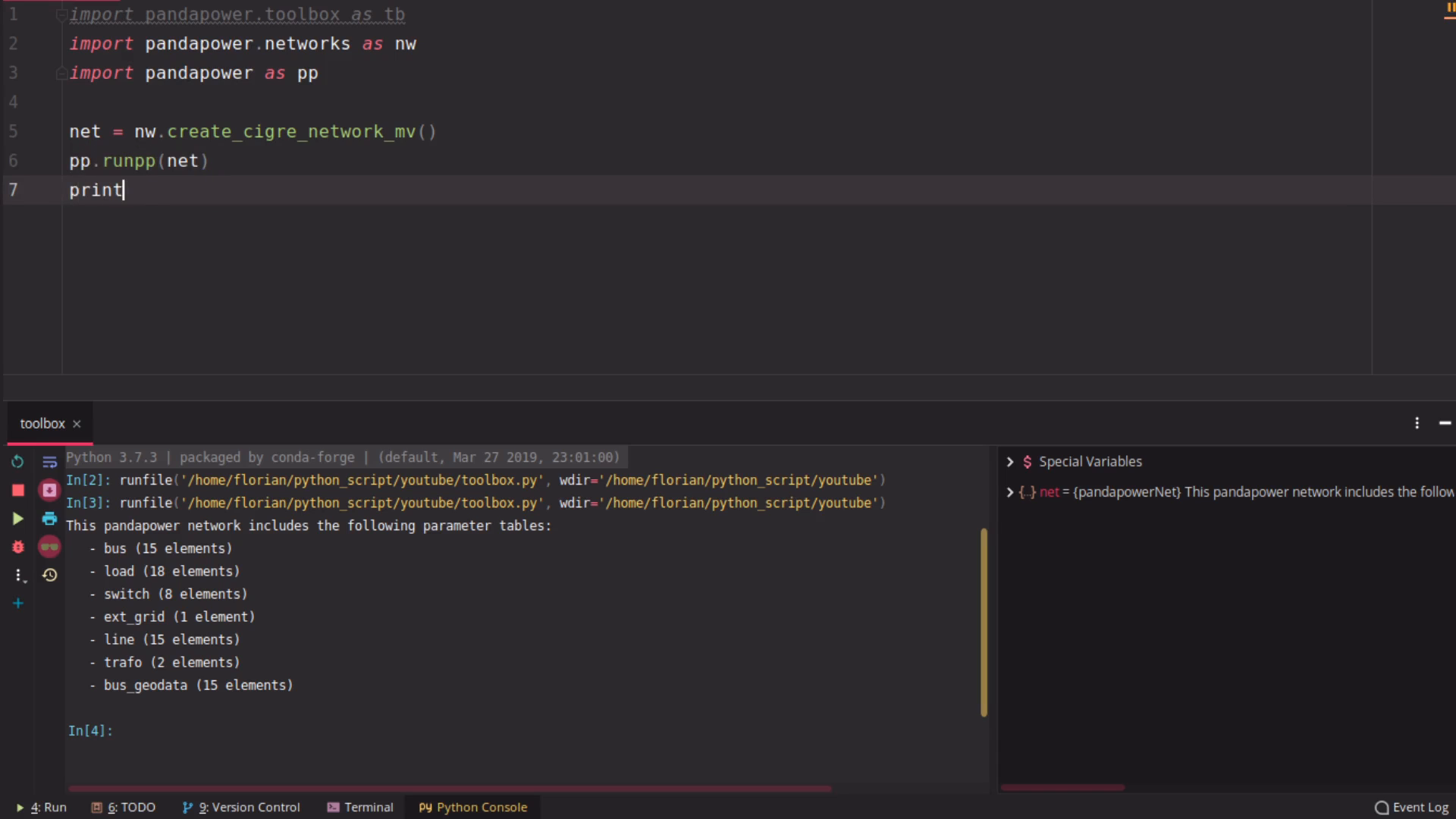
{"action": "type", "text": "(net.res_bus)"}
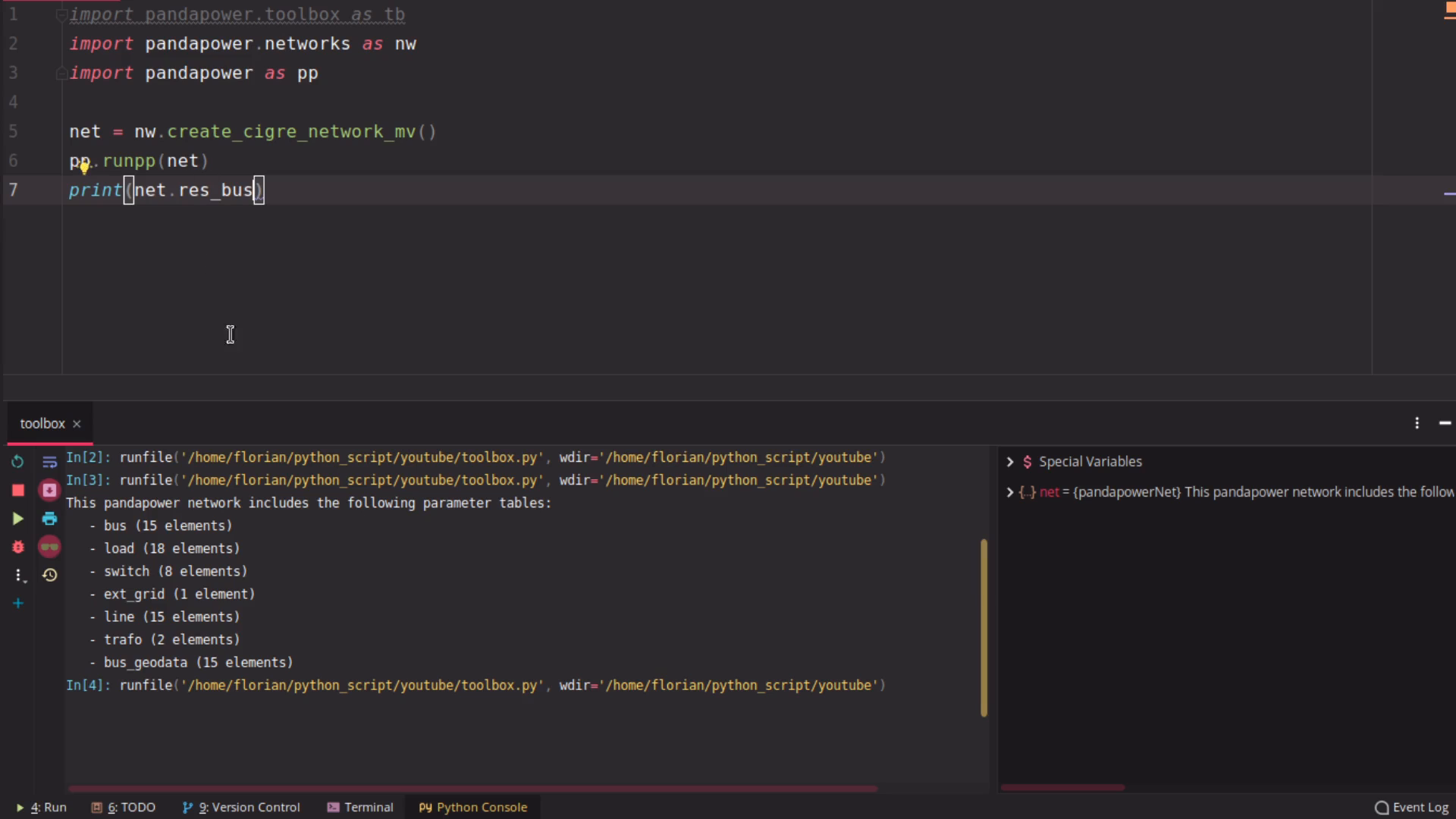
Extend the bus-results print with .max() on the vm_ column
{"action": "left_click", "coordinate": [17, 518]}
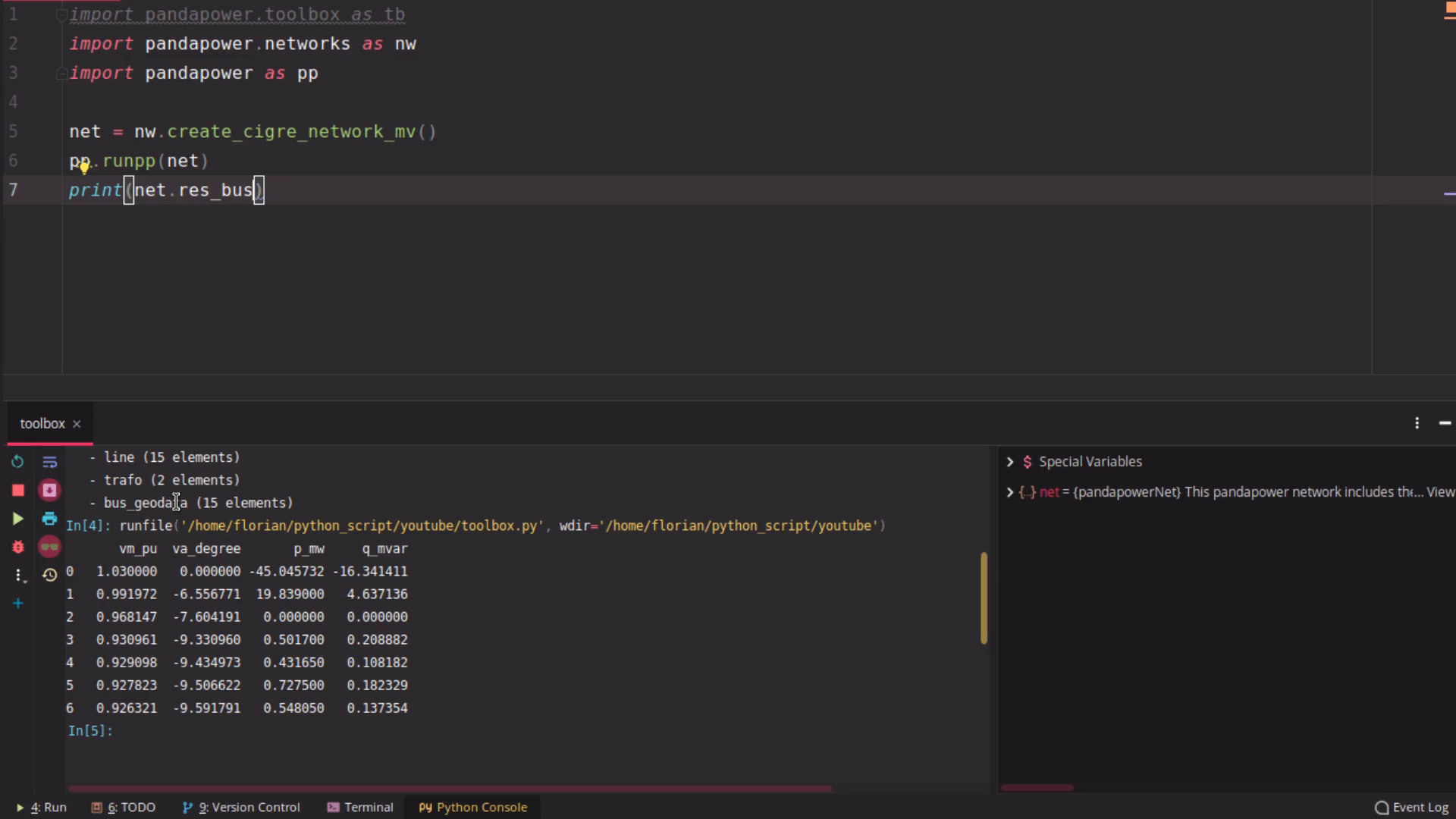
{"action": "type", "text": "."}
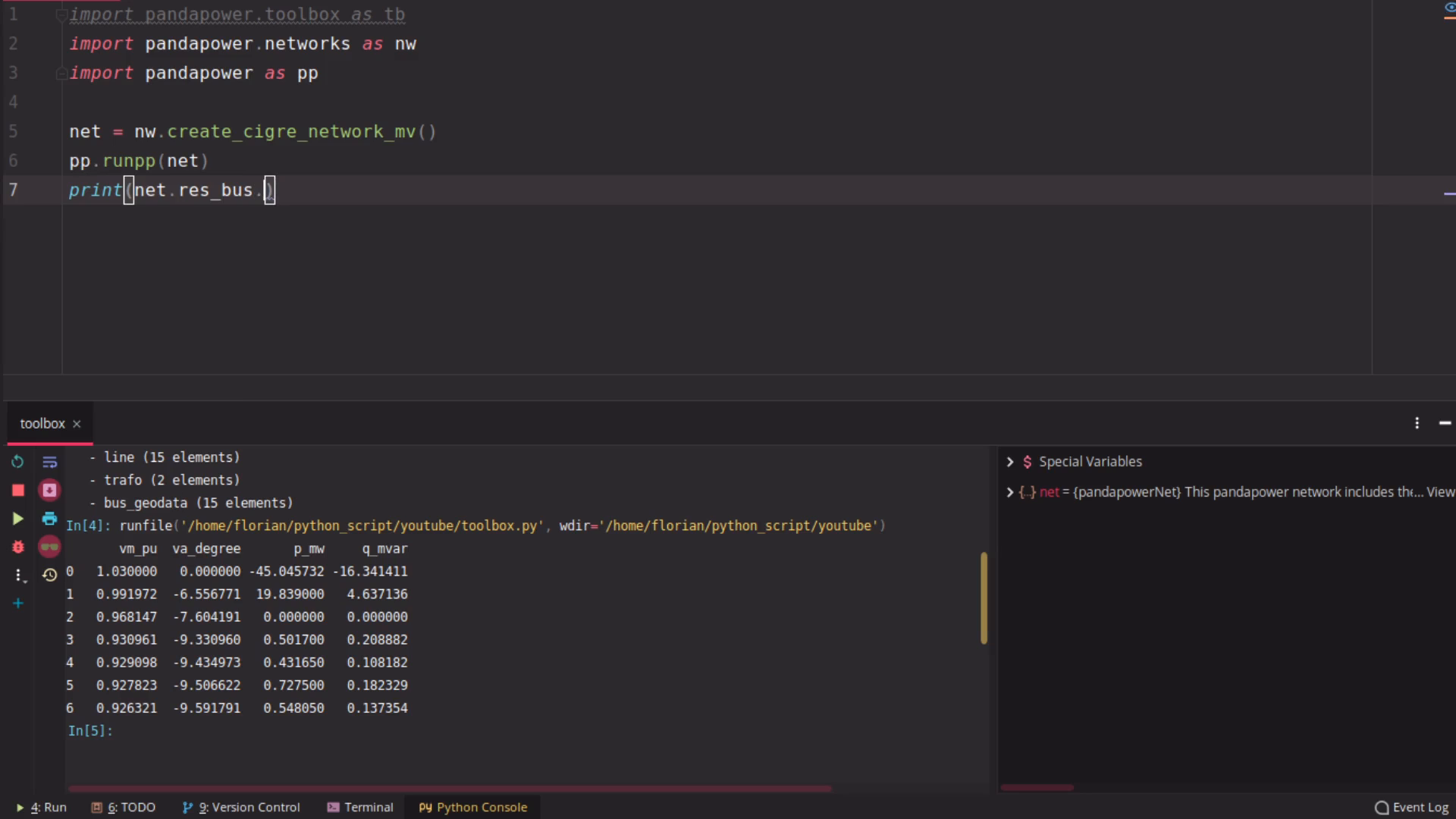
{"action": "type", "text": "max()"}
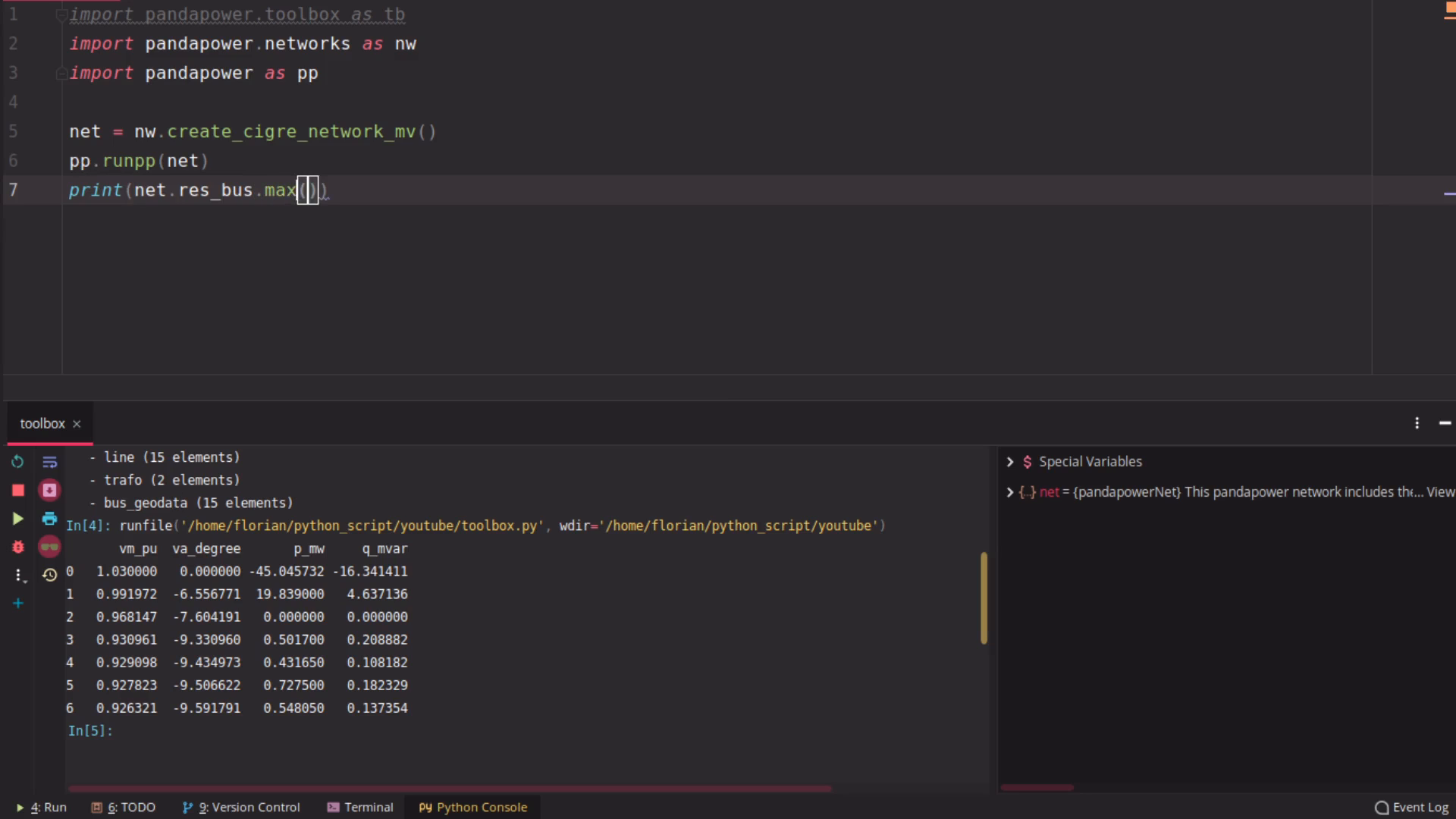
{"action": "type", "text": "vm_"}
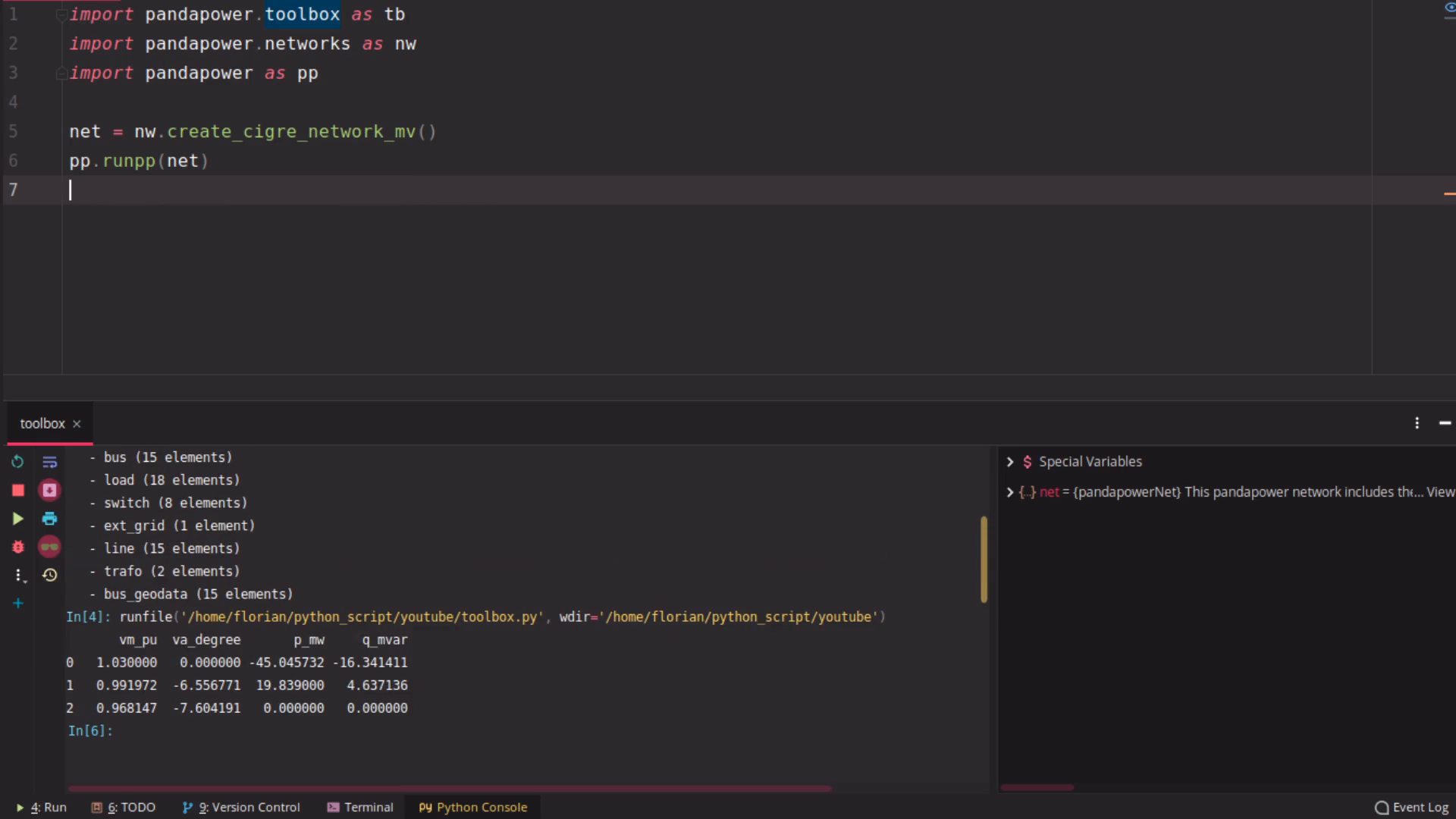
Add tb.lf_info(net) to report extreme bus voltages and trafo and line loadings
{"action": "type", "text": "tb.lf"}
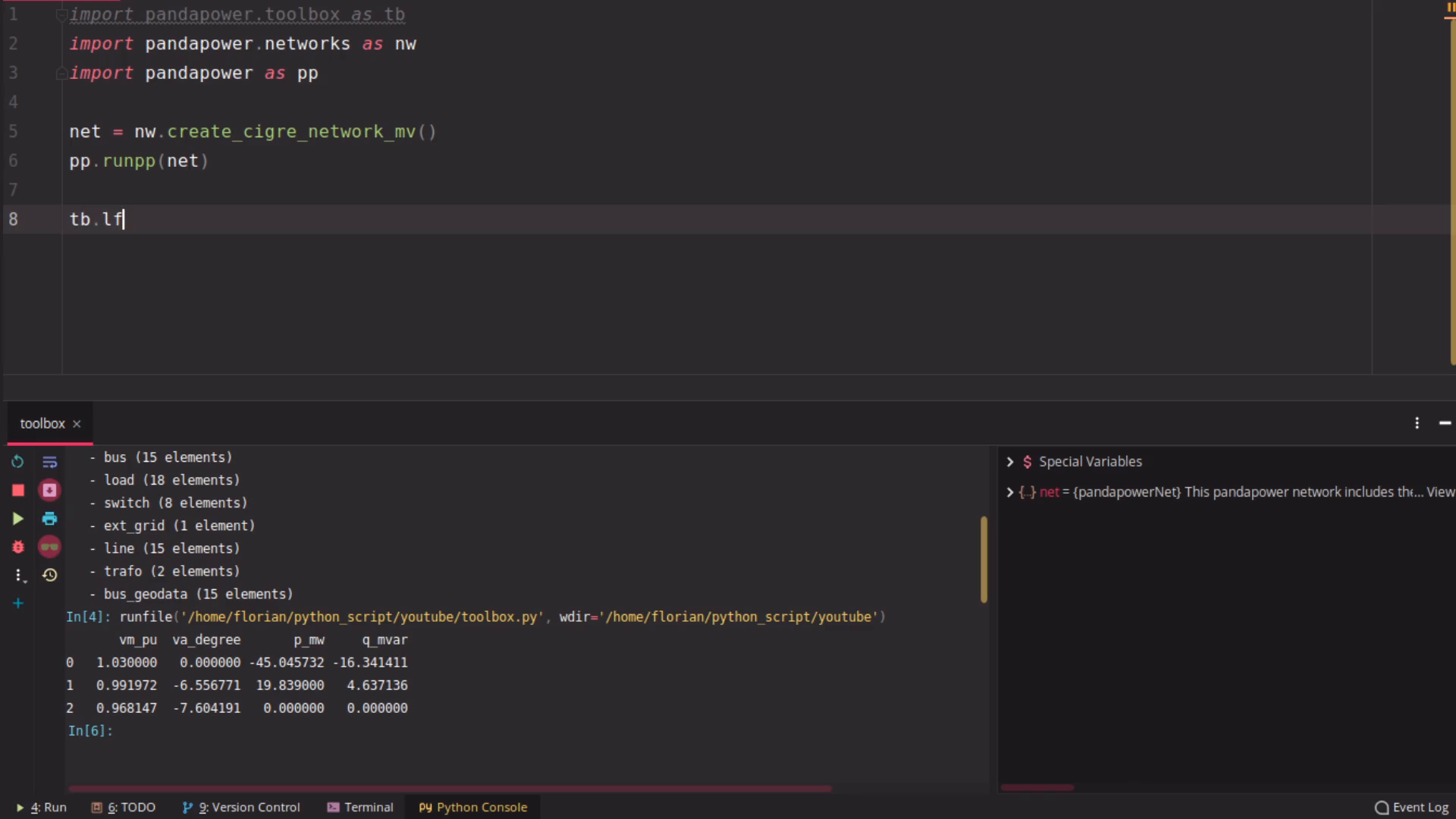
{"action": "type", "text": "_info(net)"}
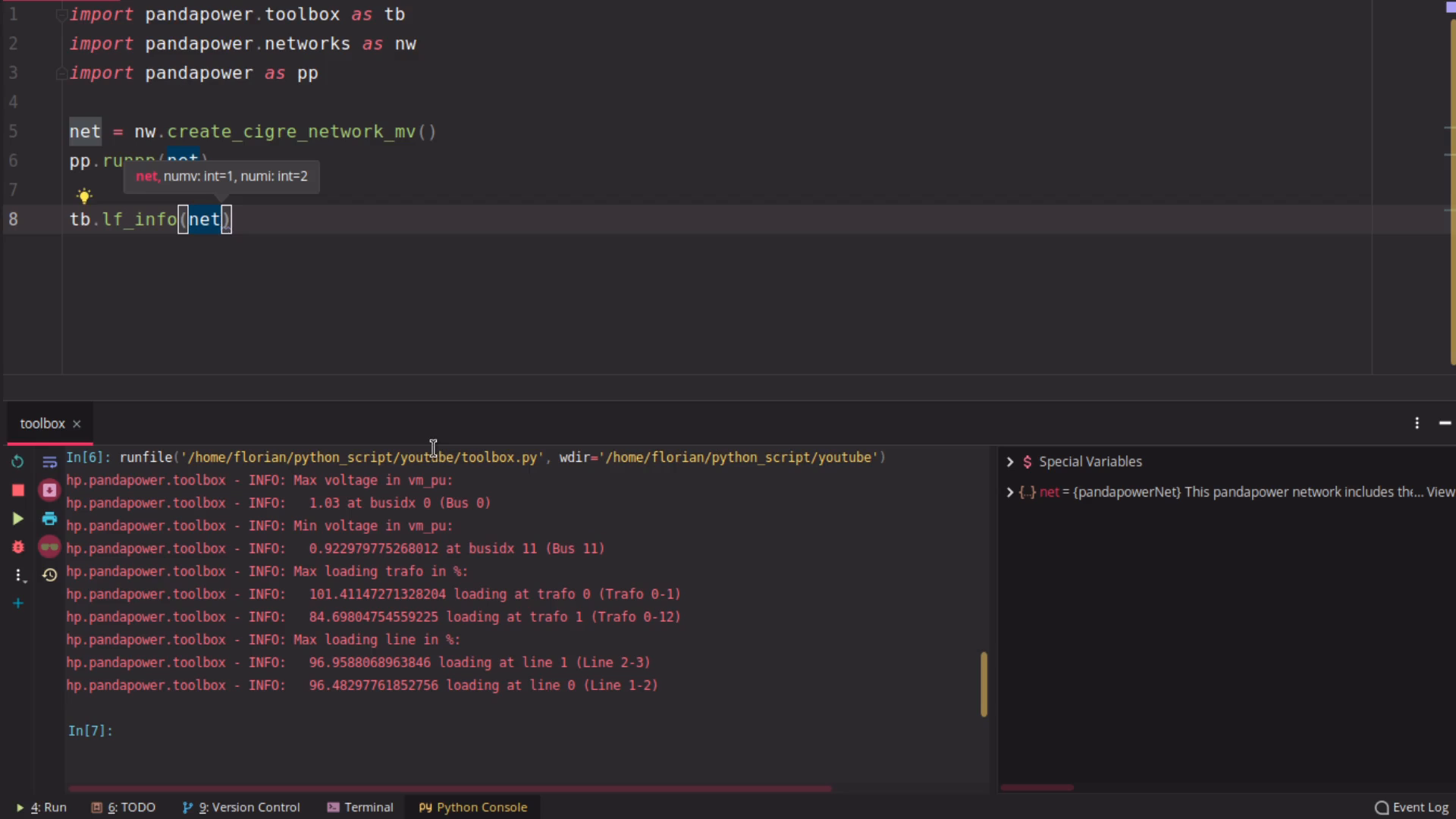
{"action": "mouse_move", "coordinate": [311, 502]}
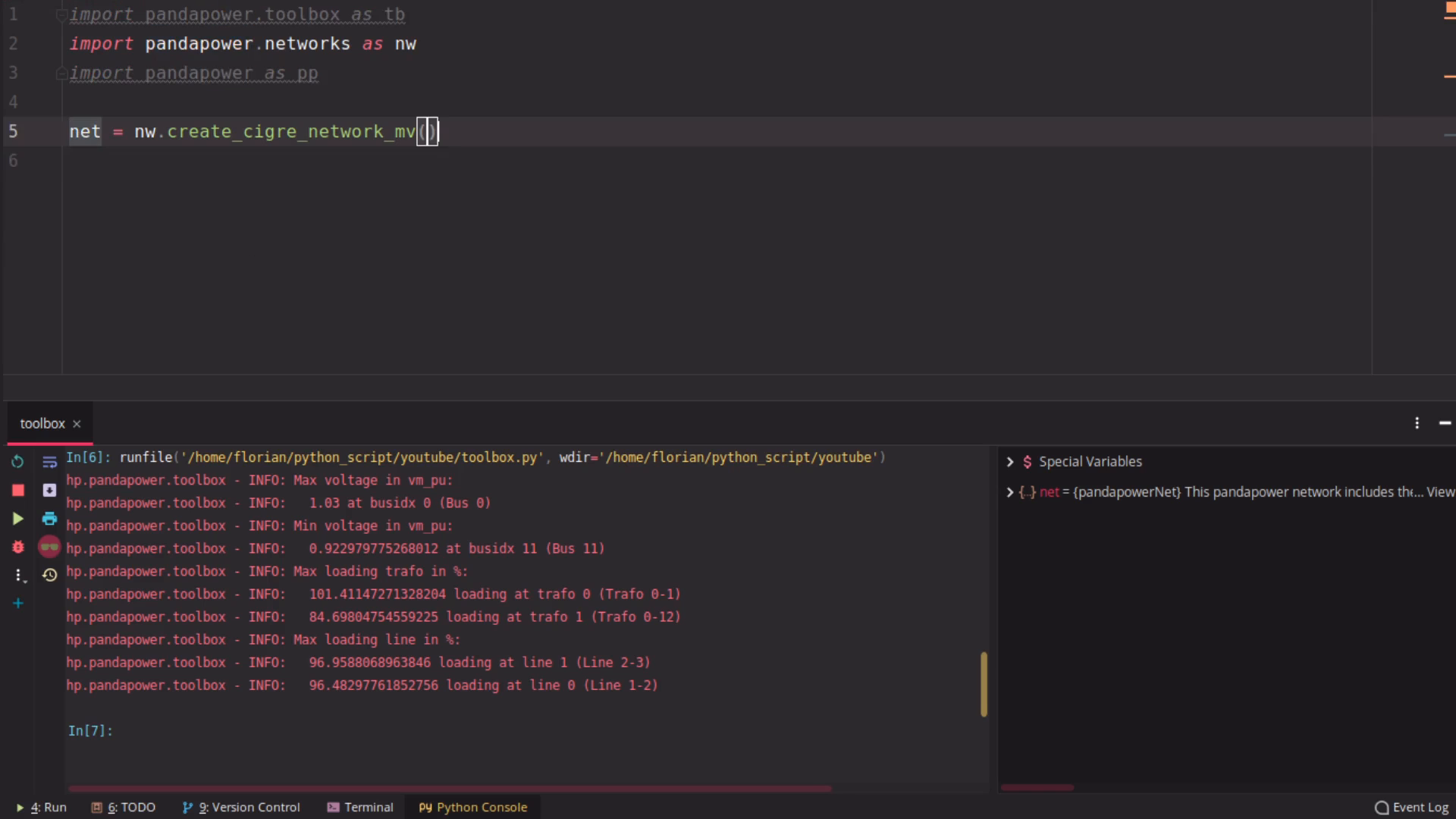
Create a second CIGRE network net2, drop its load 0, and compare it with net
{"action": "key", "text": "Return"}
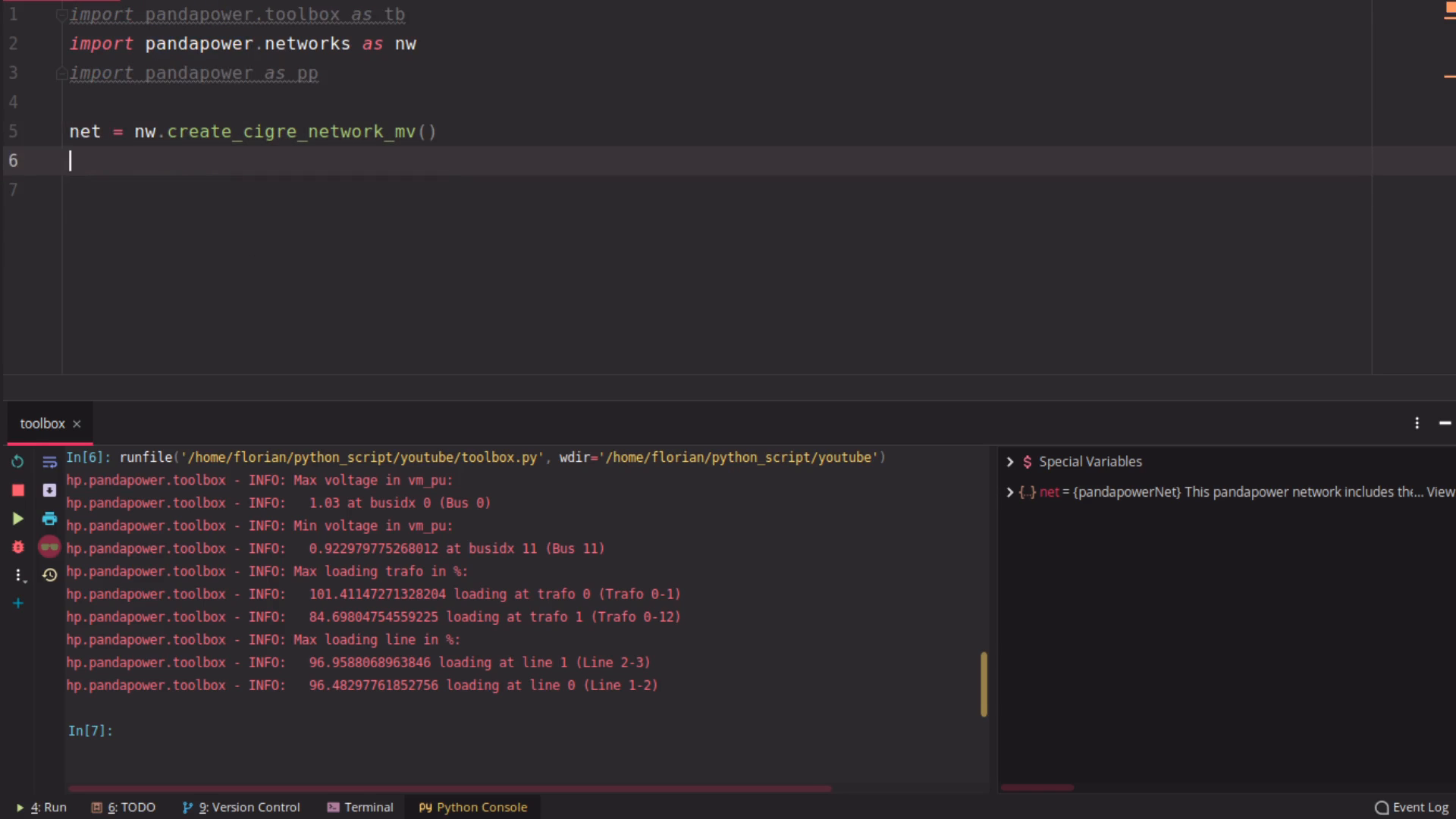
{"action": "type", "text": "net = nw.create_cigre_network_mv()"}
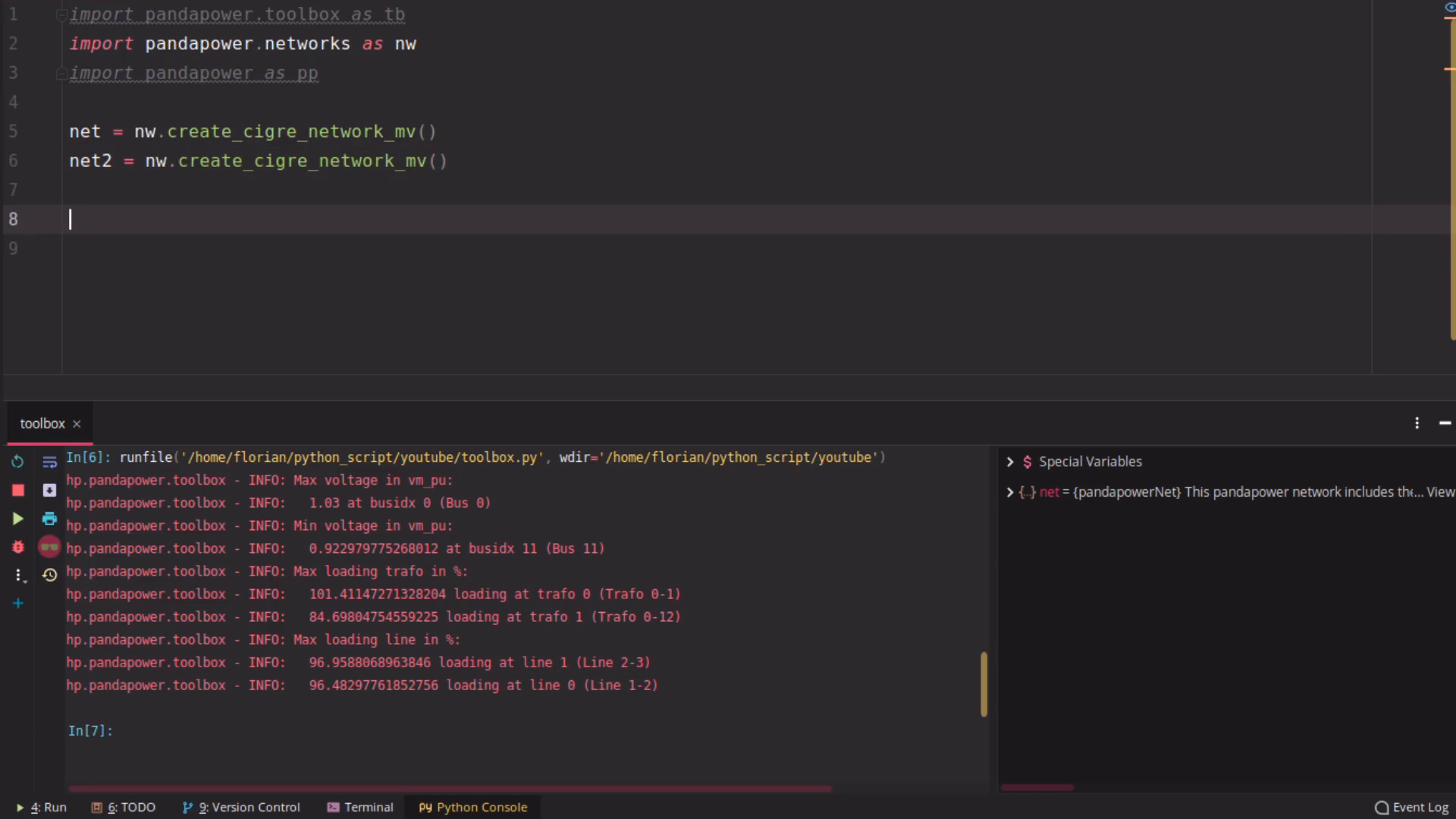
{"action": "type", "text": "tb.nets_equal(net, net"}
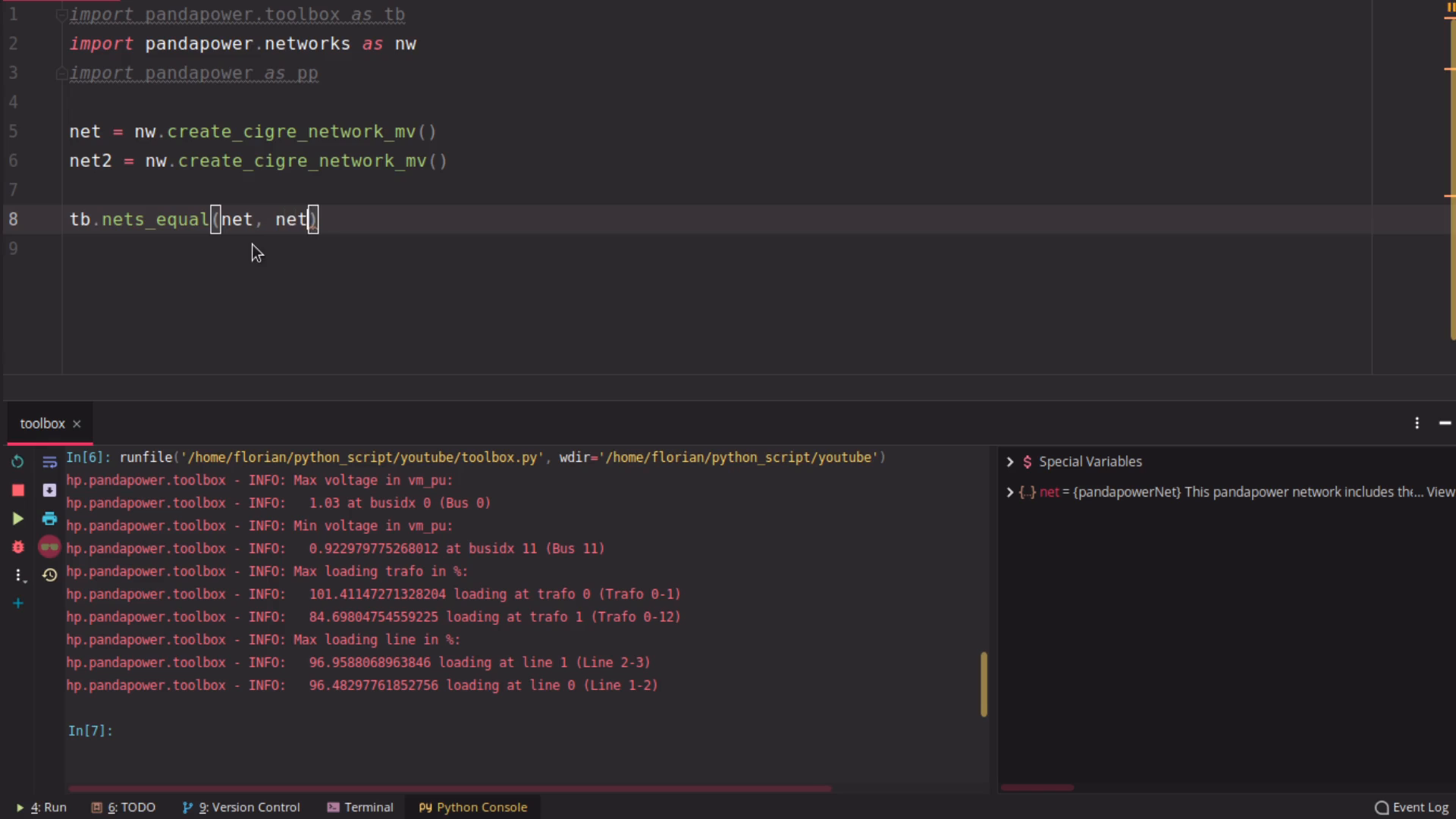
{"action": "type", "text": "2"}
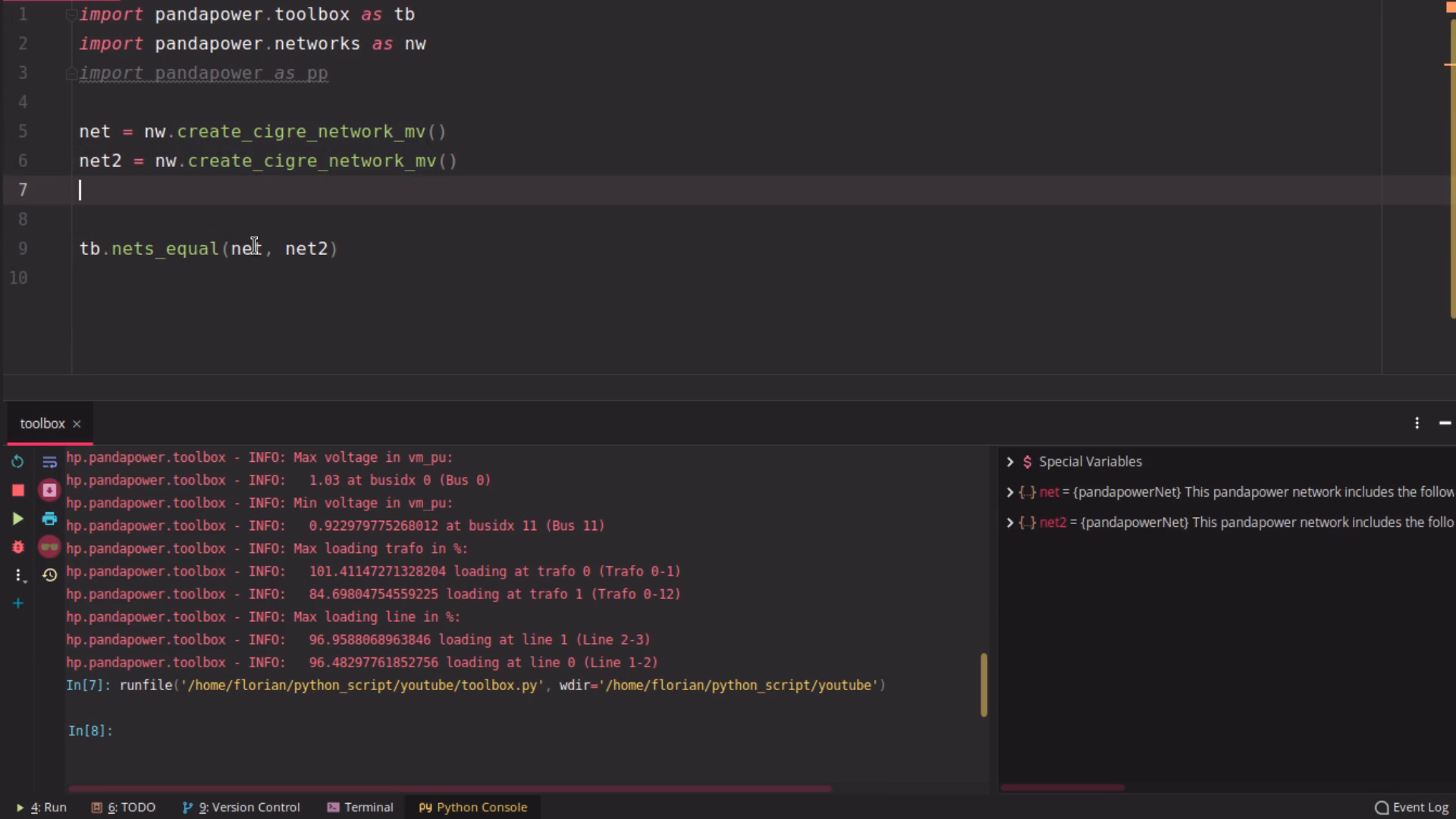
{"action": "type", "text": "net2.load.drop(index=0, inpl"}
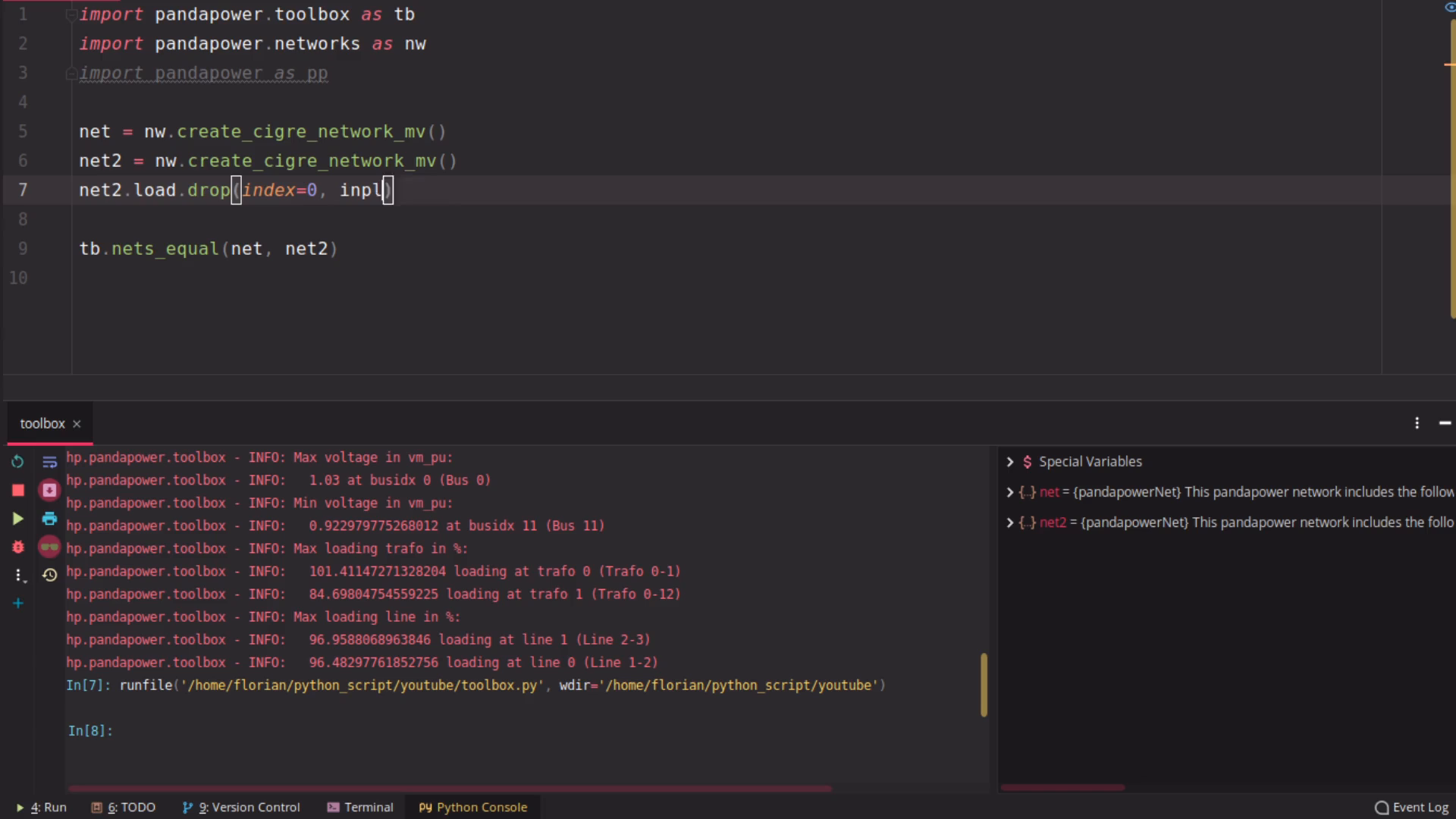
{"action": "type", "text": "ace=True"}
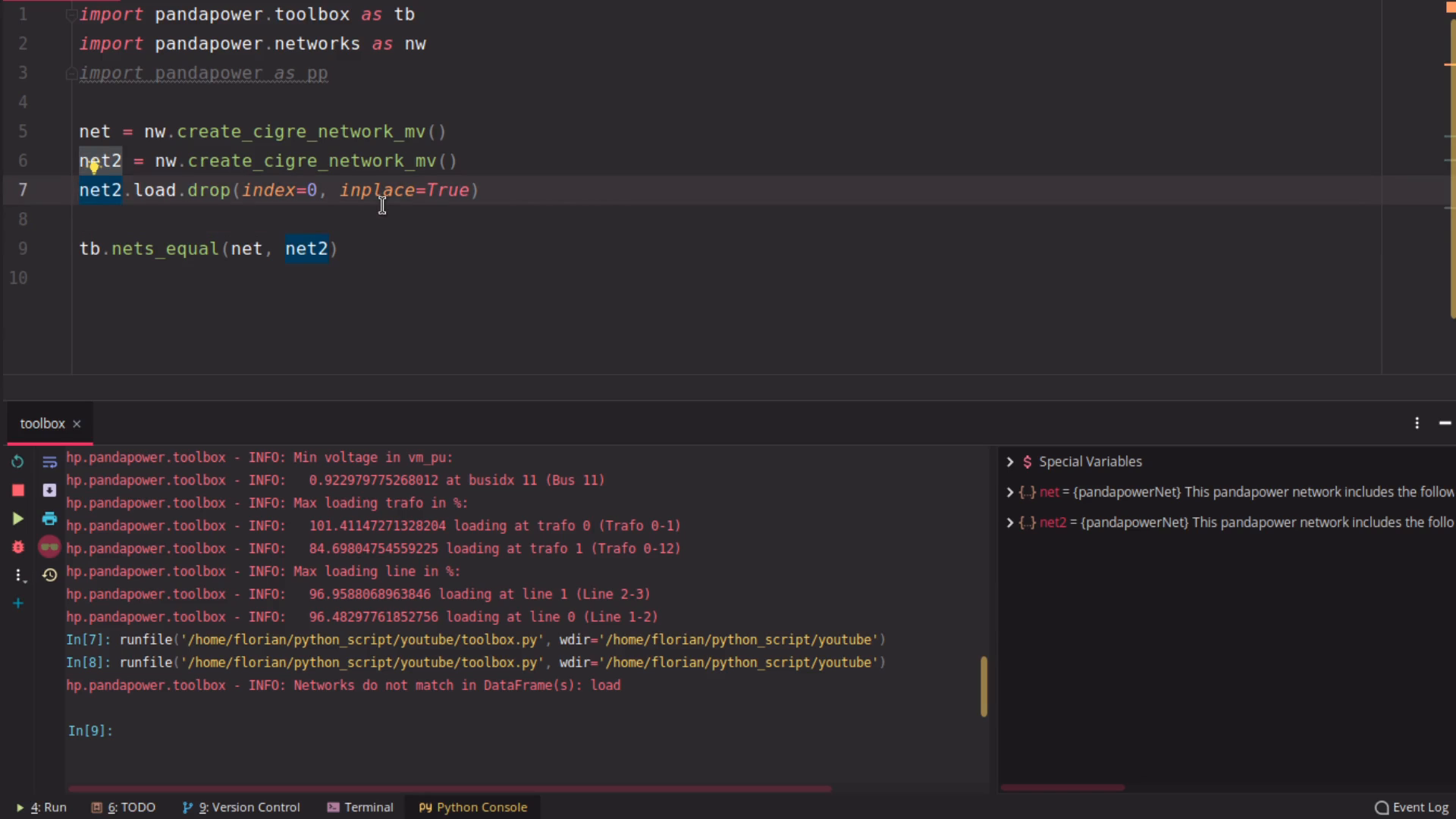
Run power flows on net and net2 and compare only results with check_only_results=True
{"action": "type", "text": "pp.runpp"}
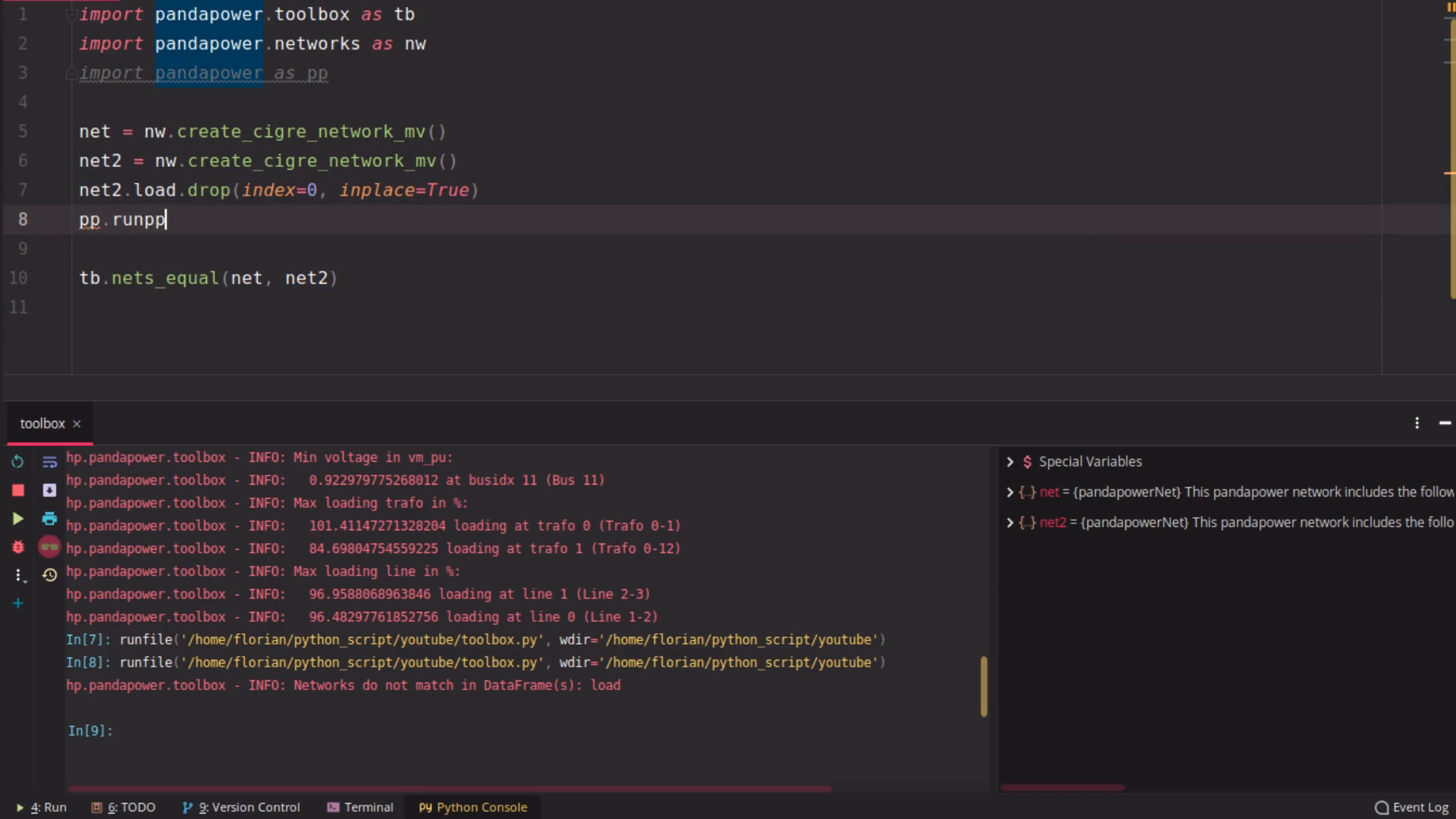
{"action": "type", "text": "(net)"}
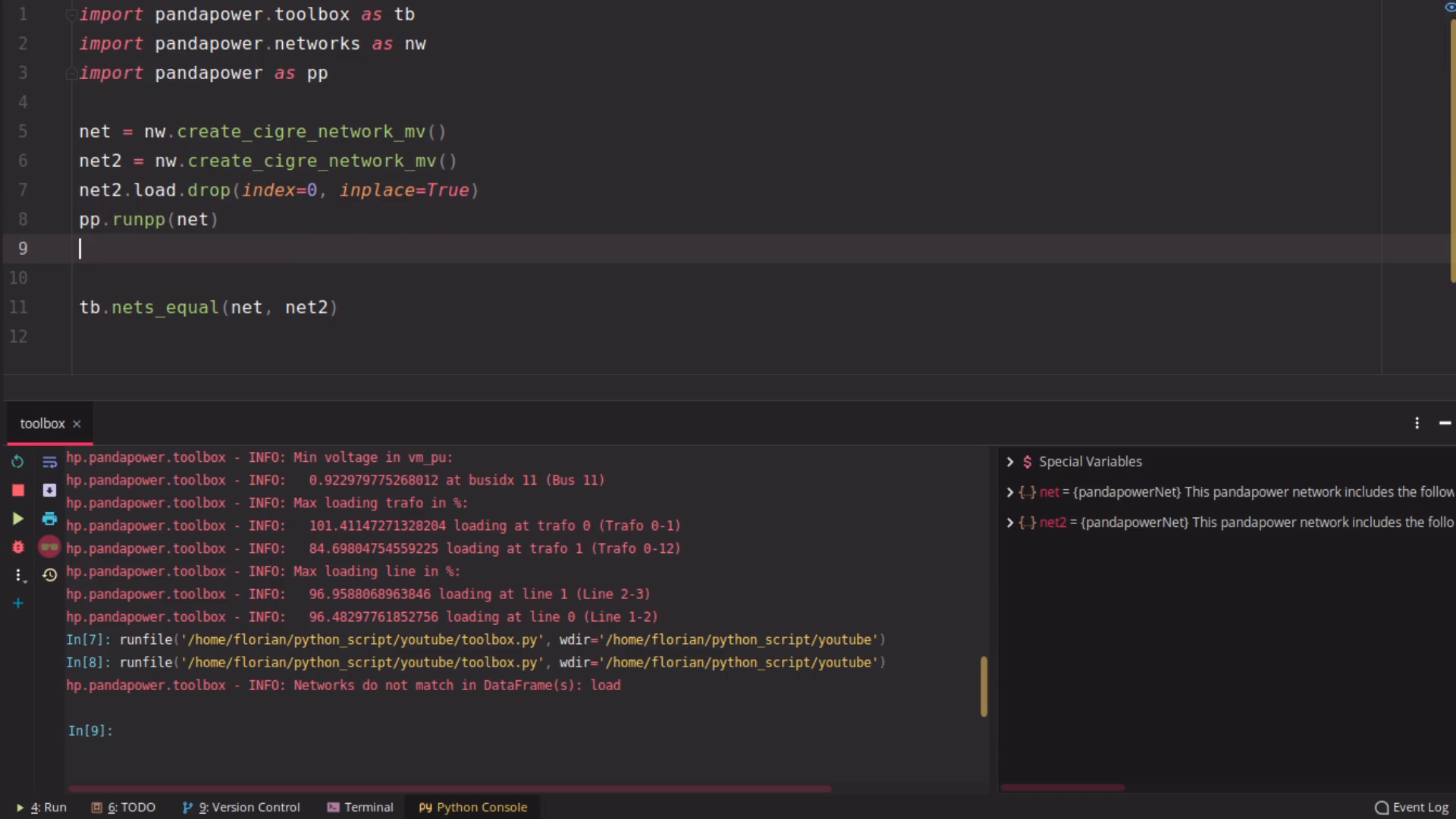
{"action": "type", "text": "pp.runpp()"}
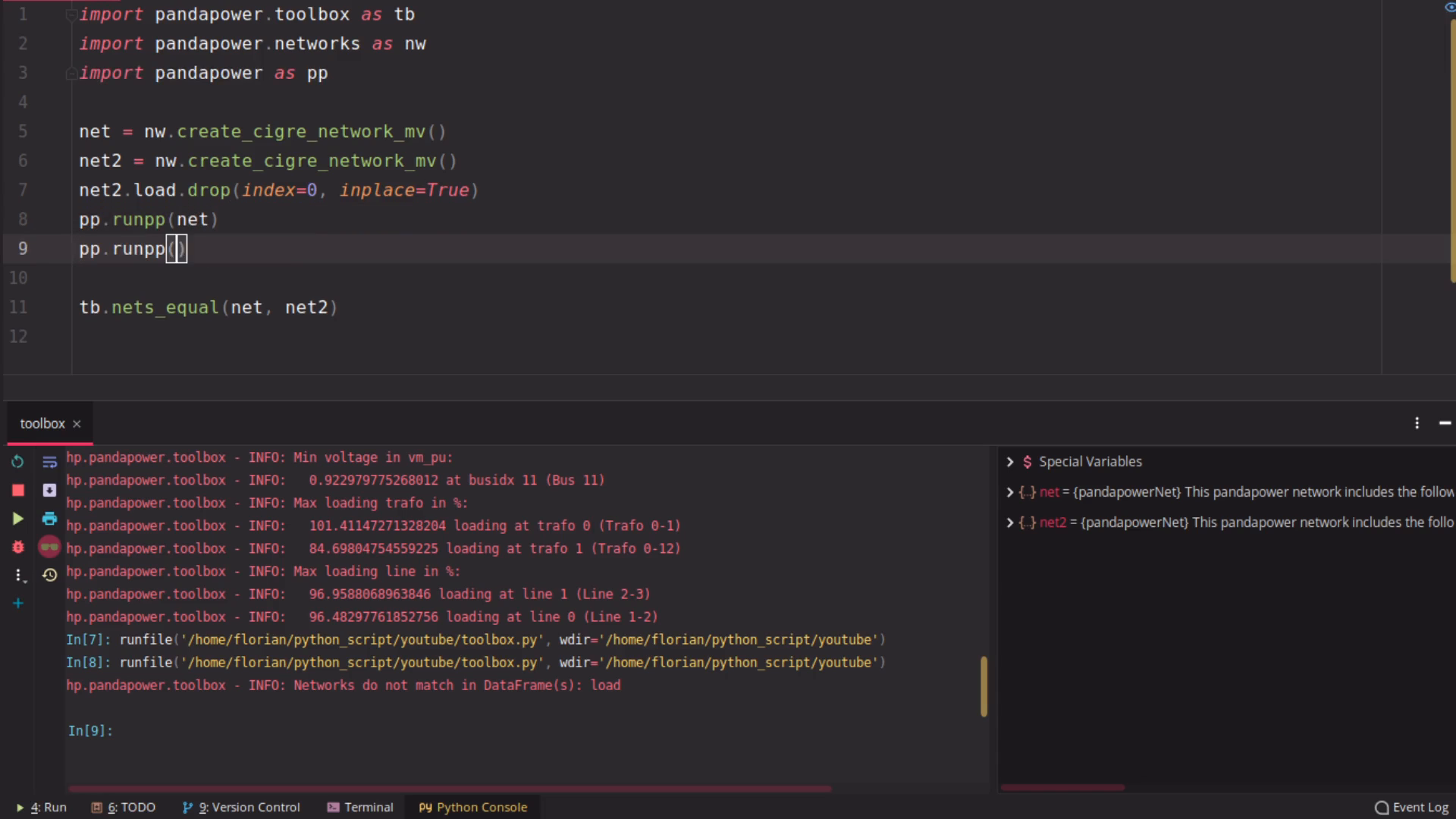
{"action": "type", "text": "net2"}
{"action": "left_click", "coordinate": [205, 307]}
{"action": "type", "text": ", check_only_results="}
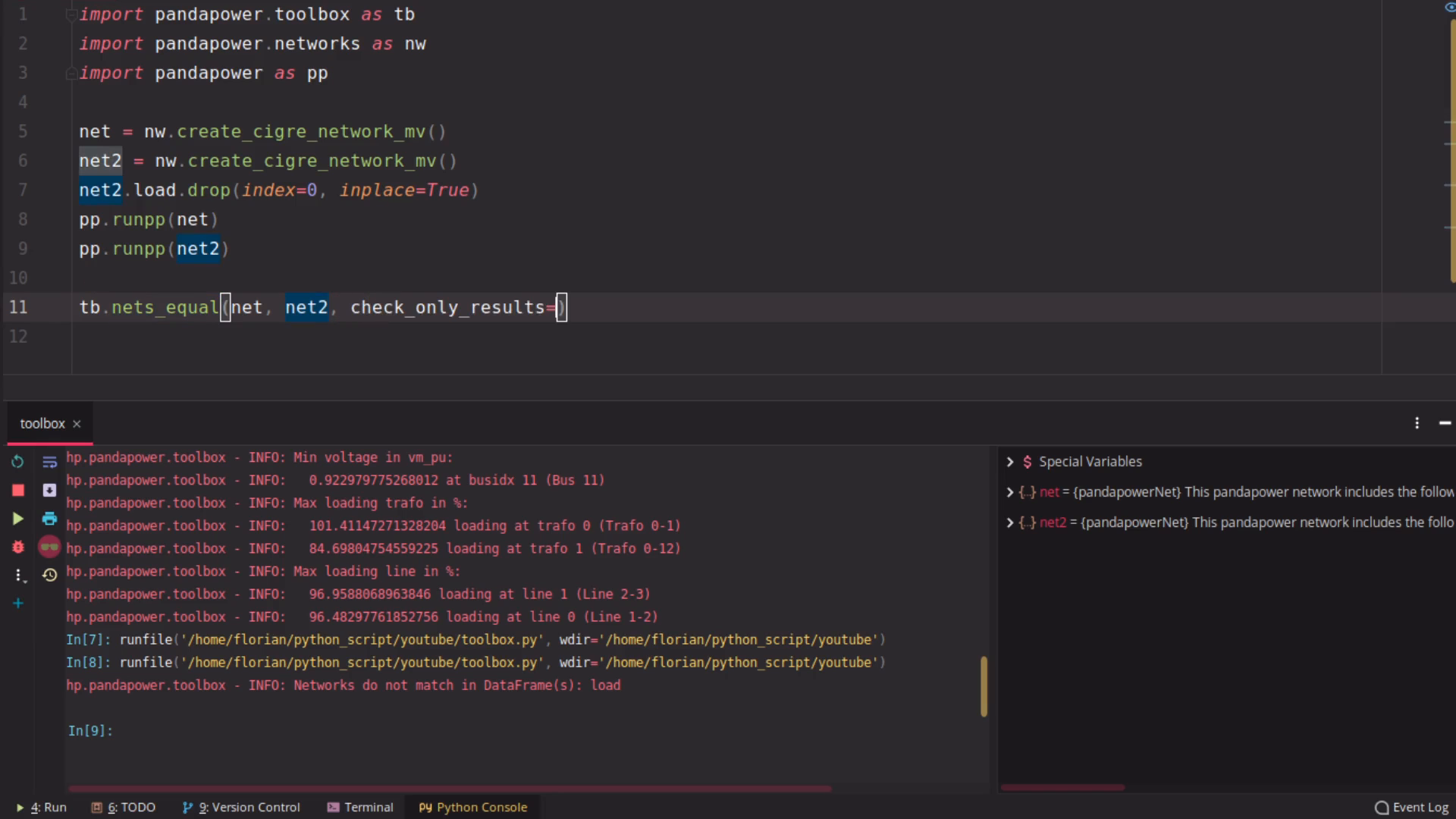
{"action": "type", "text": "True"}
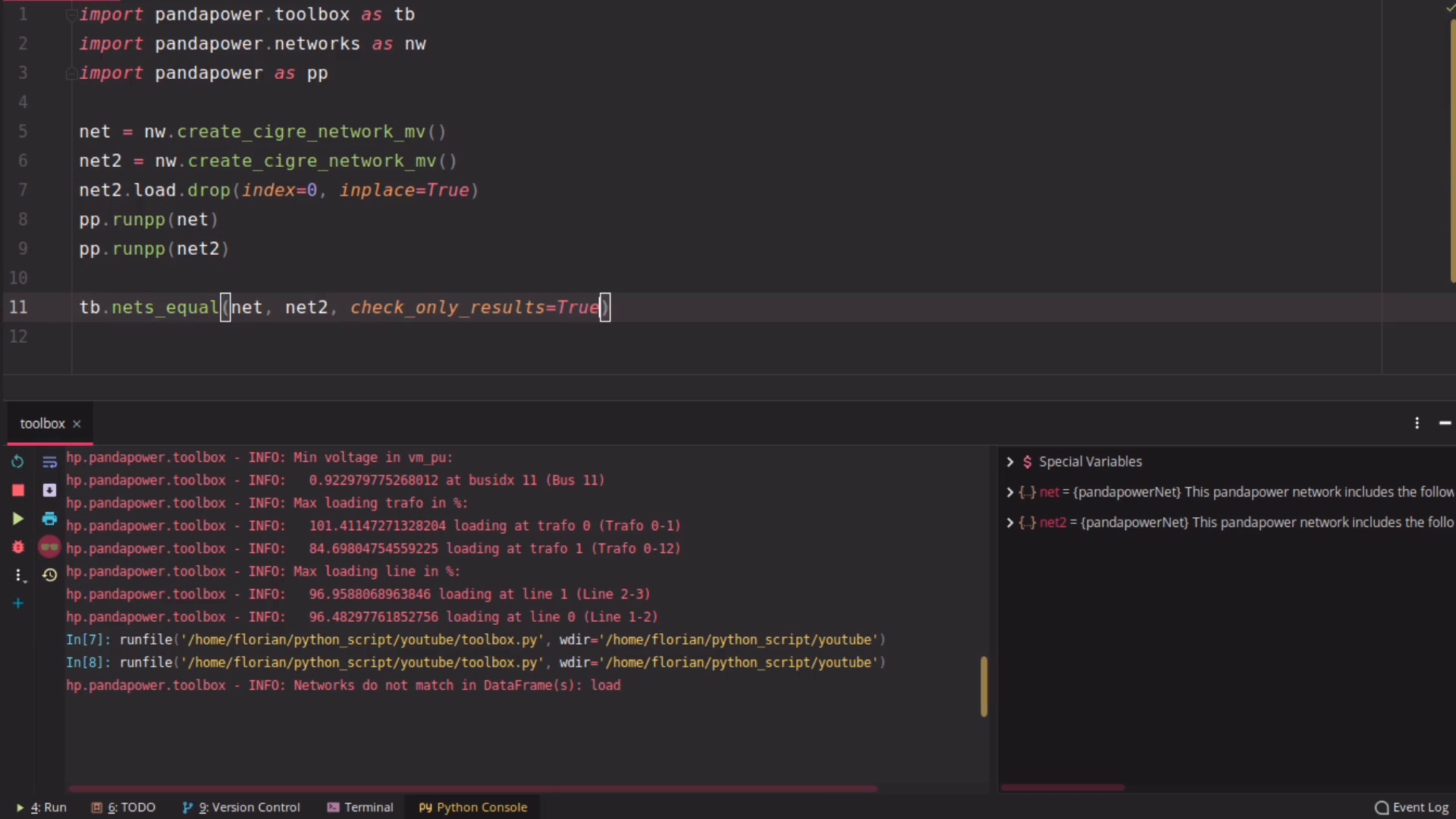
{"action": "left_click", "coordinate": [17, 518]}
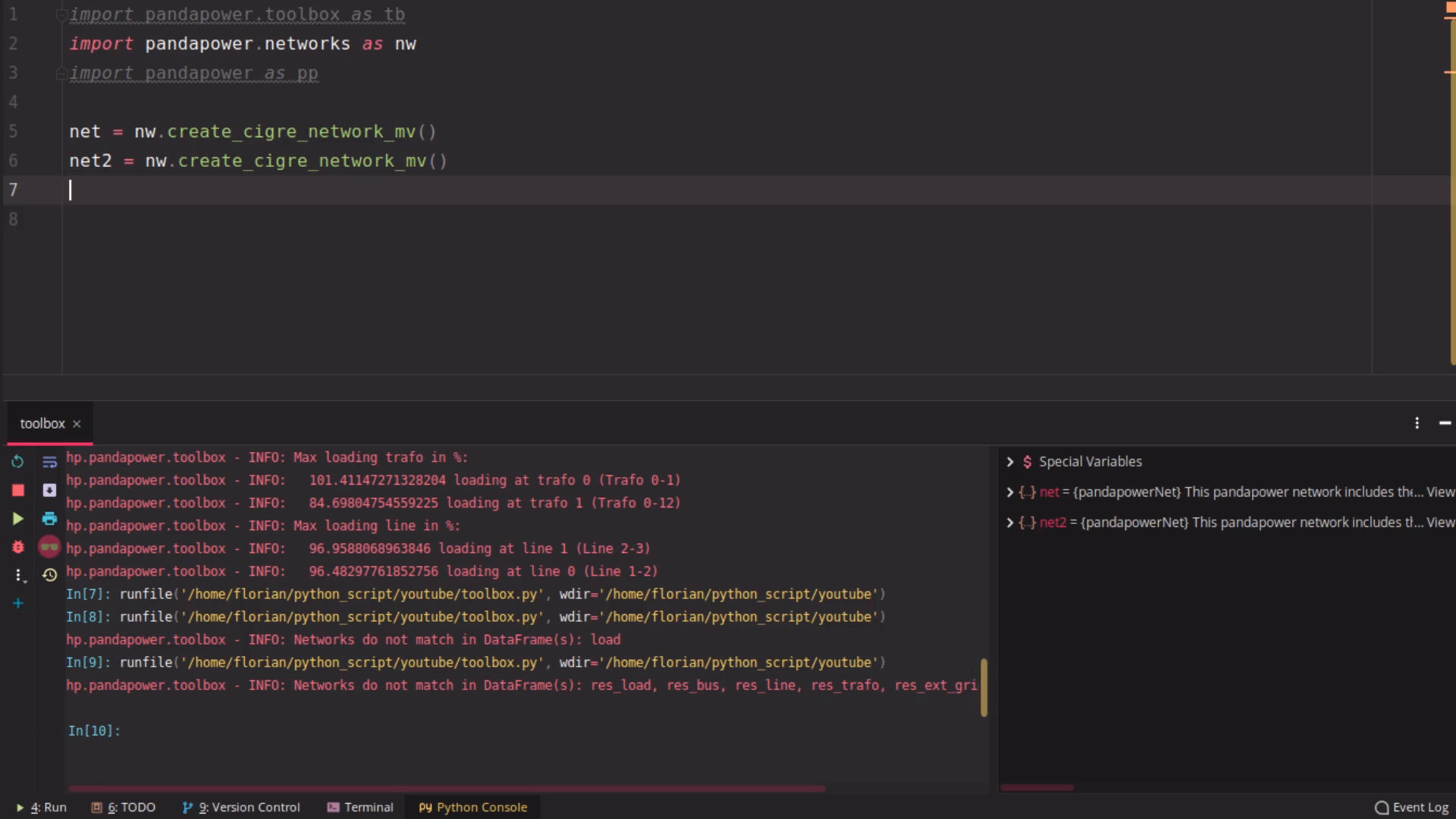
Merge net and net2 into net3 with tb.merge_nets and print net3
{"action": "type", "text": "tb.merge_nets("}
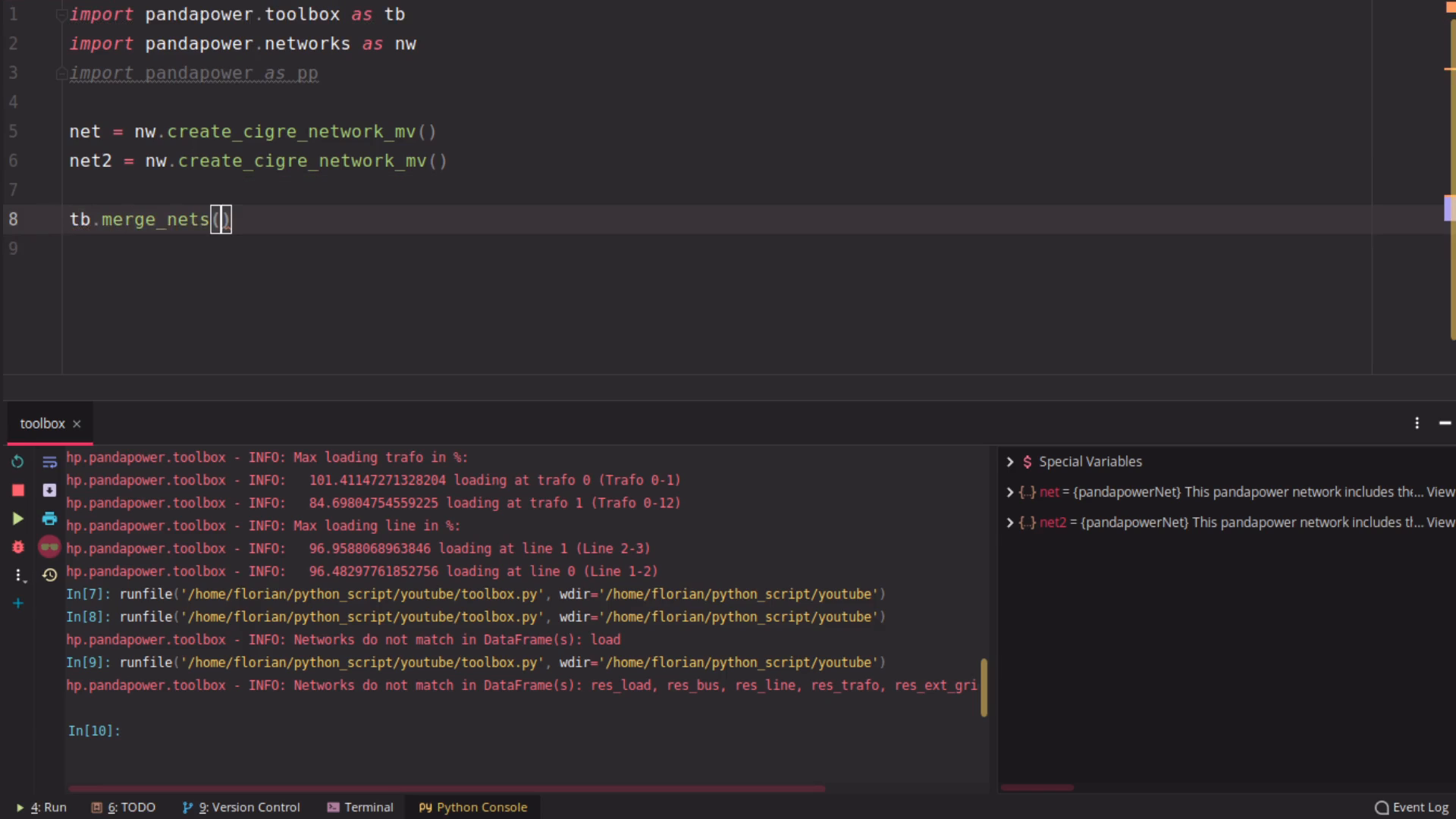
{"action": "type", "text": "net, net2"}
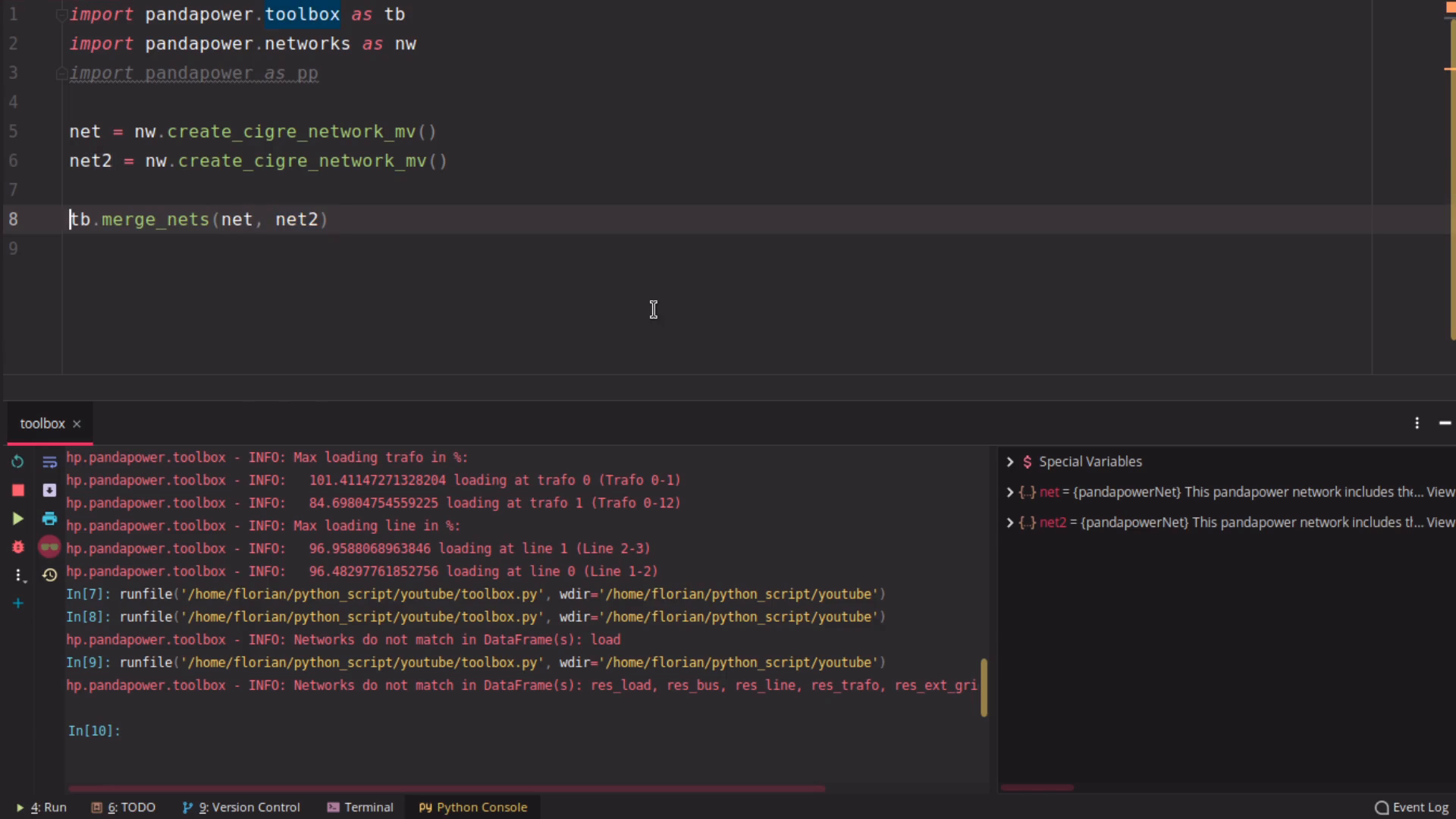
{"action": "type", "text": "net3="}
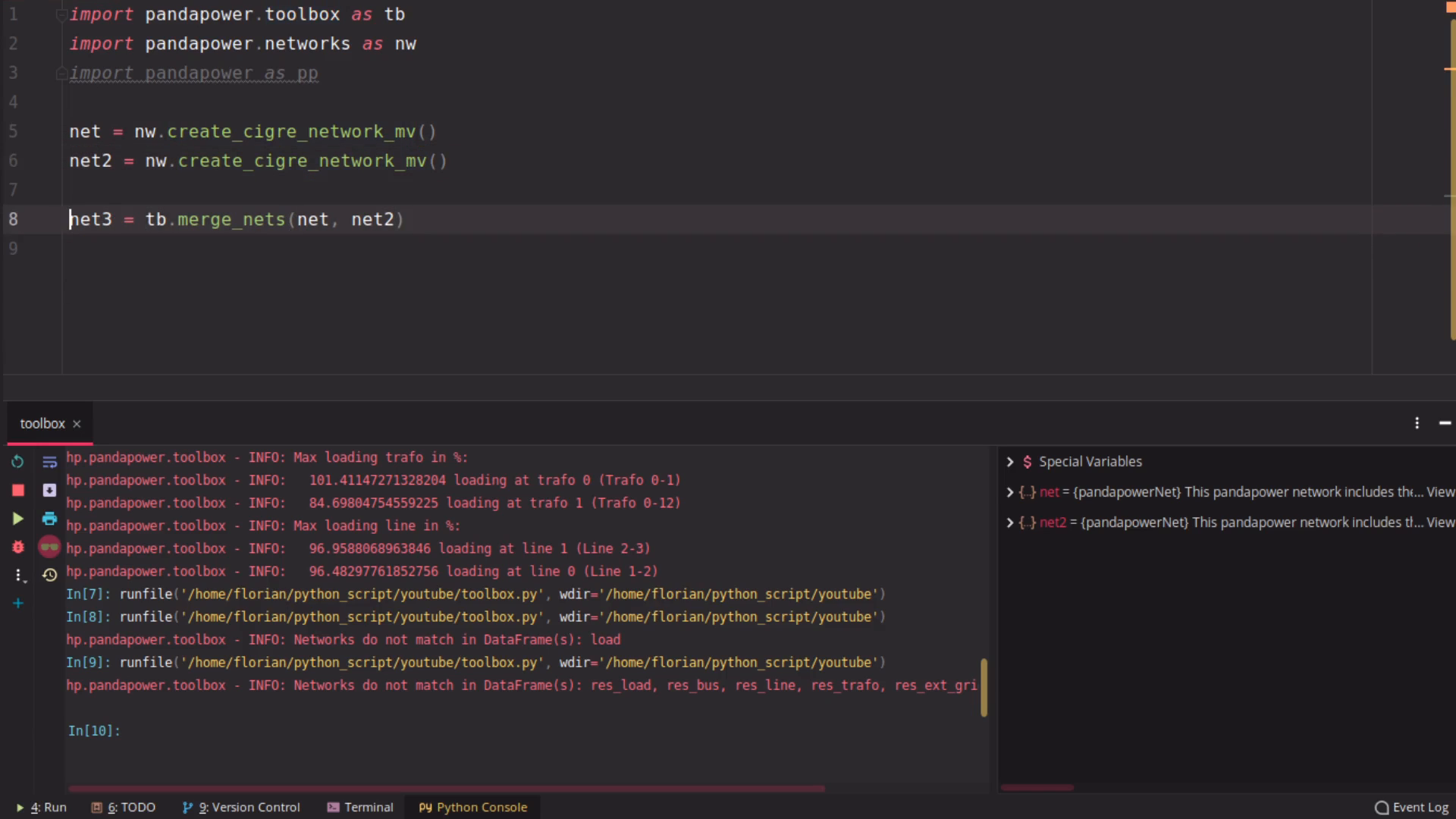
{"action": "type", "text": "print(net)"}
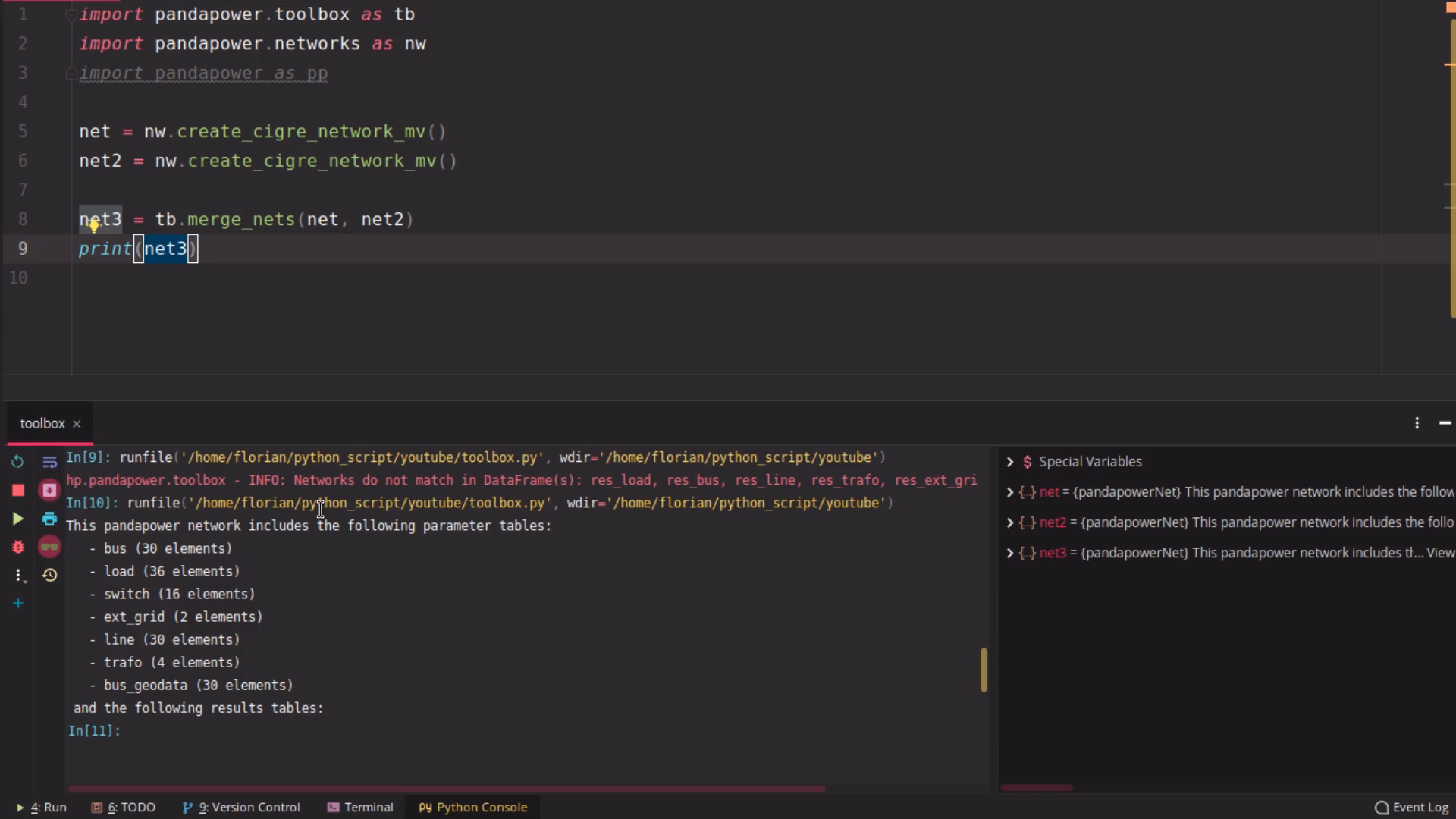
{"action": "left_click", "coordinate": [270, 277]}
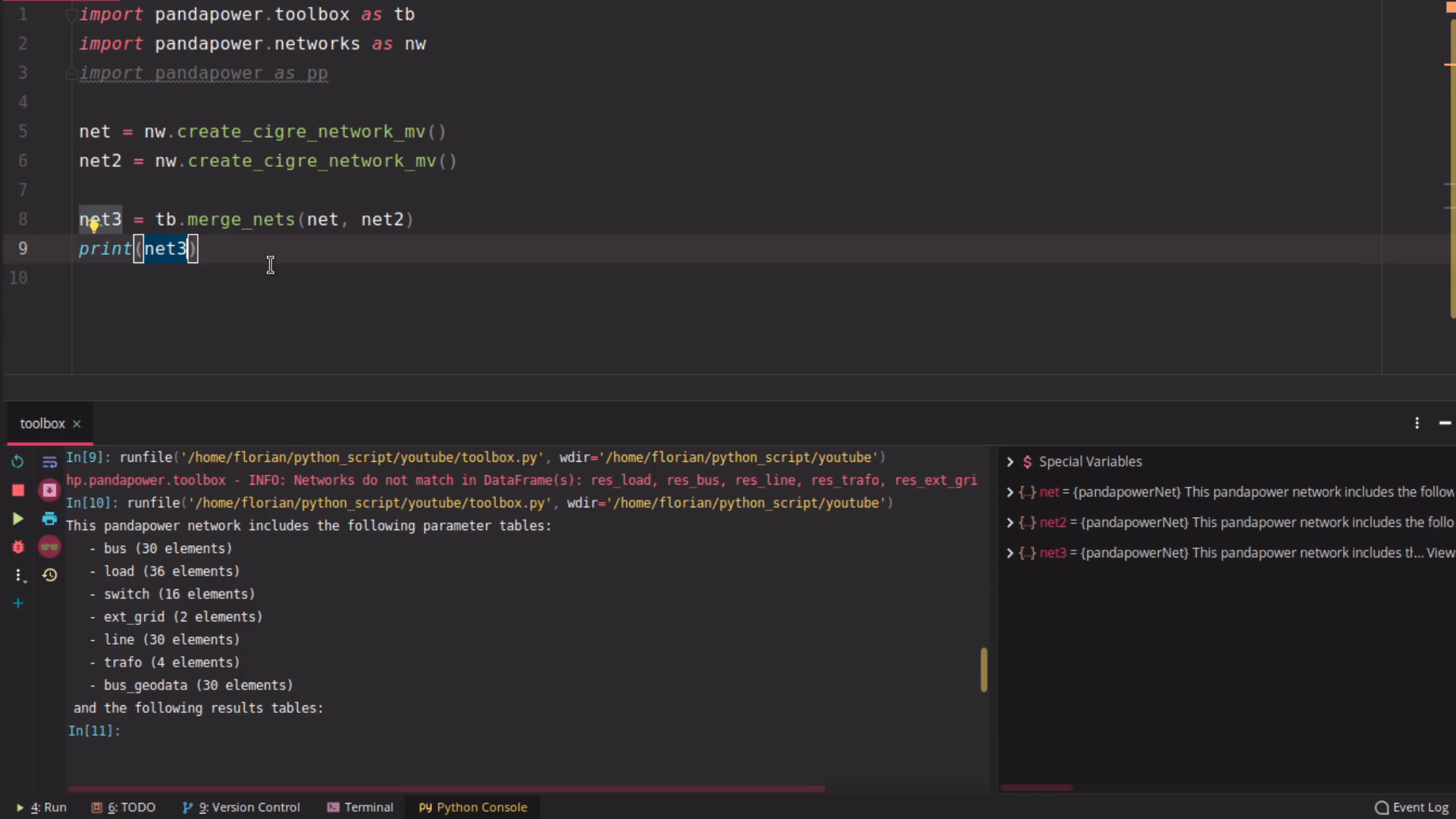
Print the merged network's bus table, then its ext_grid table
{"action": "type", "text": "."}
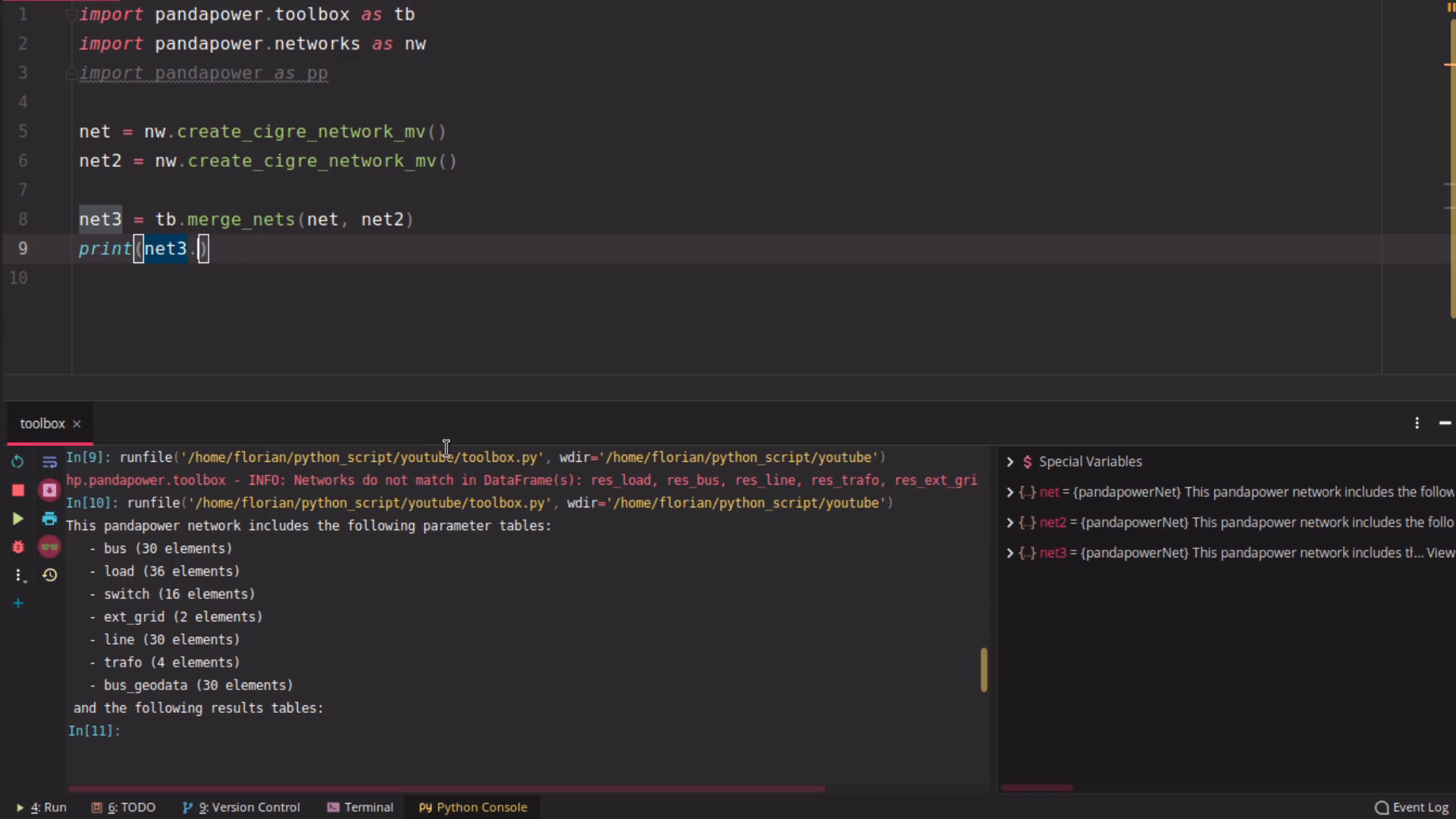
{"action": "type", "text": "bus"}
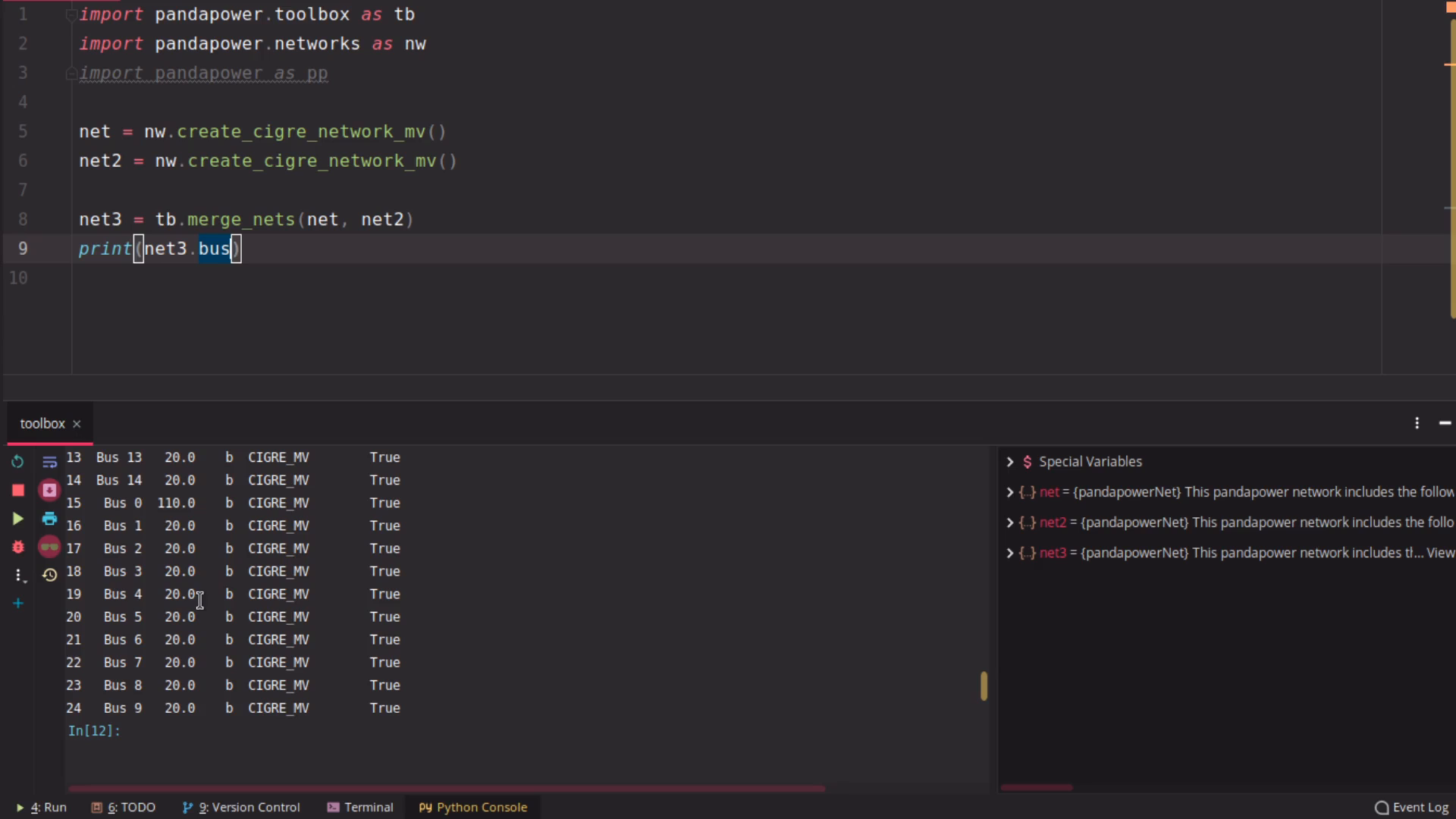
{"action": "scroll", "scroll_direction": "up", "scroll_amount": 3}
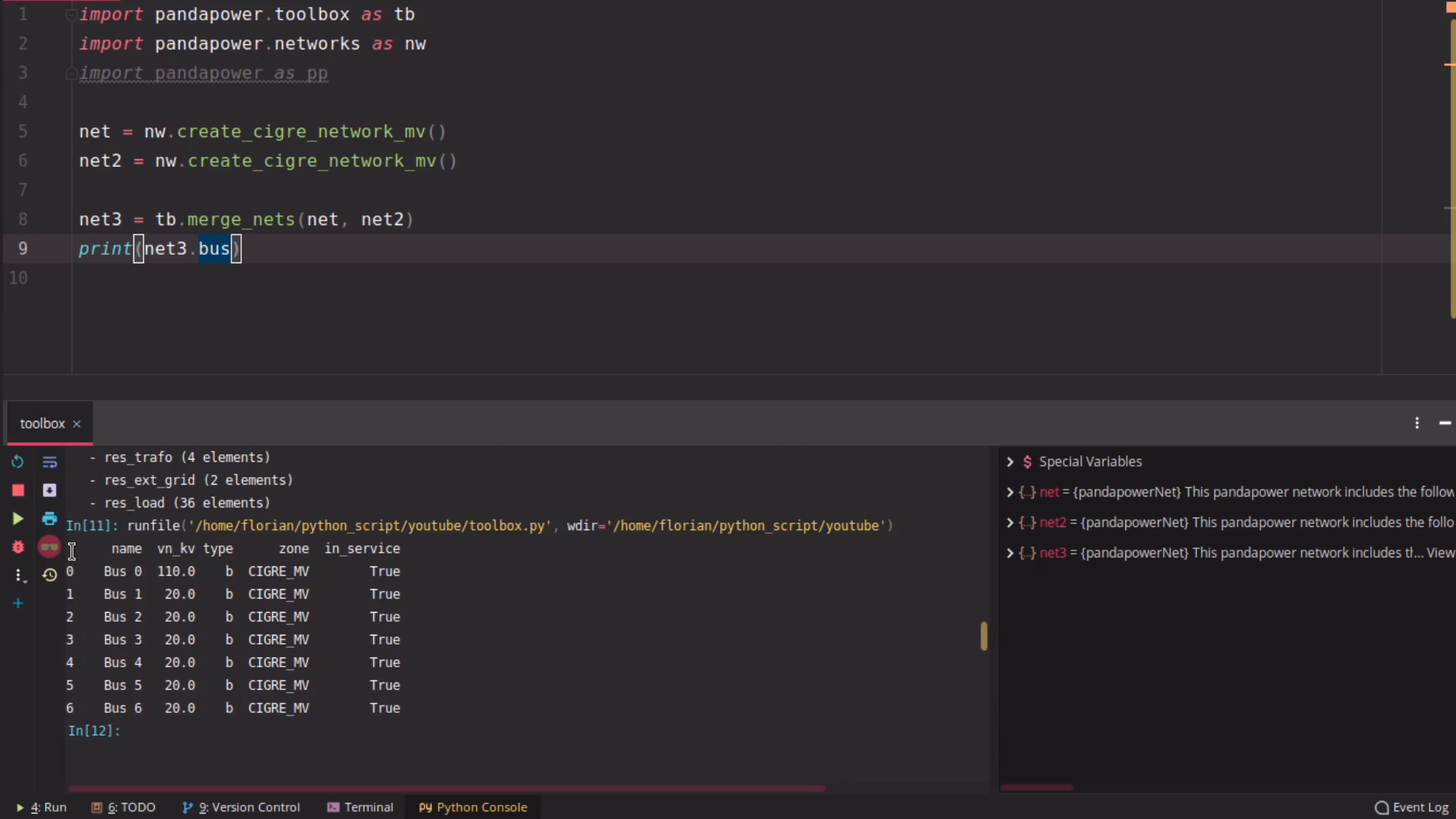
{"action": "scroll", "scroll_direction": "down", "scroll_amount": 3}
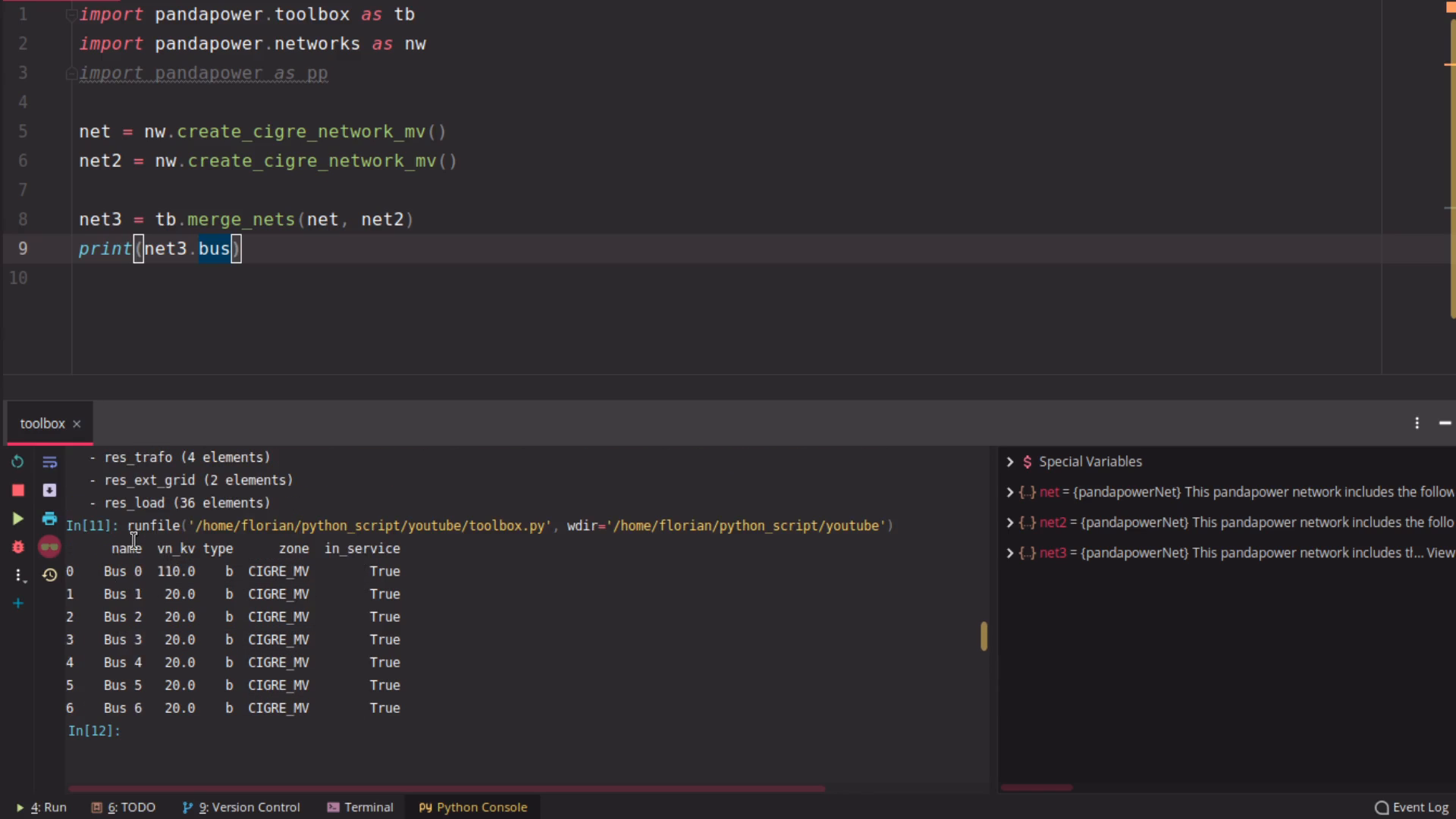
{"action": "type", "text": "ex"}
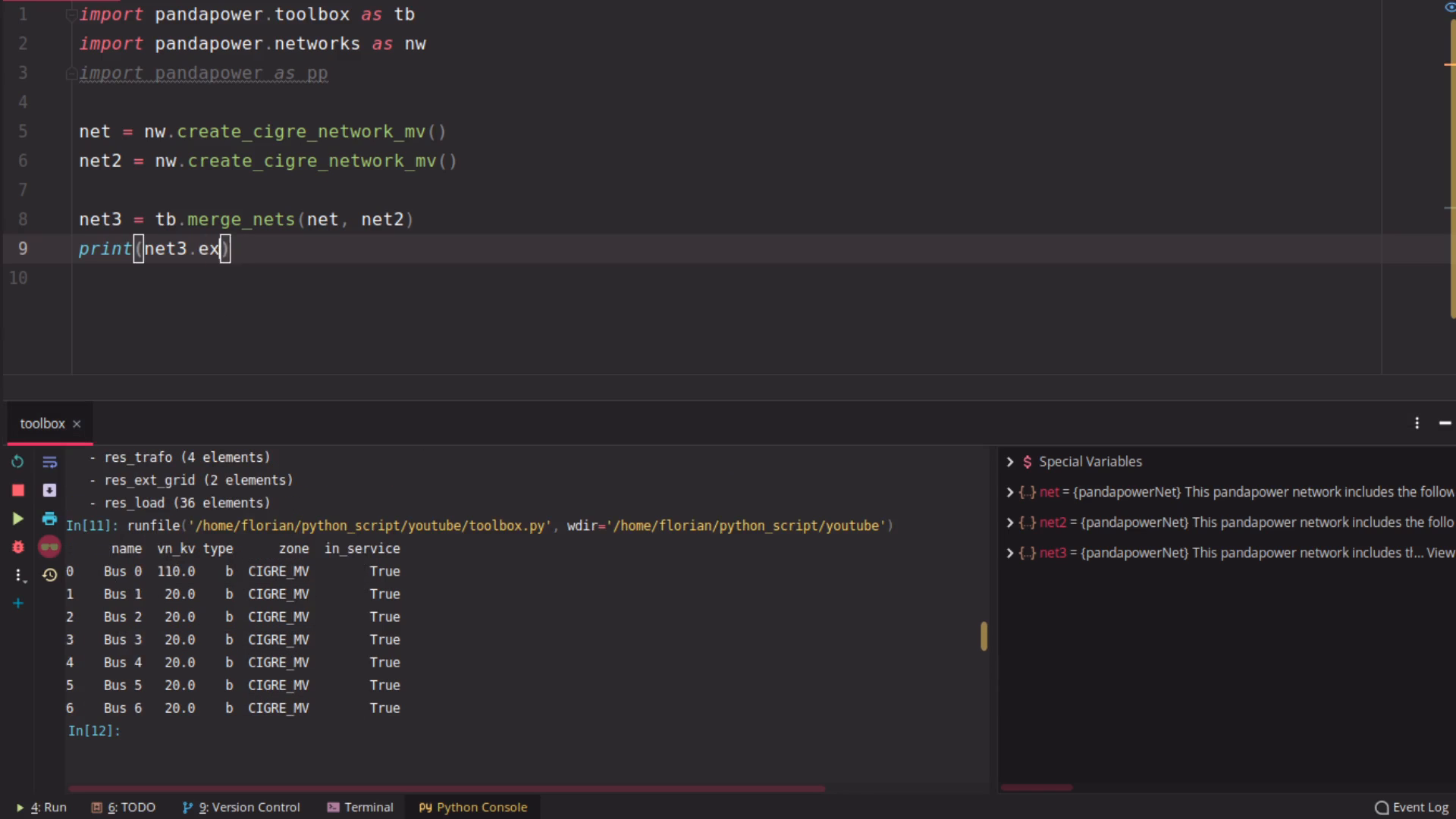
{"action": "type", "text": "t_grid"}
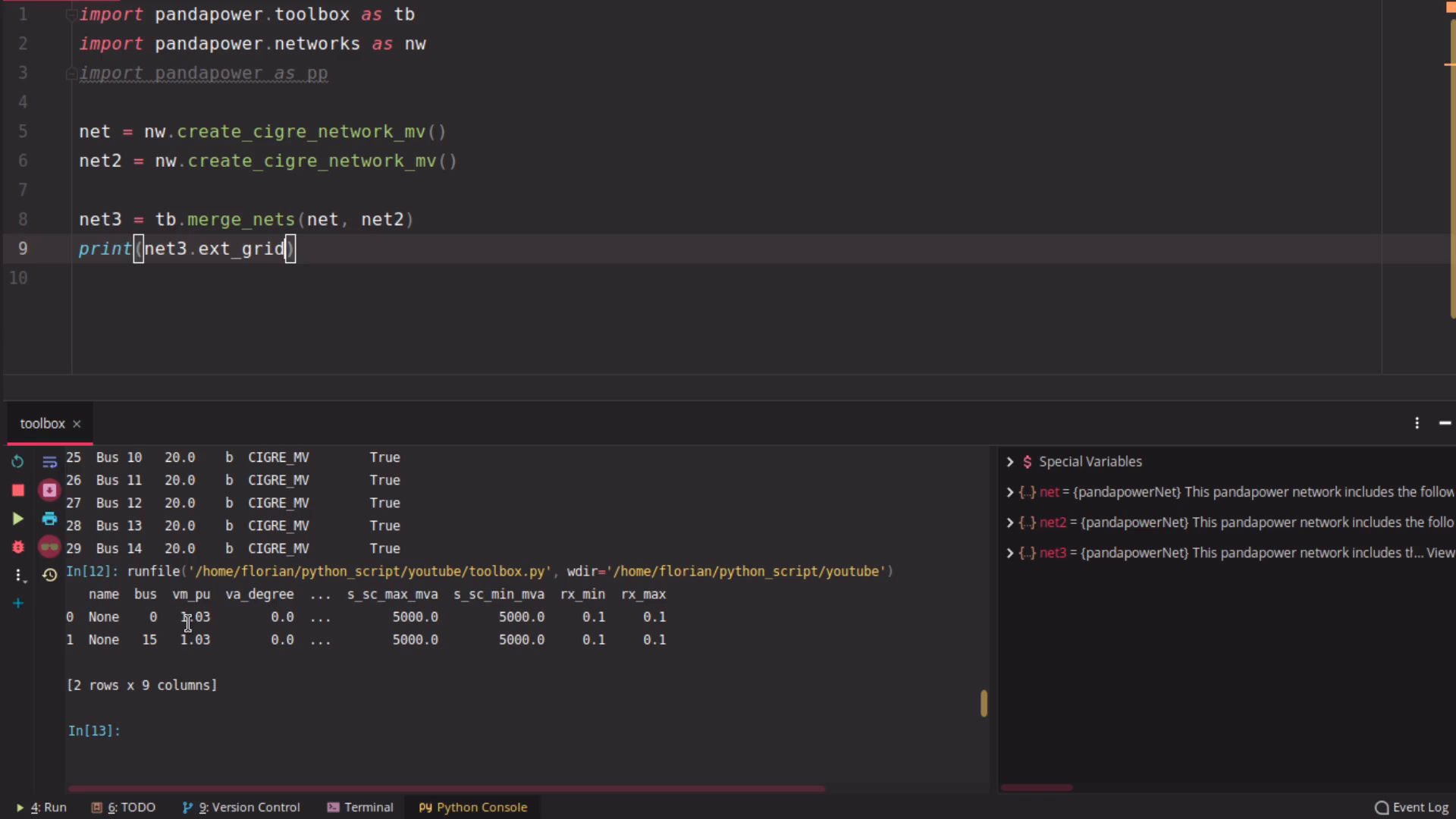
{"action": "mouse_move", "coordinate": [347, 248]}
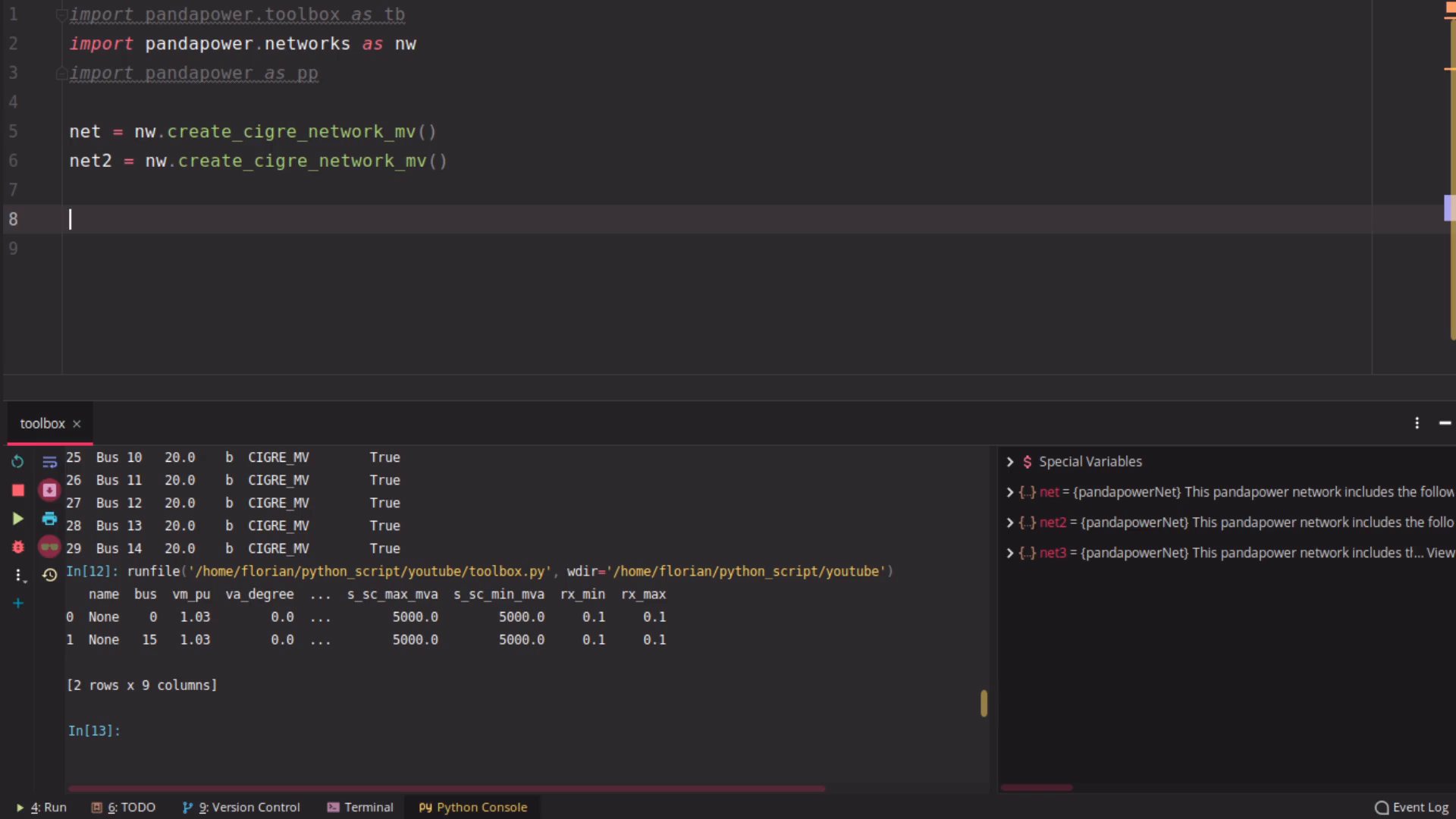
Re-index net's buses continuously with tb.create_continuous_bus_index using start=10
{"action": "type", "text": "tb."}
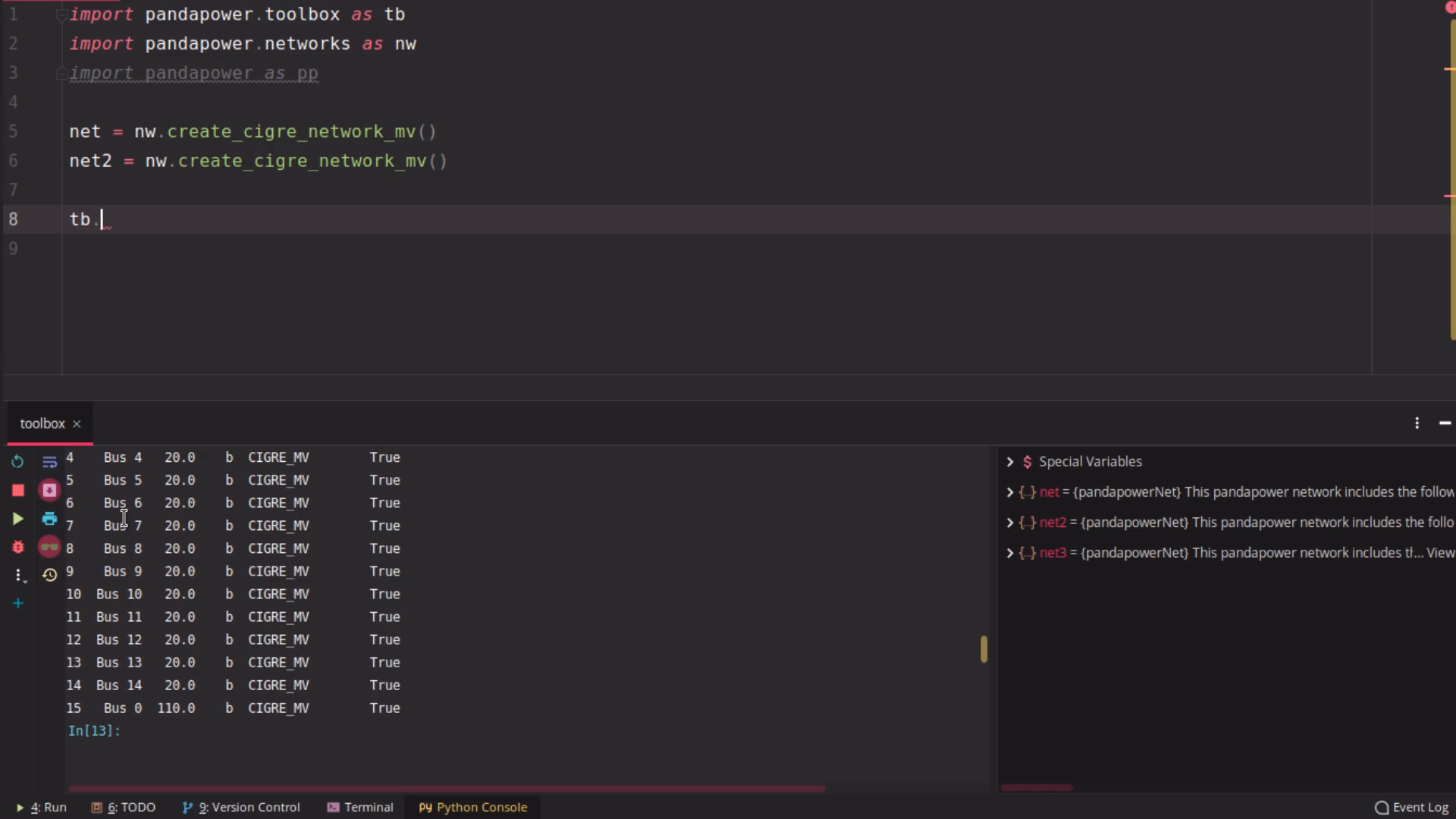
{"action": "scroll", "scroll_direction": "up", "scroll_amount": 3}
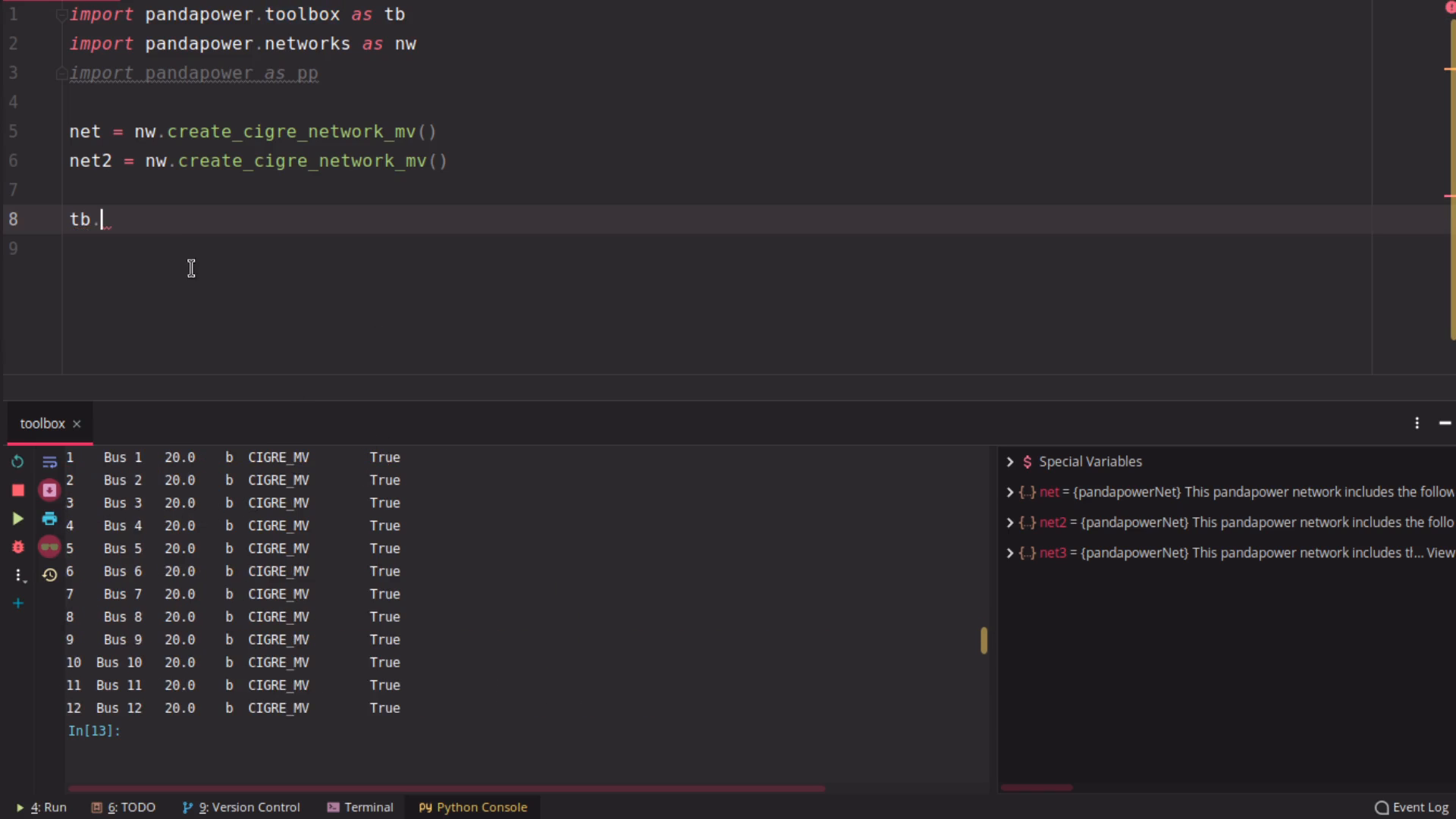
{"action": "mouse_move", "coordinate": [150, 218]}
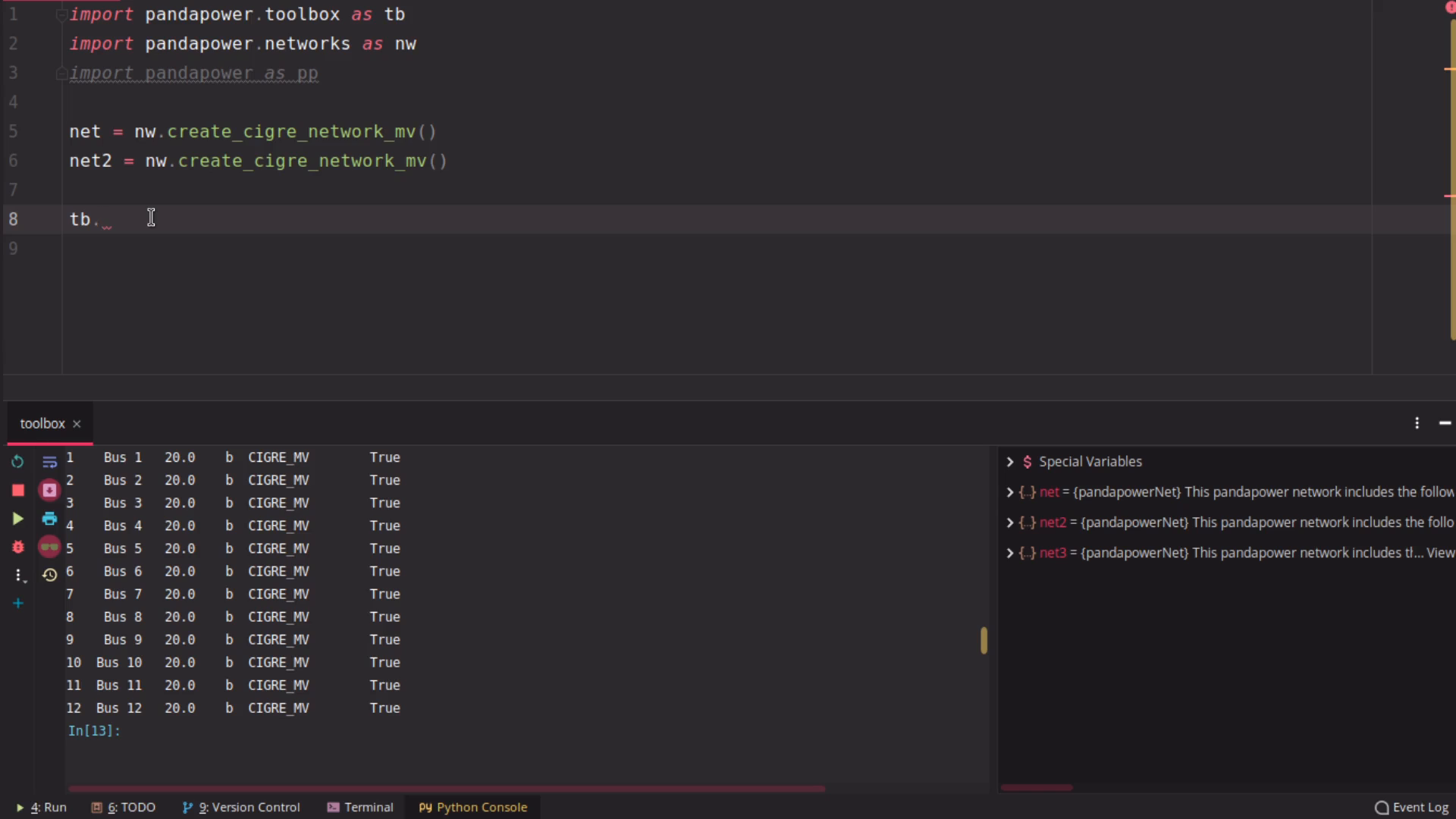
{"action": "type", "text": "continuous_elements_index("}
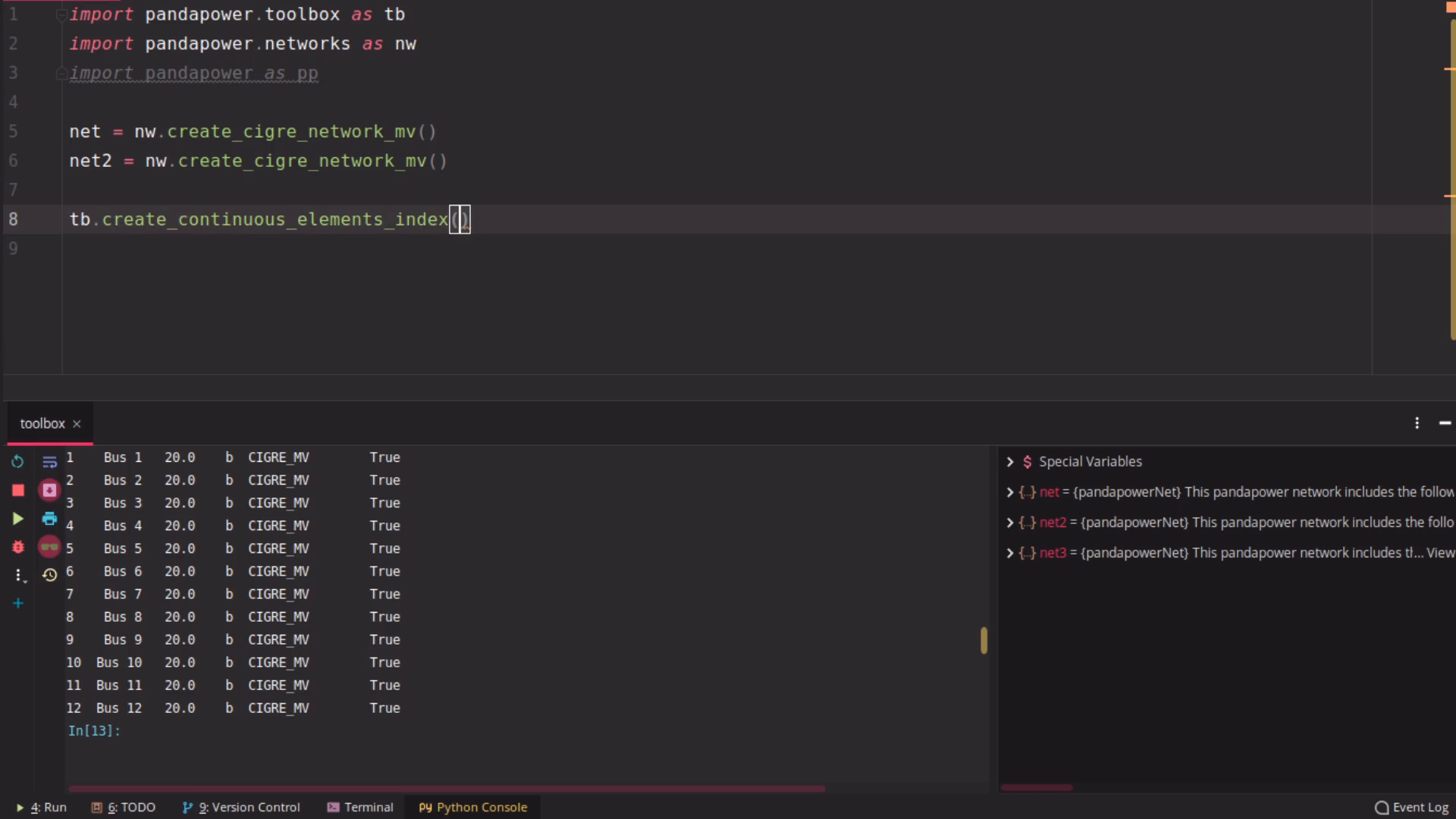
{"action": "key", "text": "ctrl+z"}
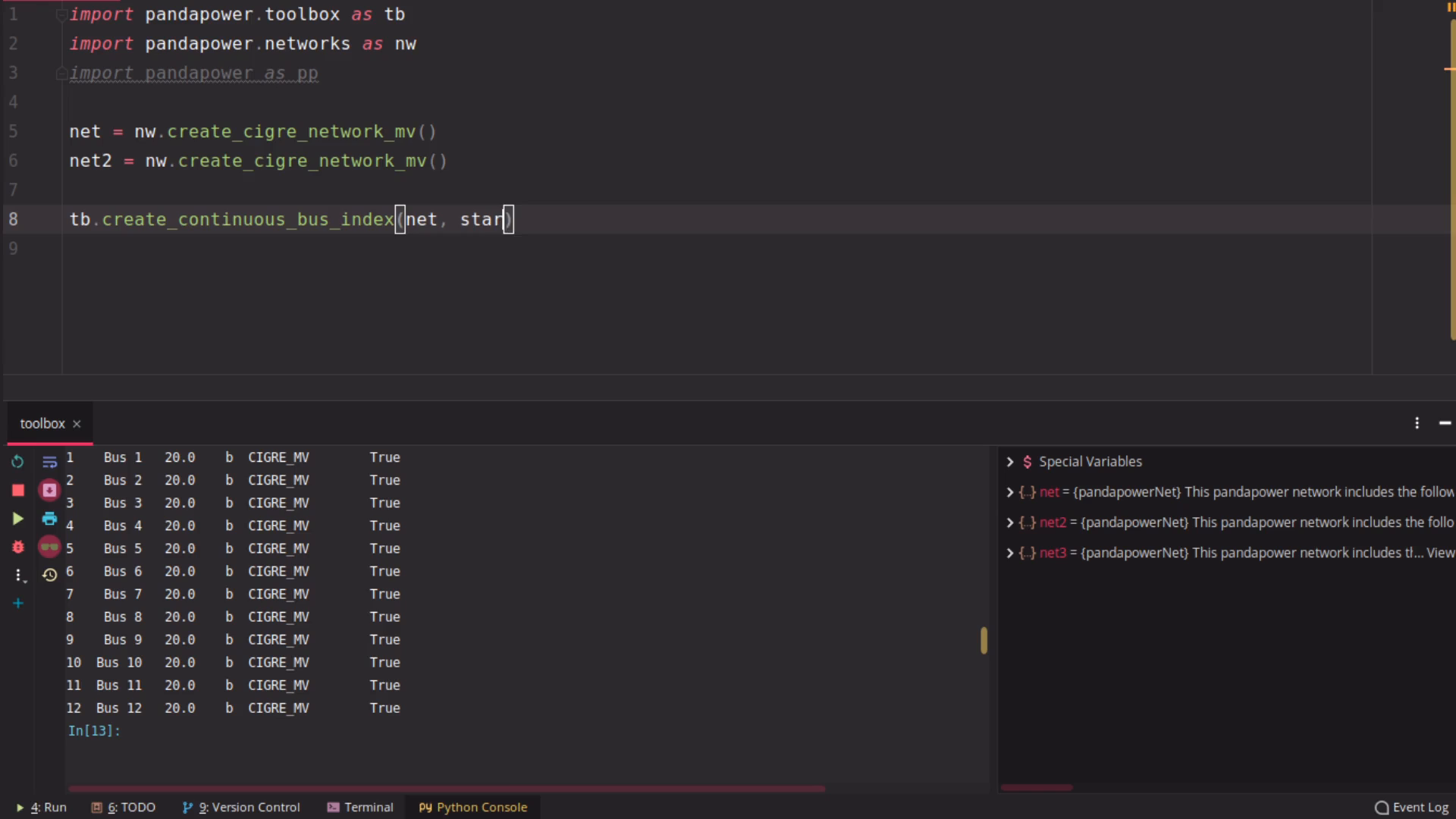
{"action": "type", "text": "t=10"}
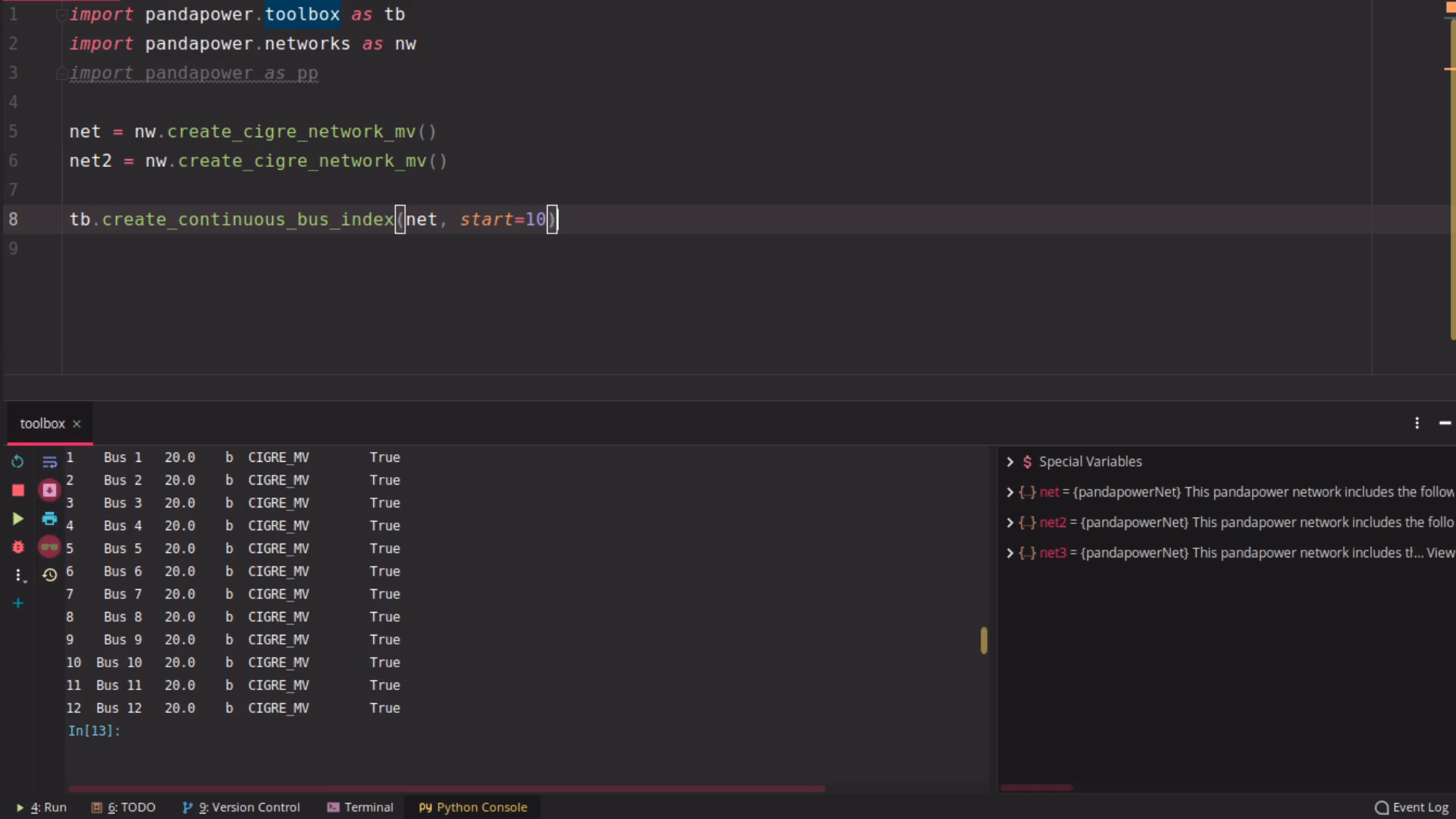
Print net.bus and change the re-indexing start value to 0
{"action": "type", "text": "print(net)"}
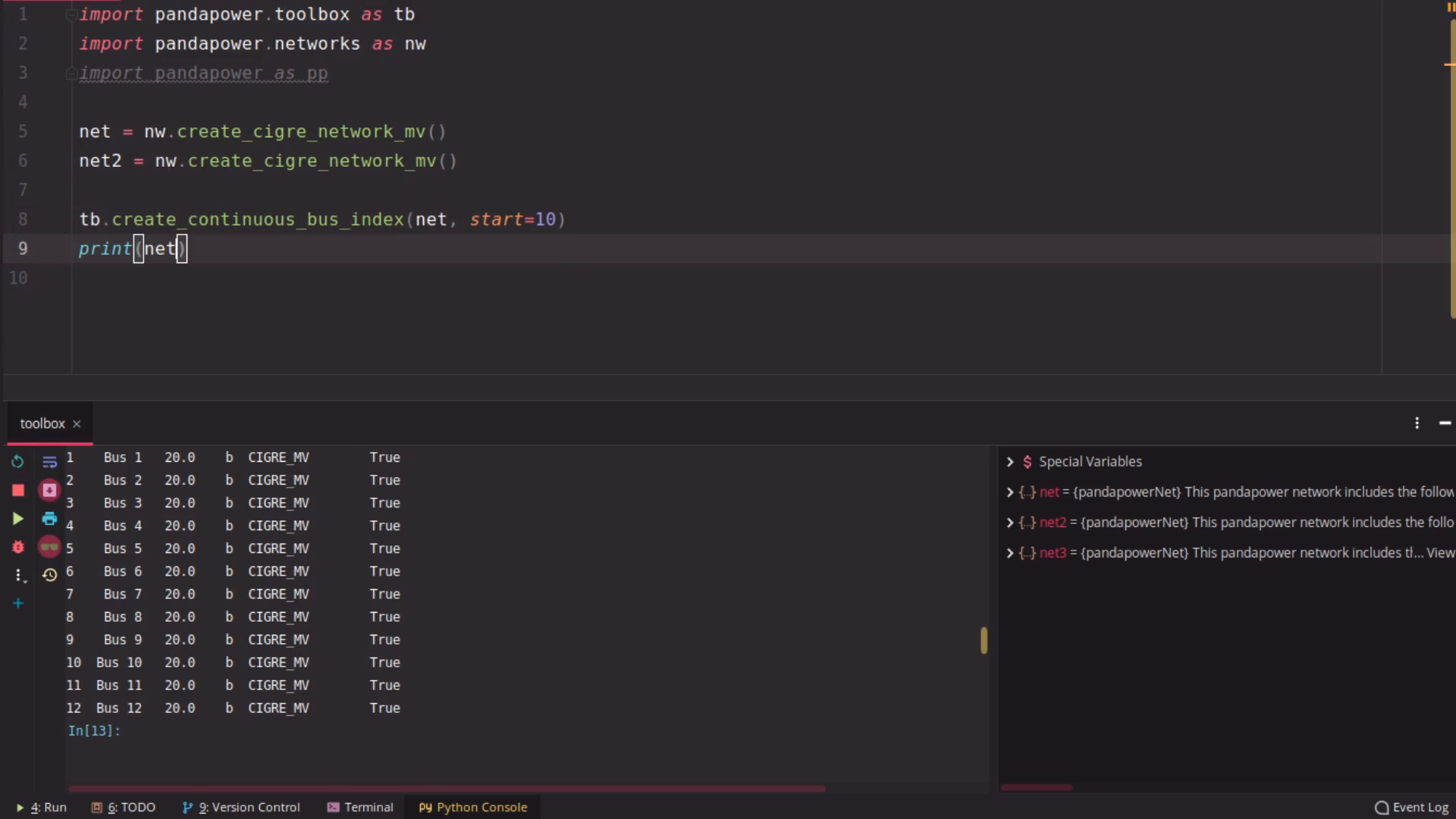
{"action": "type", "text": ".bus"}
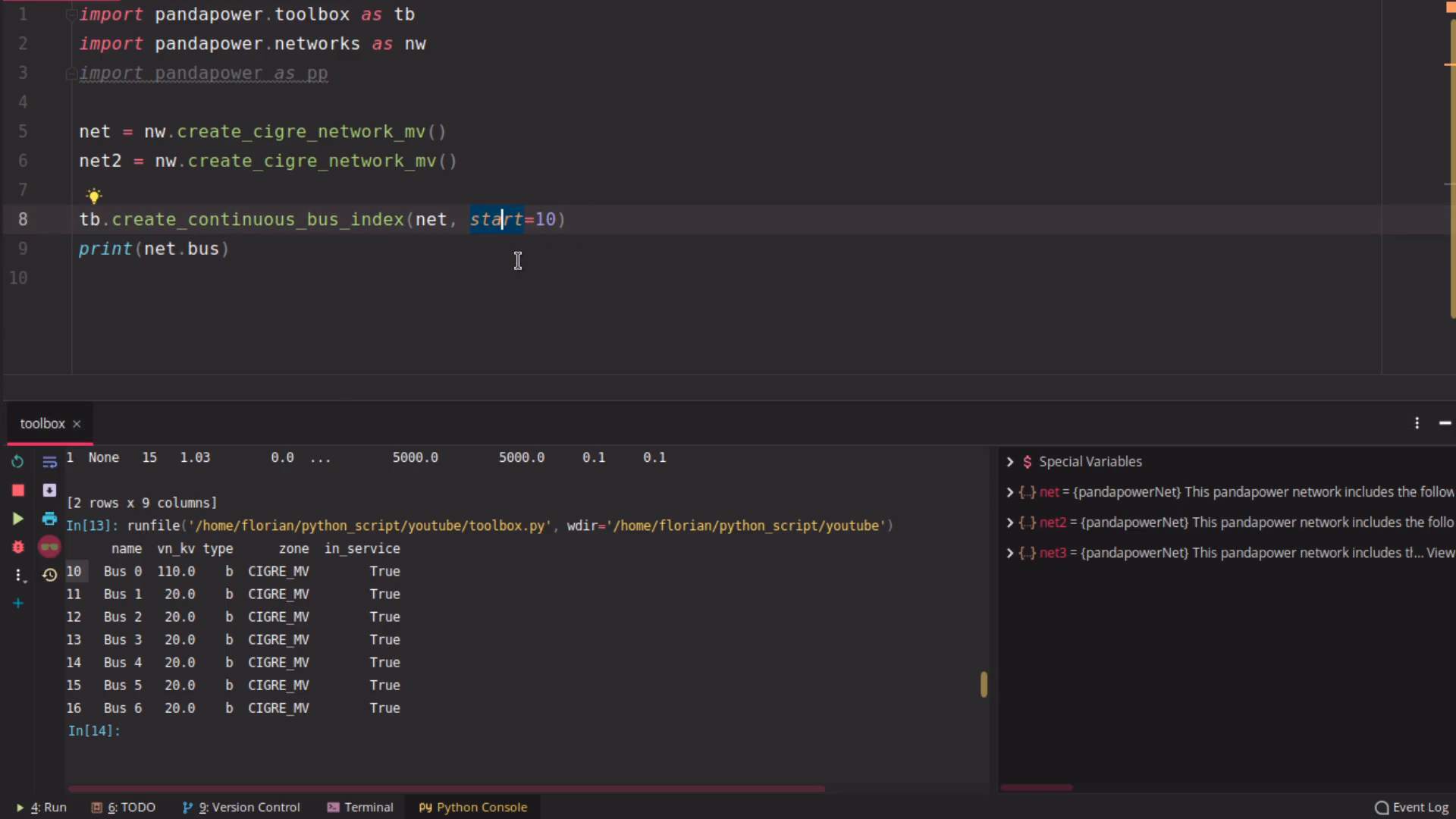
{"action": "type", "text": "0"}
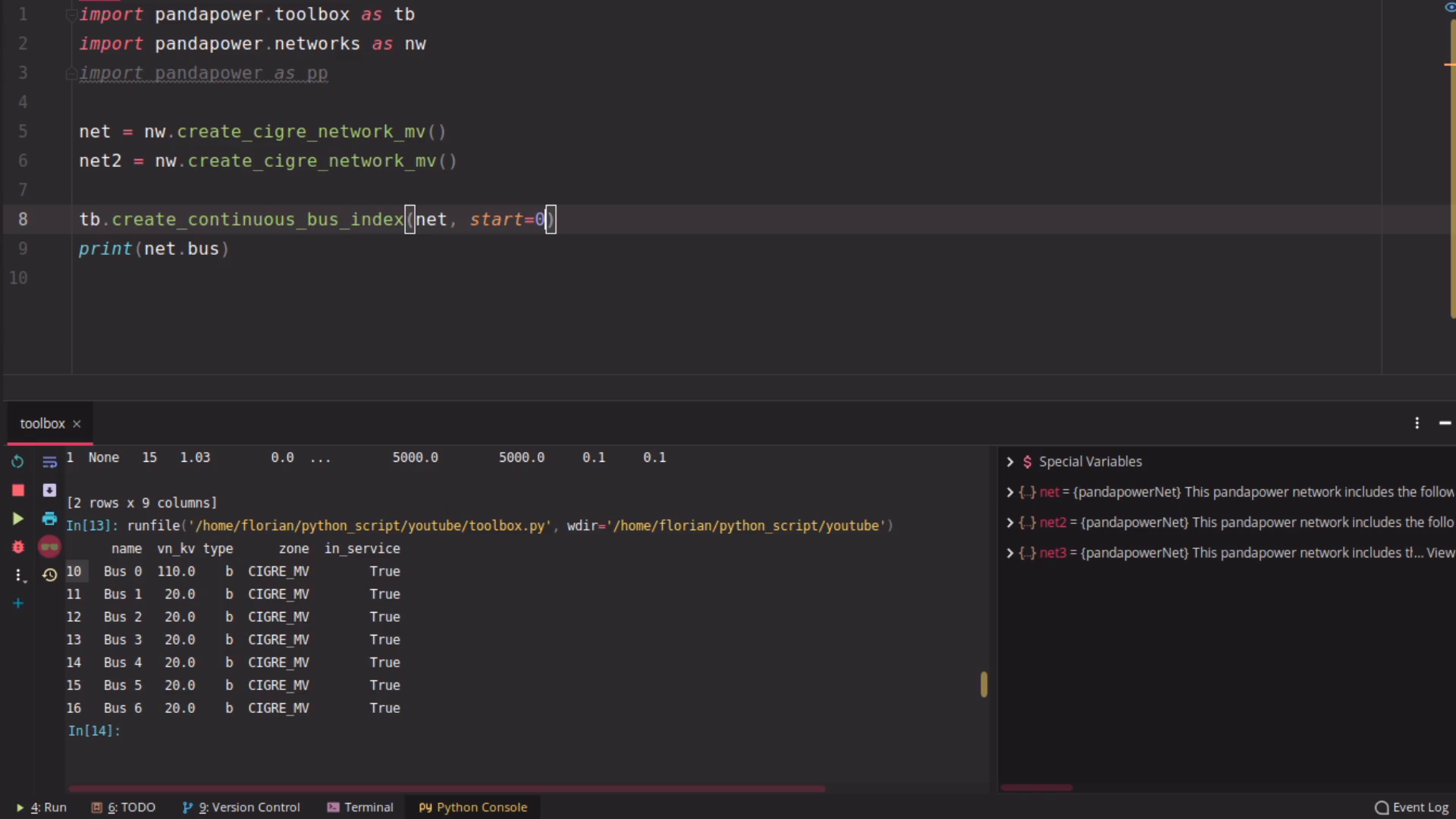
{"action": "scroll", "scroll_direction": "down", "scroll_amount": 3}
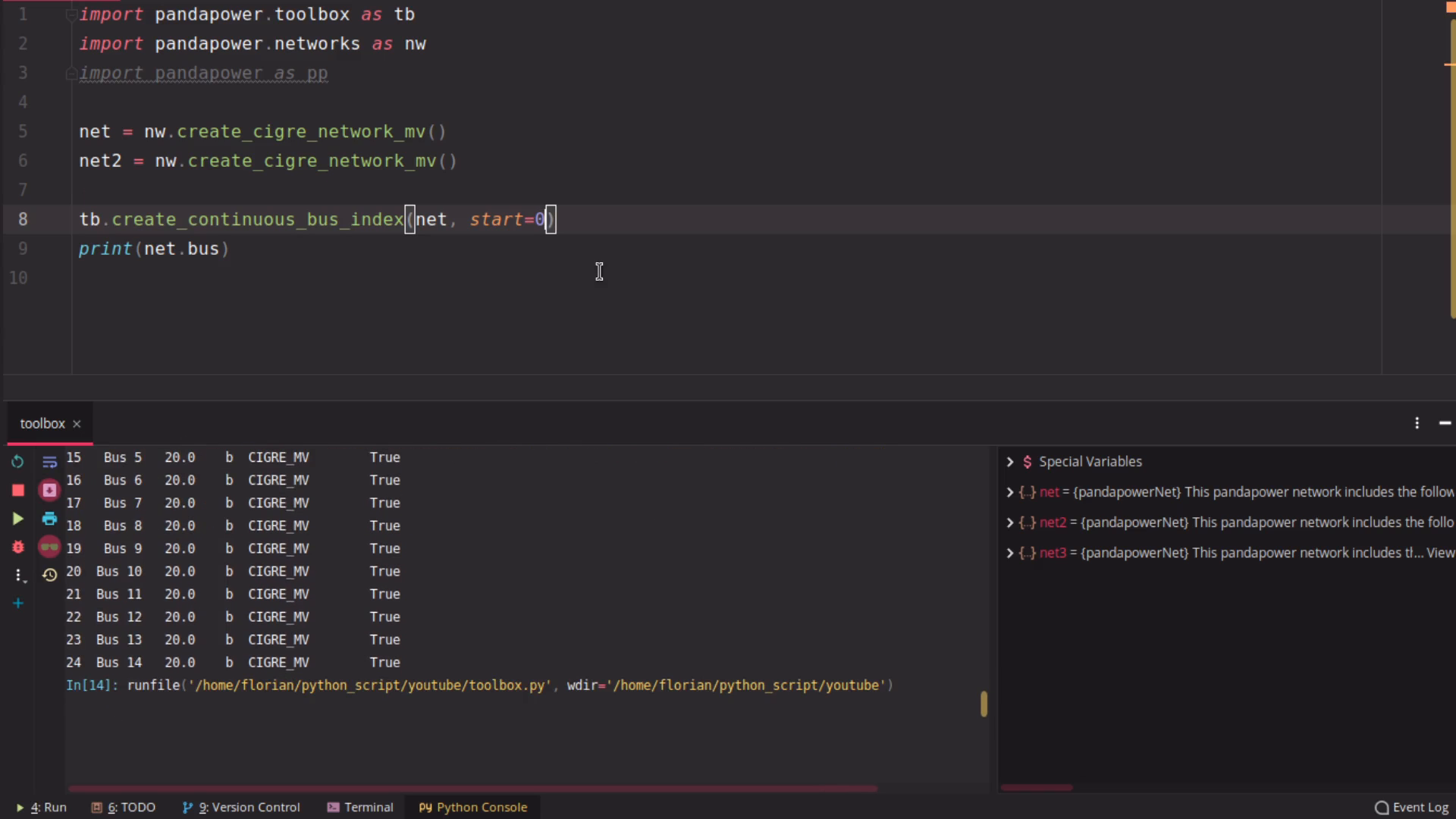
{"action": "left_click", "coordinate": [17, 518]}
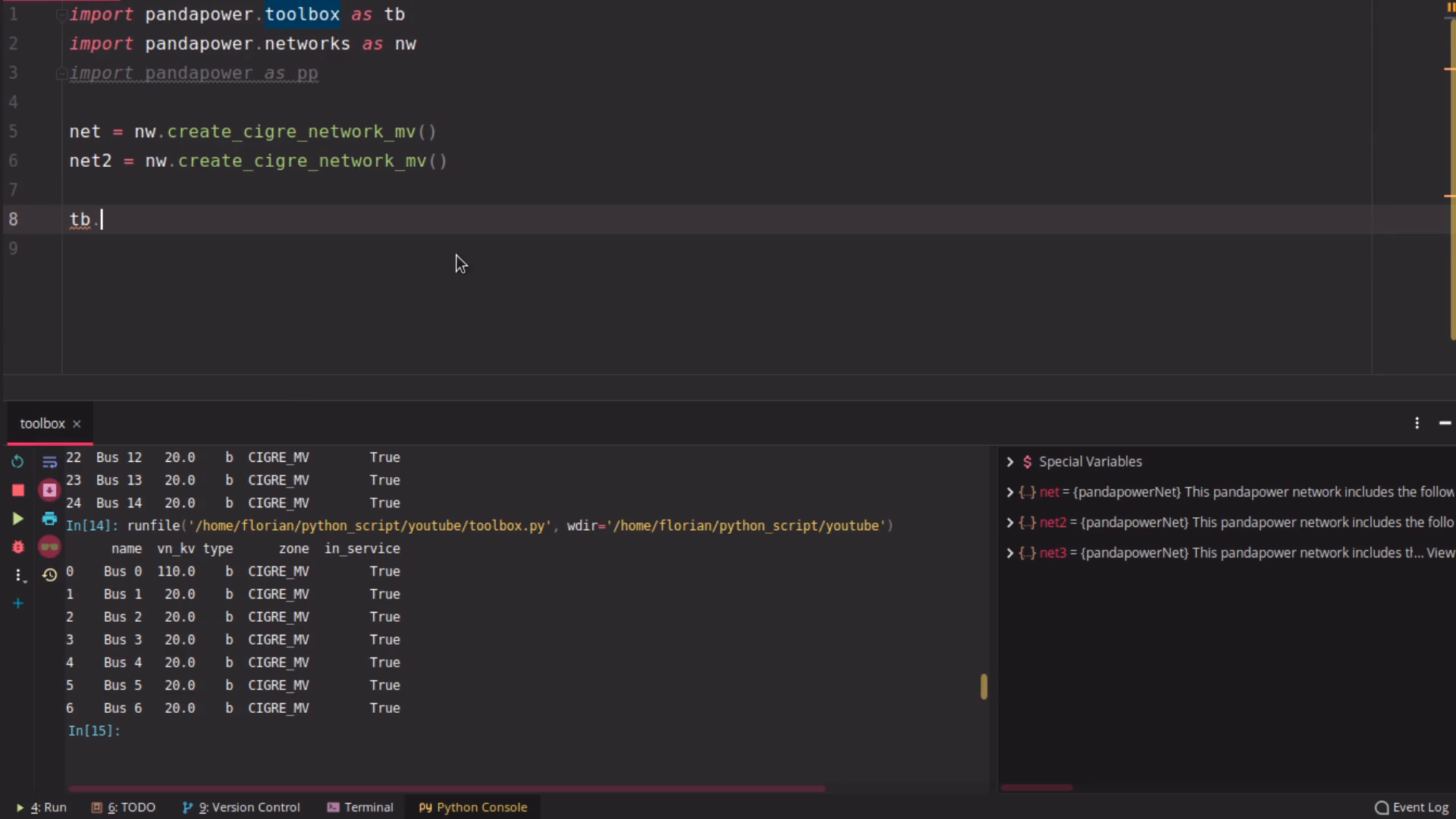
{"action": "type", "text": "c"}
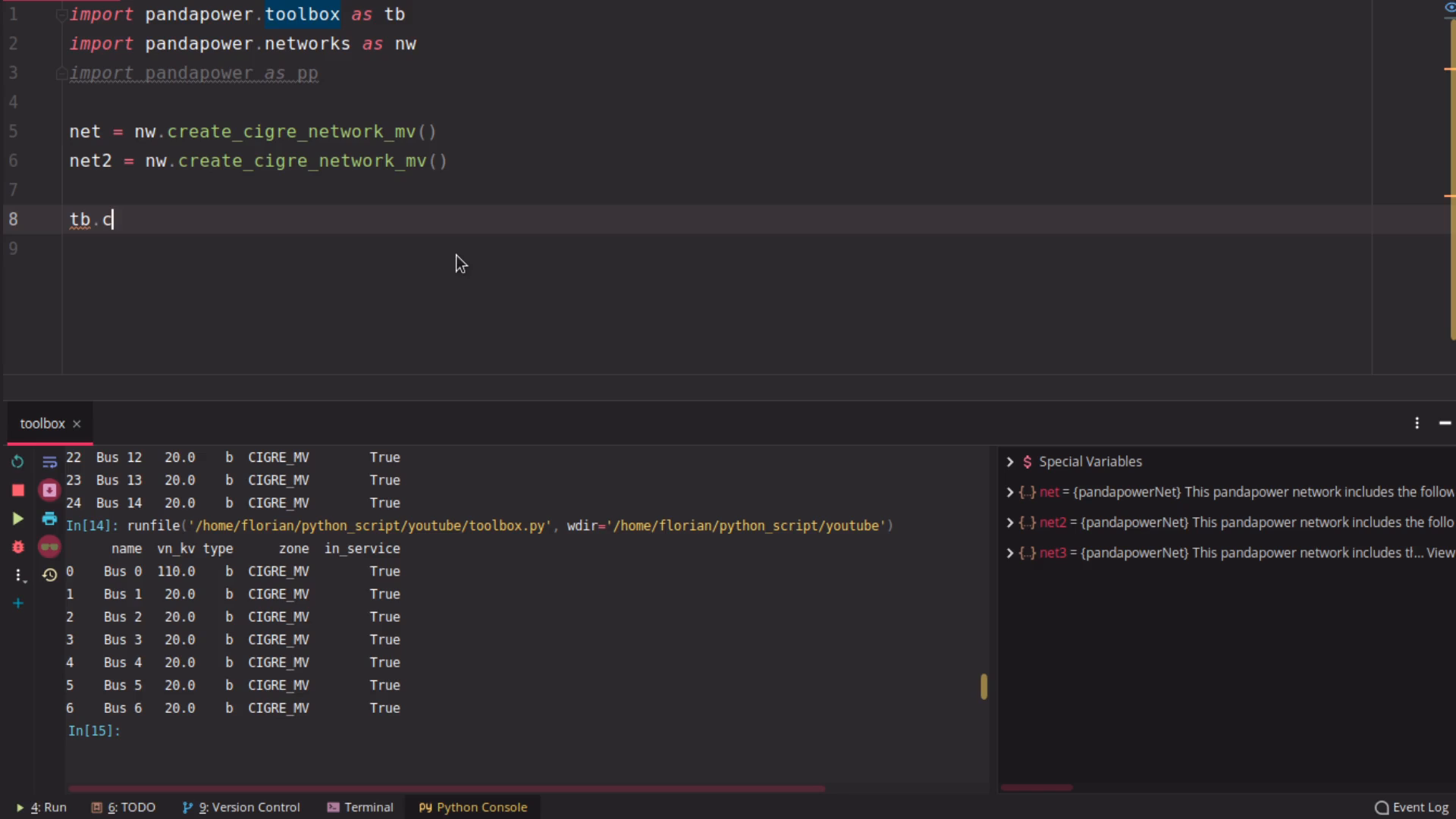
{"action": "type", "text": "ont"}
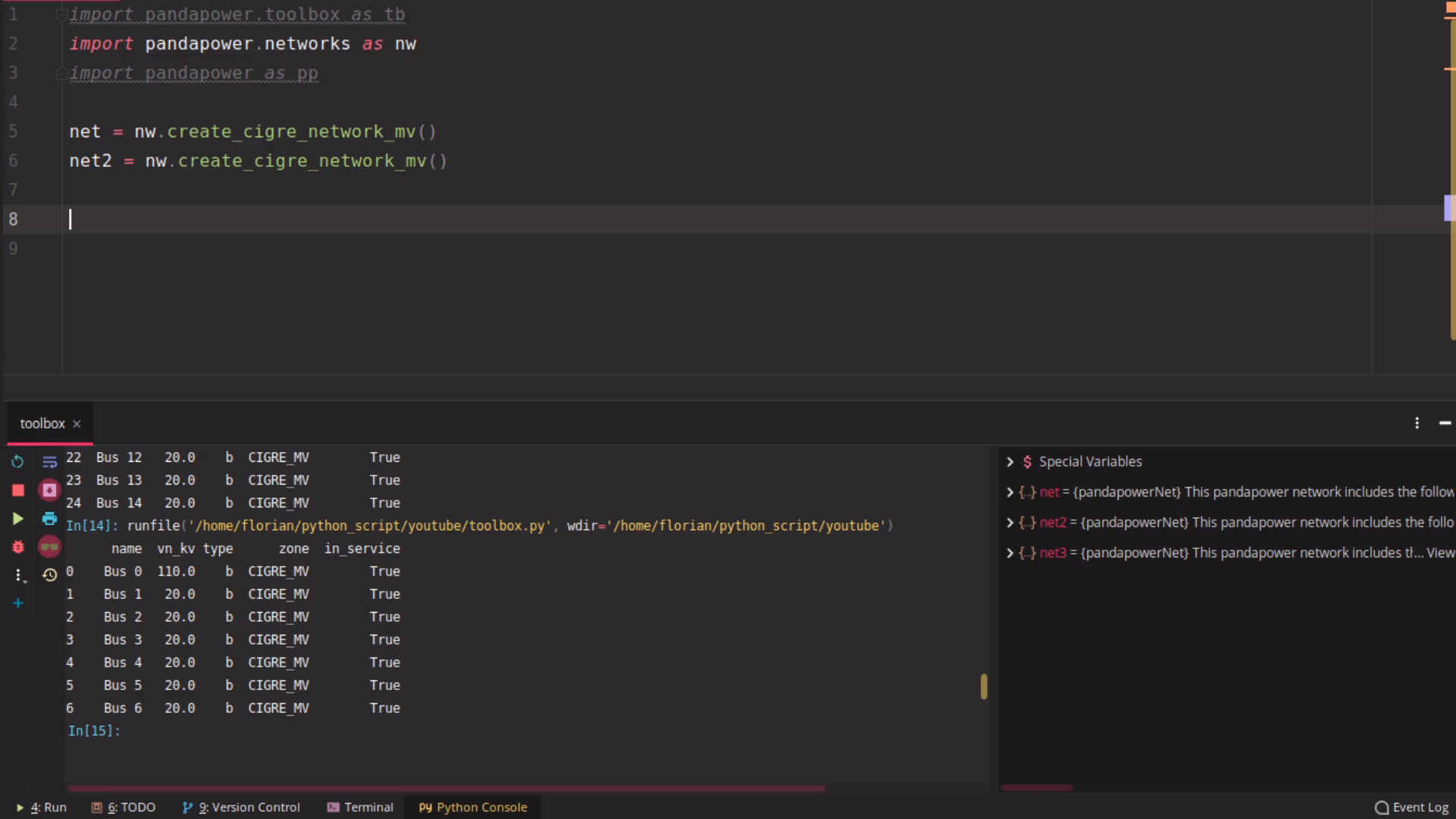
Drop bus 5 from net with tb.drop_buses(net, buses=[5]) and run the script
{"action": "type", "text": "tb.drop_buses(net,"}
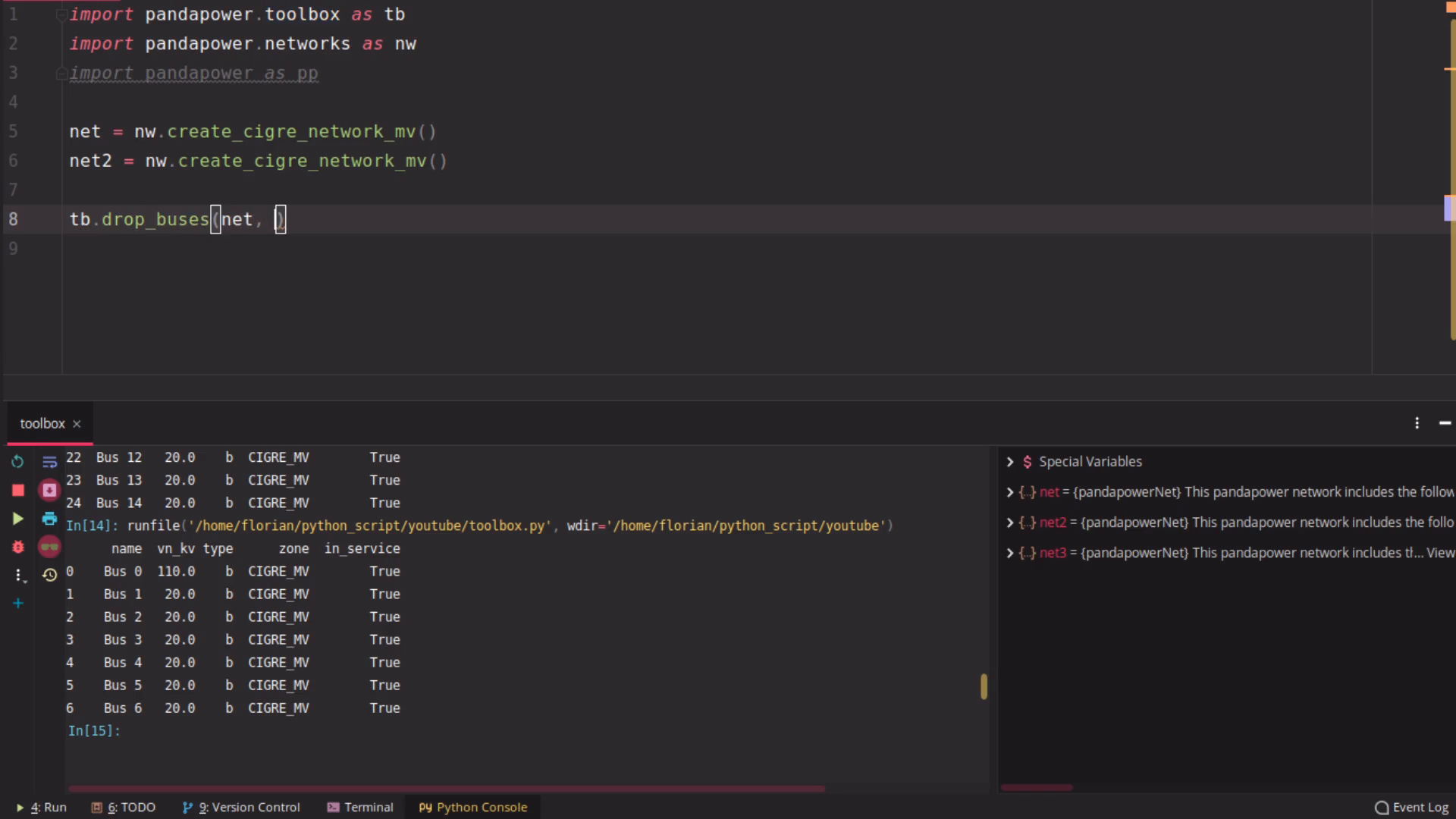
{"action": "type", "text": "buses"}
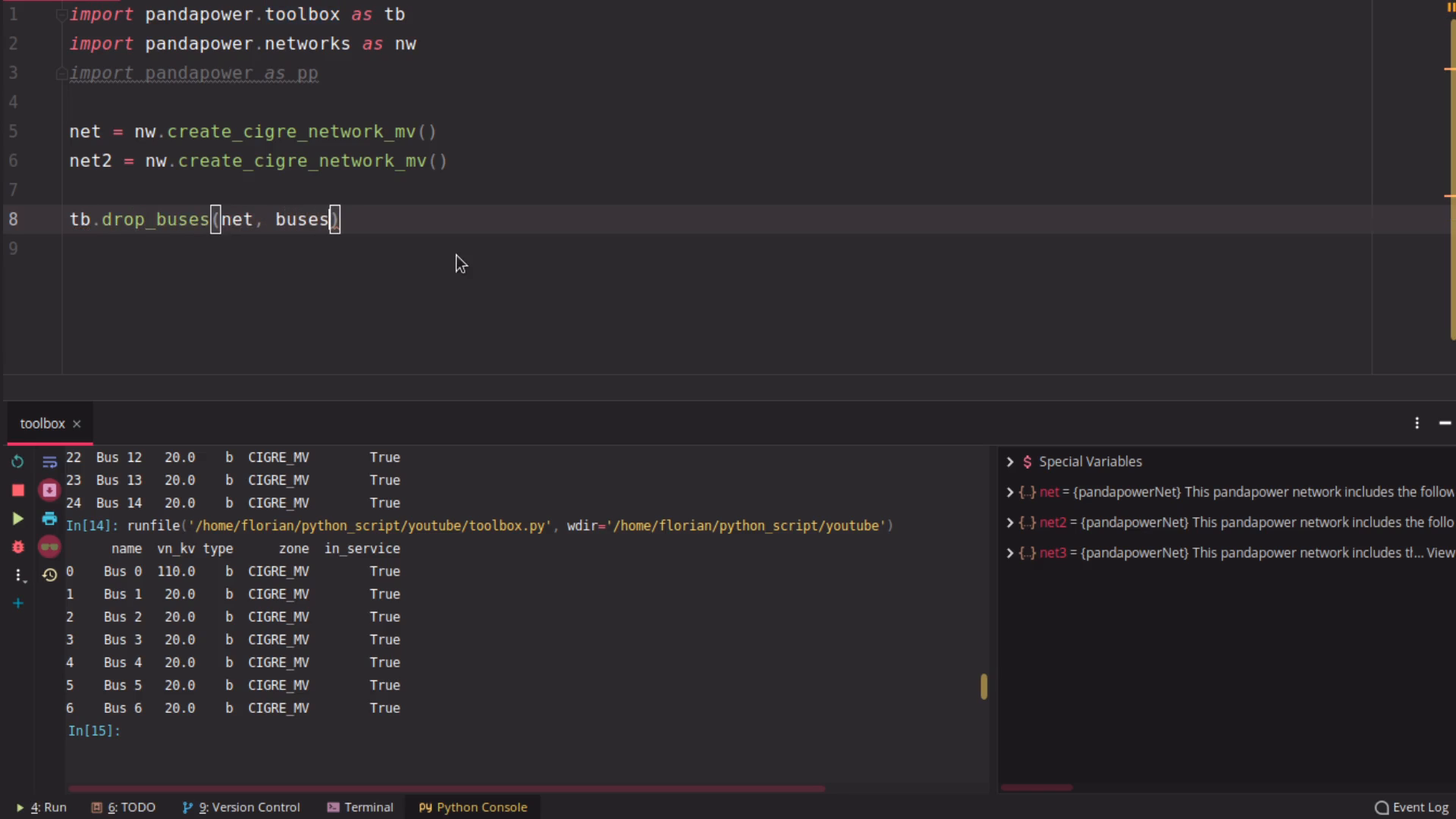
{"action": "type", "text": "=[]"}
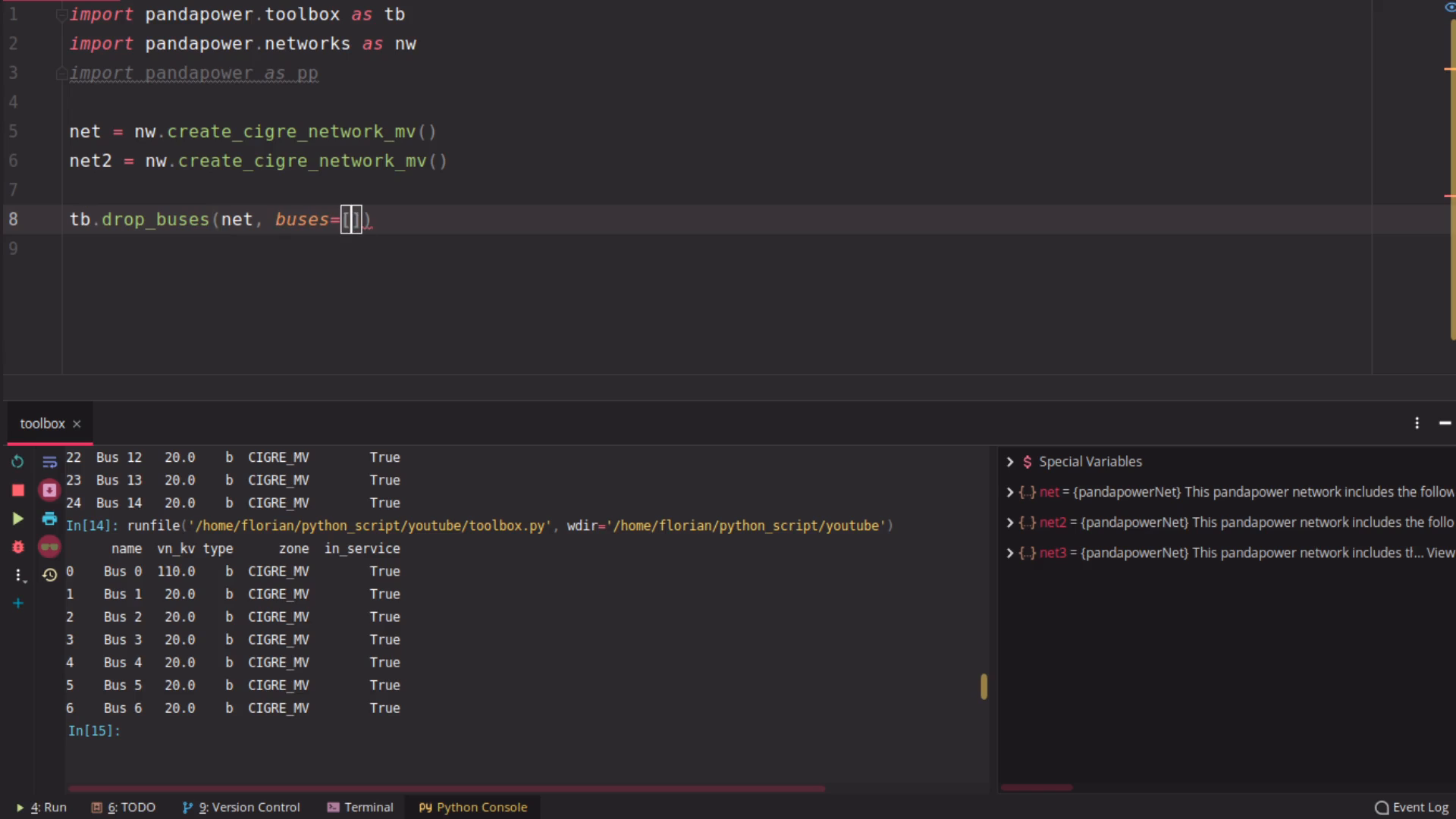
{"action": "type", "text": "list"}
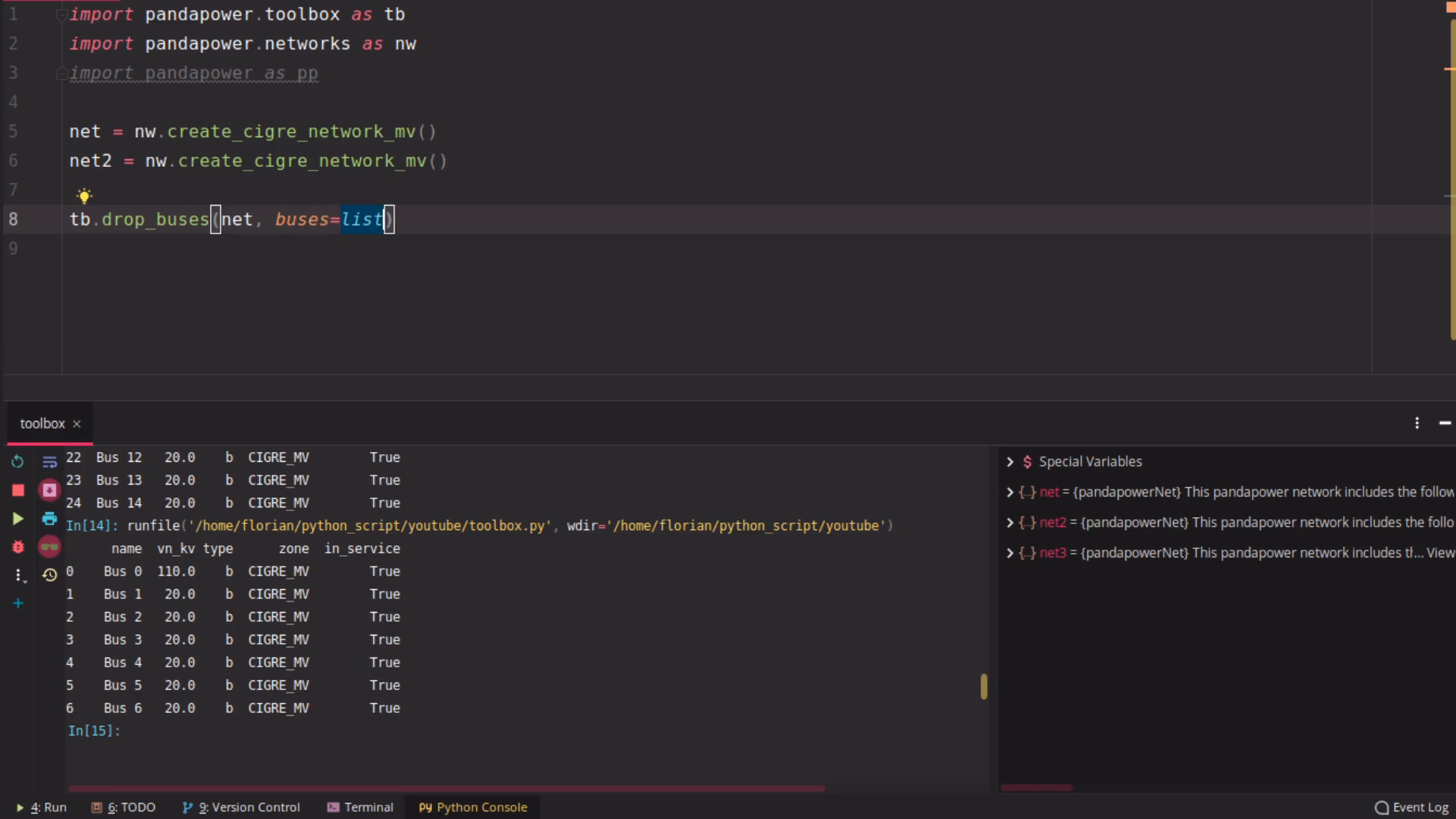
{"action": "type", "text": "[5]"}
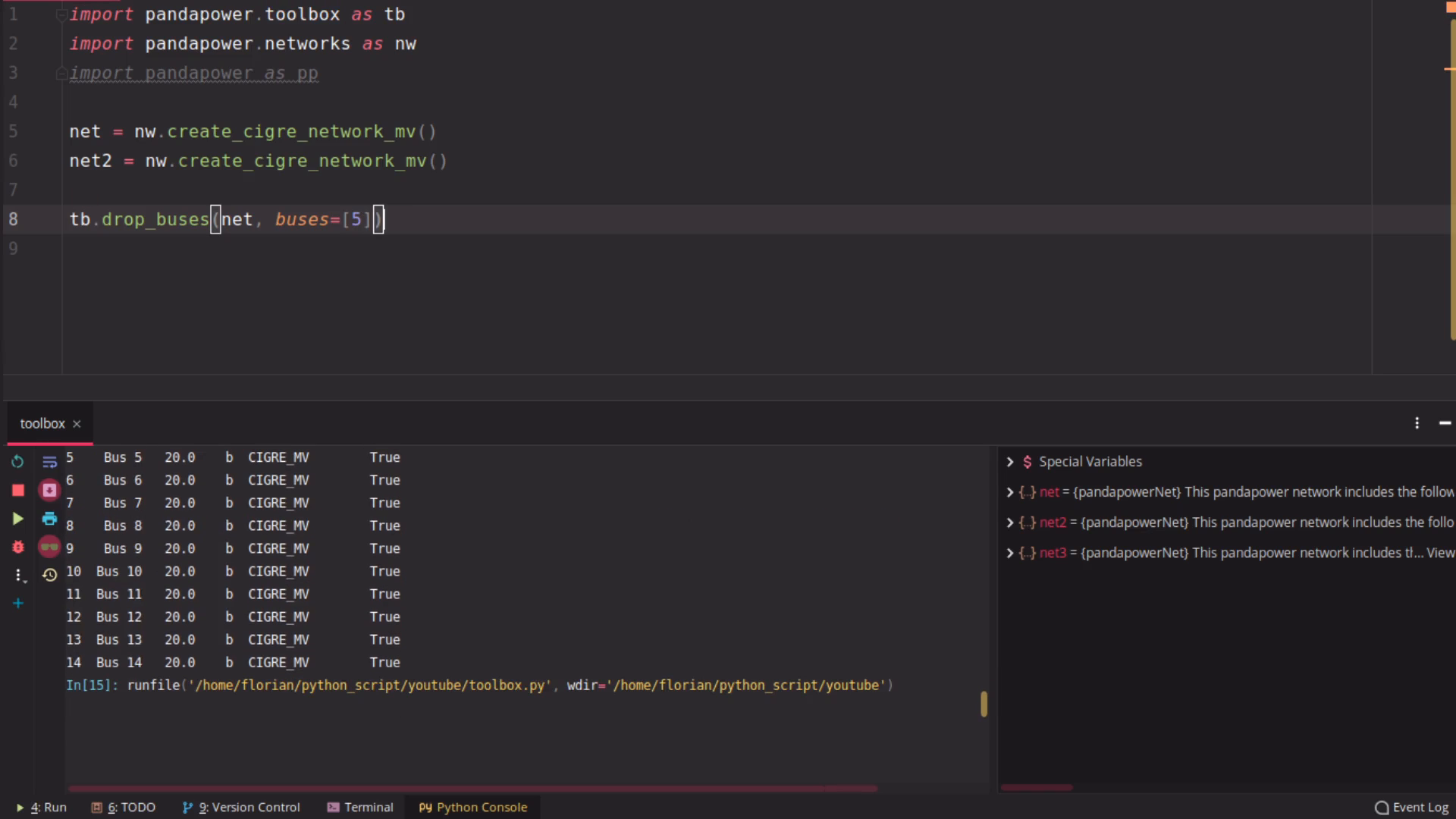
{"action": "left_click", "coordinate": [18, 518]}
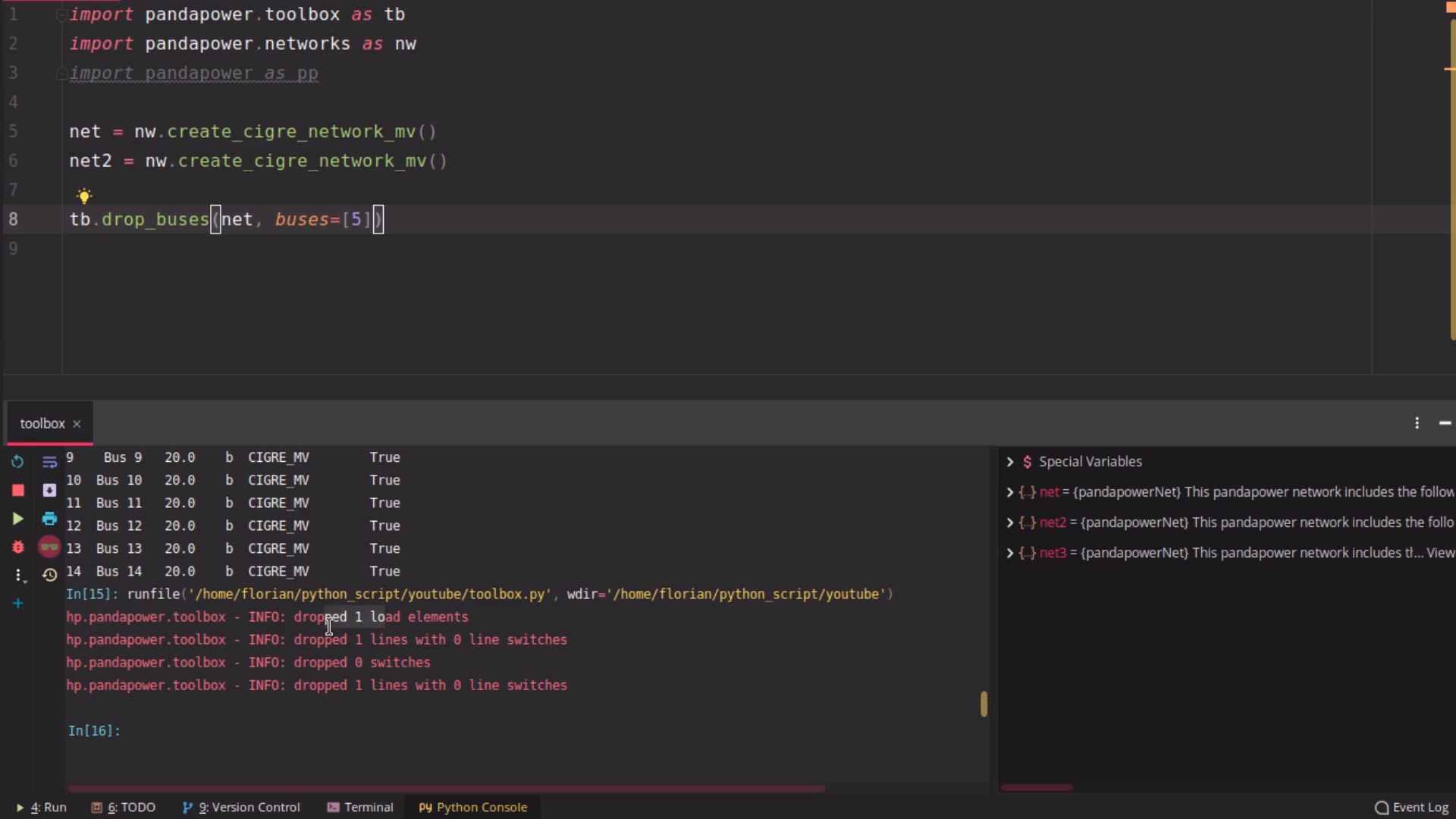
{"action": "left_click", "coordinate": [420, 220]}
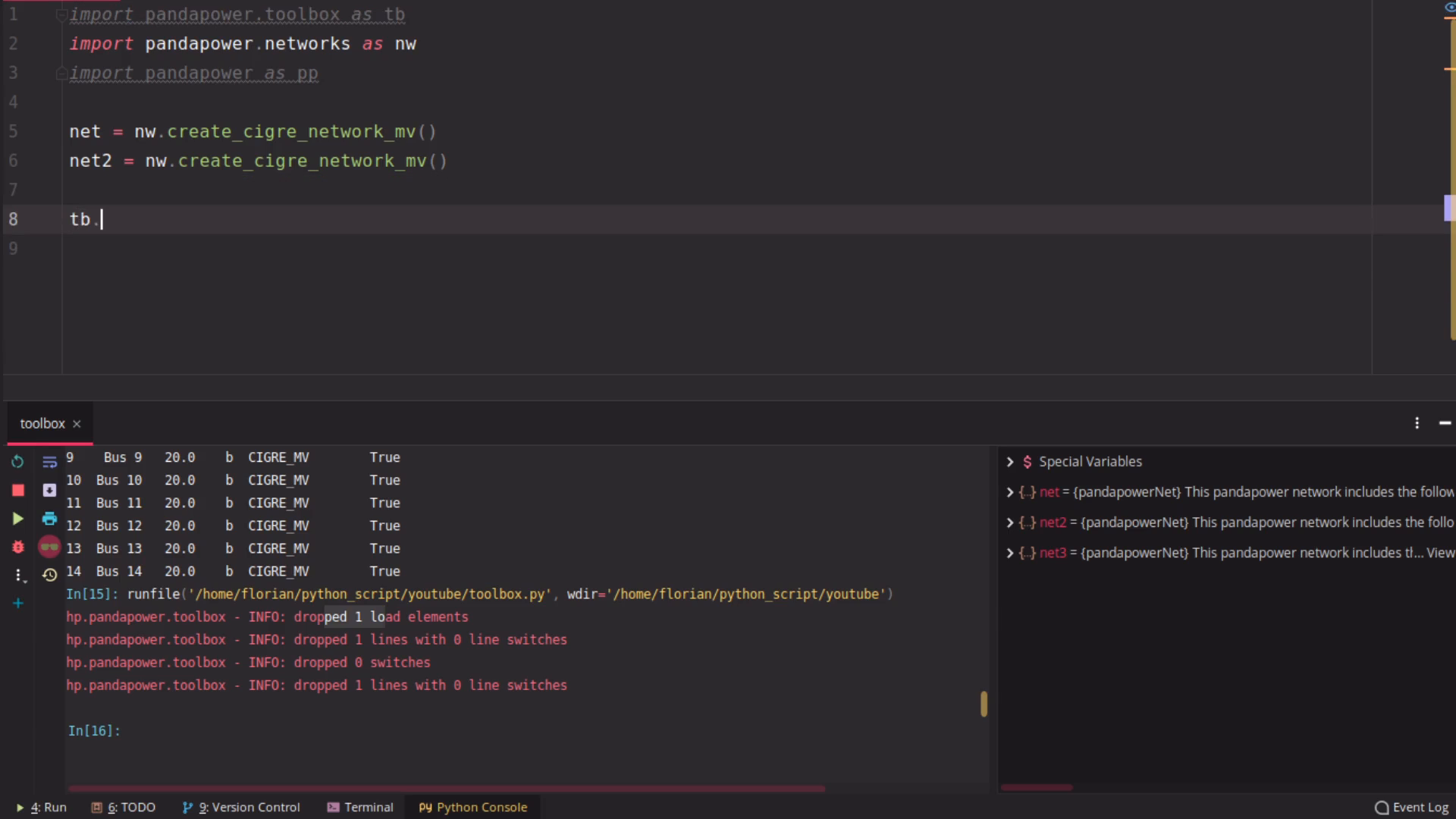
Store the lines connected to bus 5 as els via tb.get_connected_elements
{"action": "type", "text": "connected_elements(net,"}
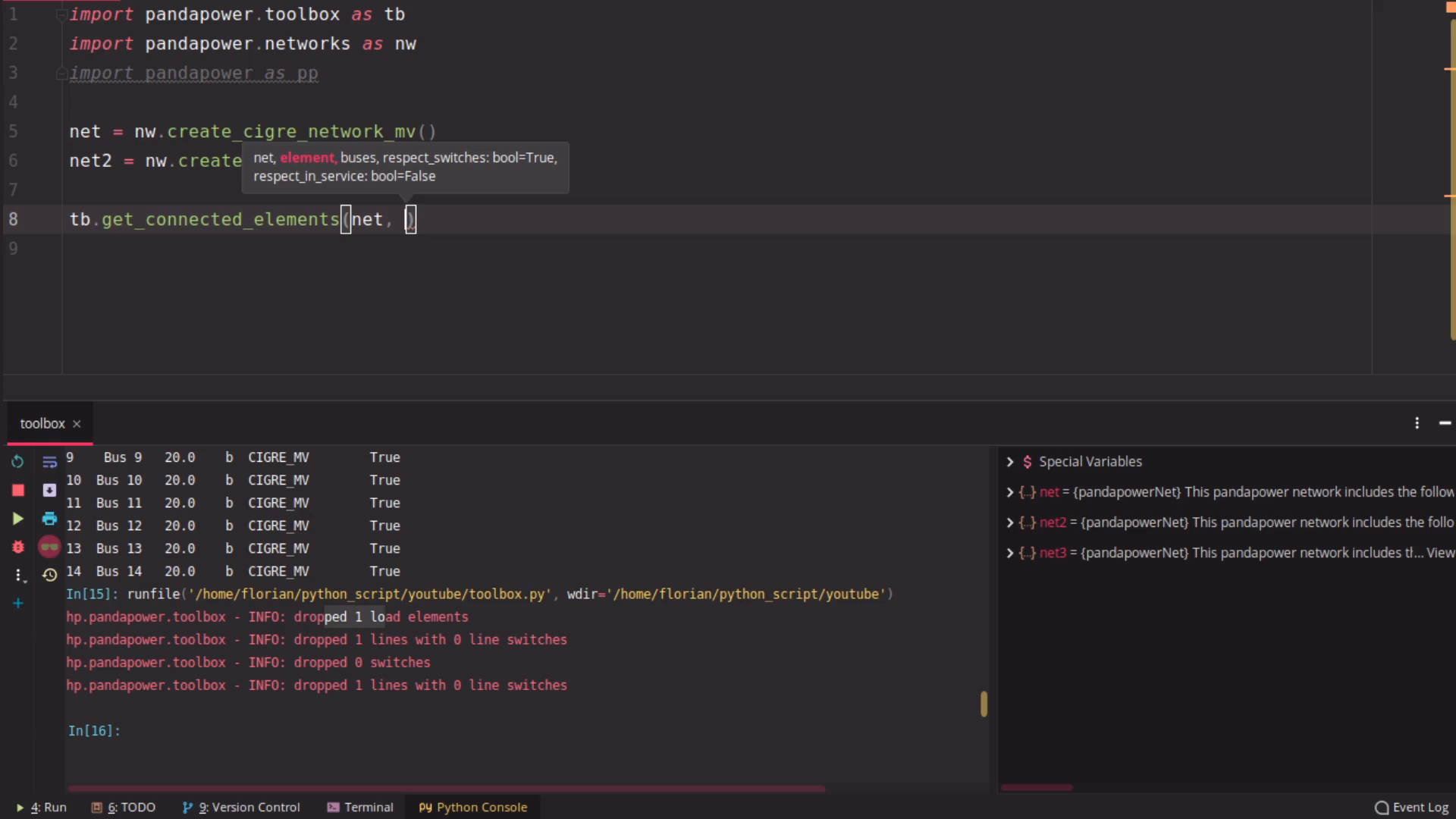
{"action": "type", "text": "\"line\""}
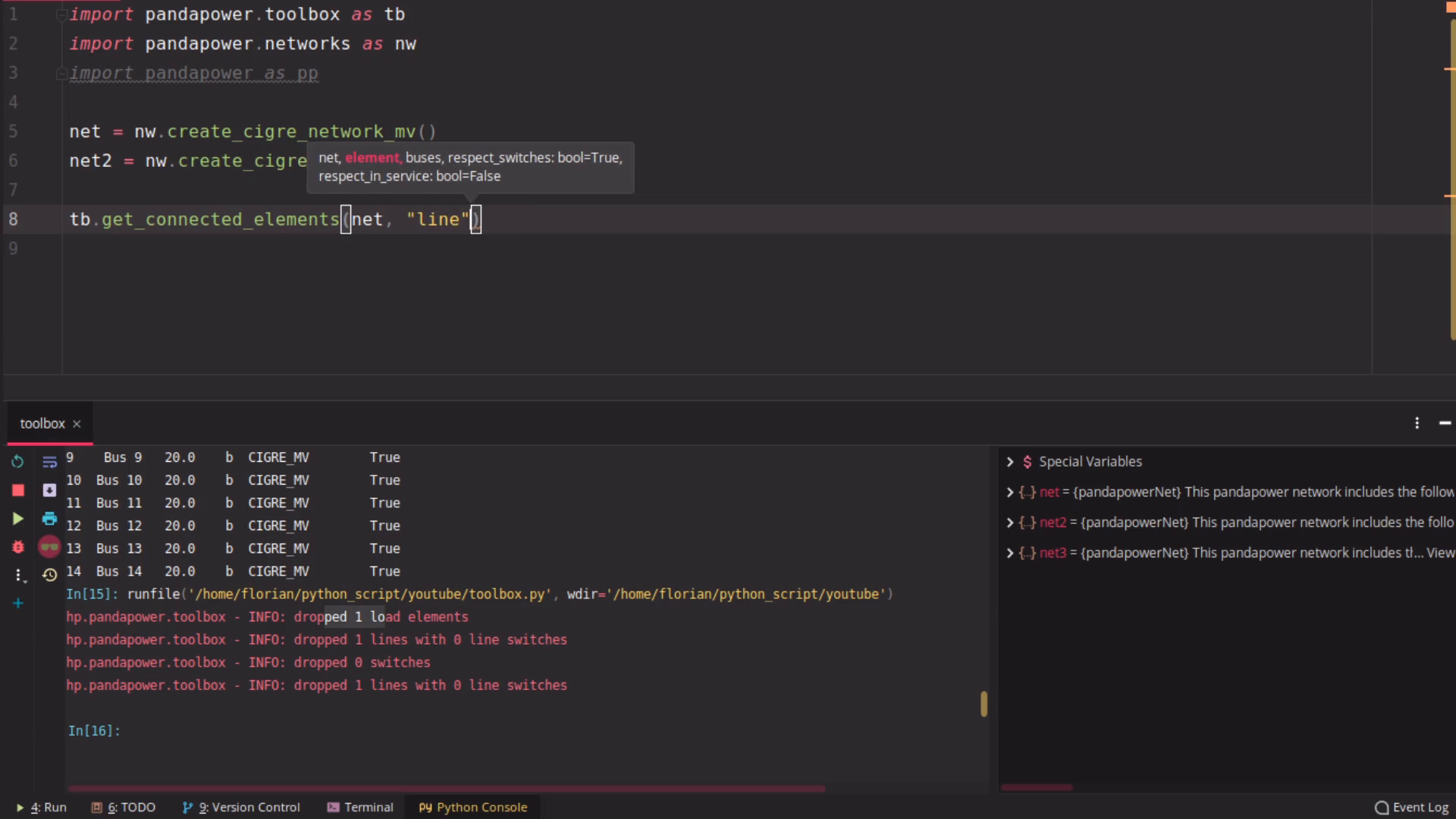
{"action": "type", "text": ","}
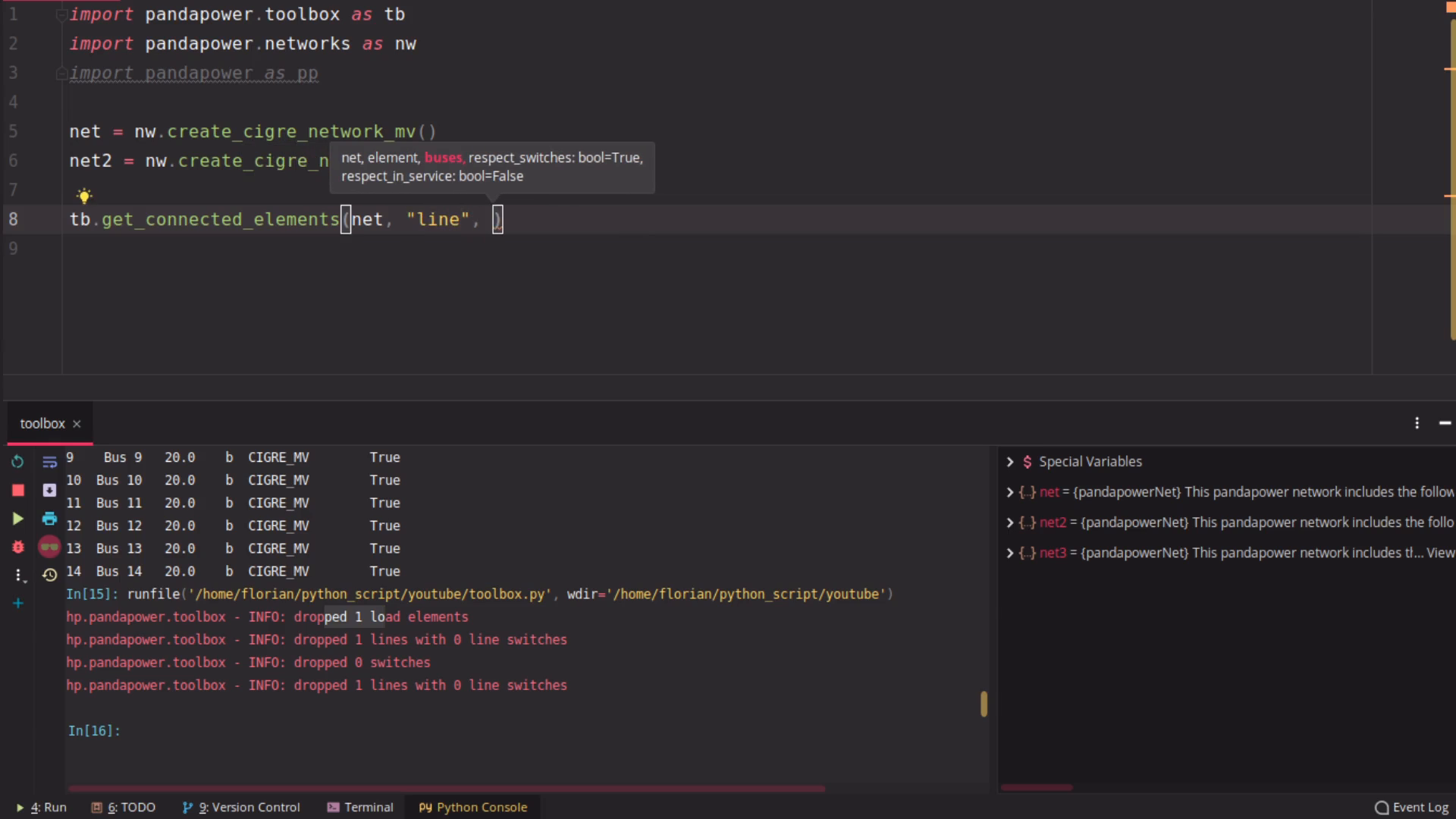
{"action": "type", "text": "buses="}
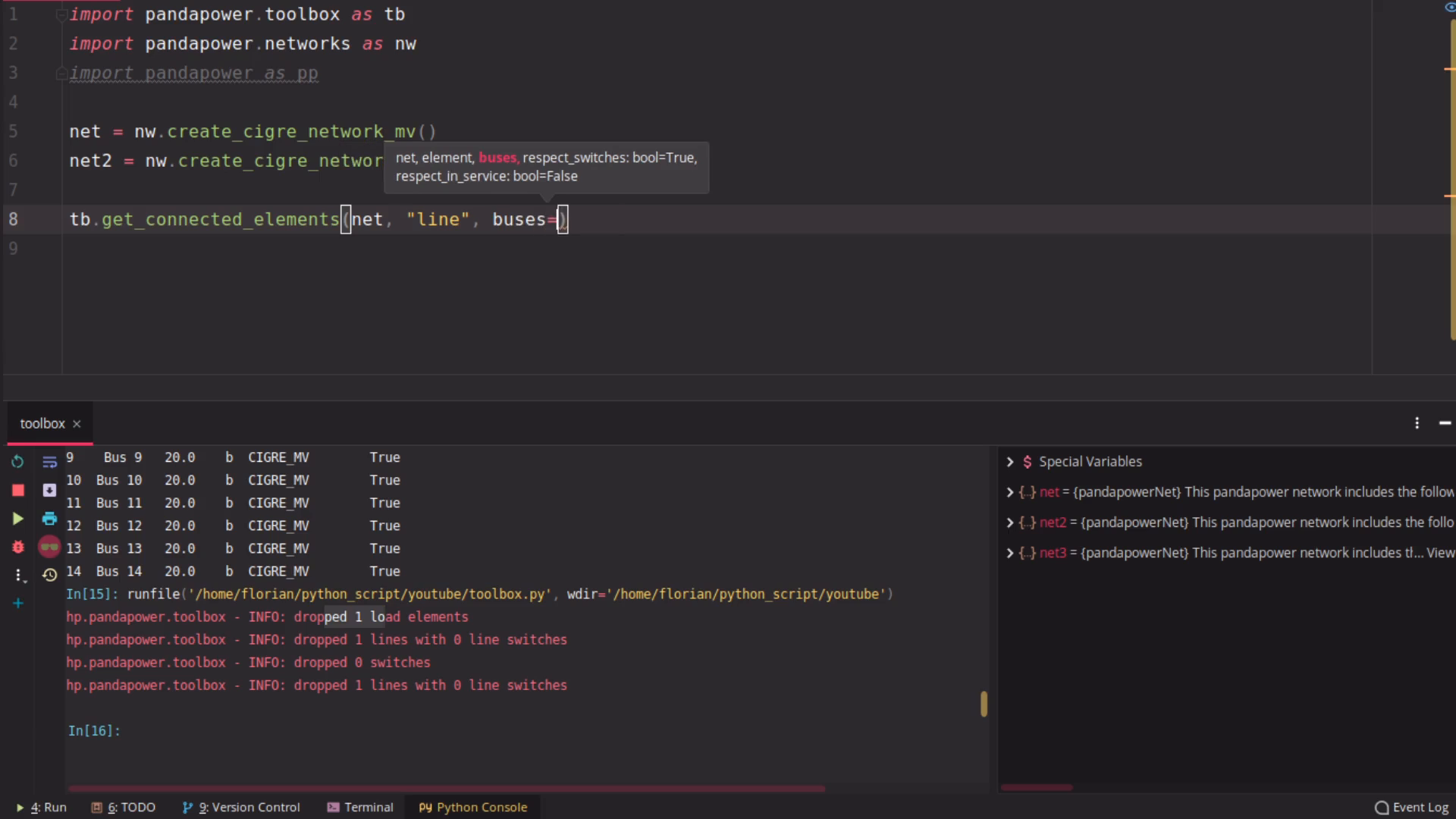
{"action": "type", "text": "[5]"}
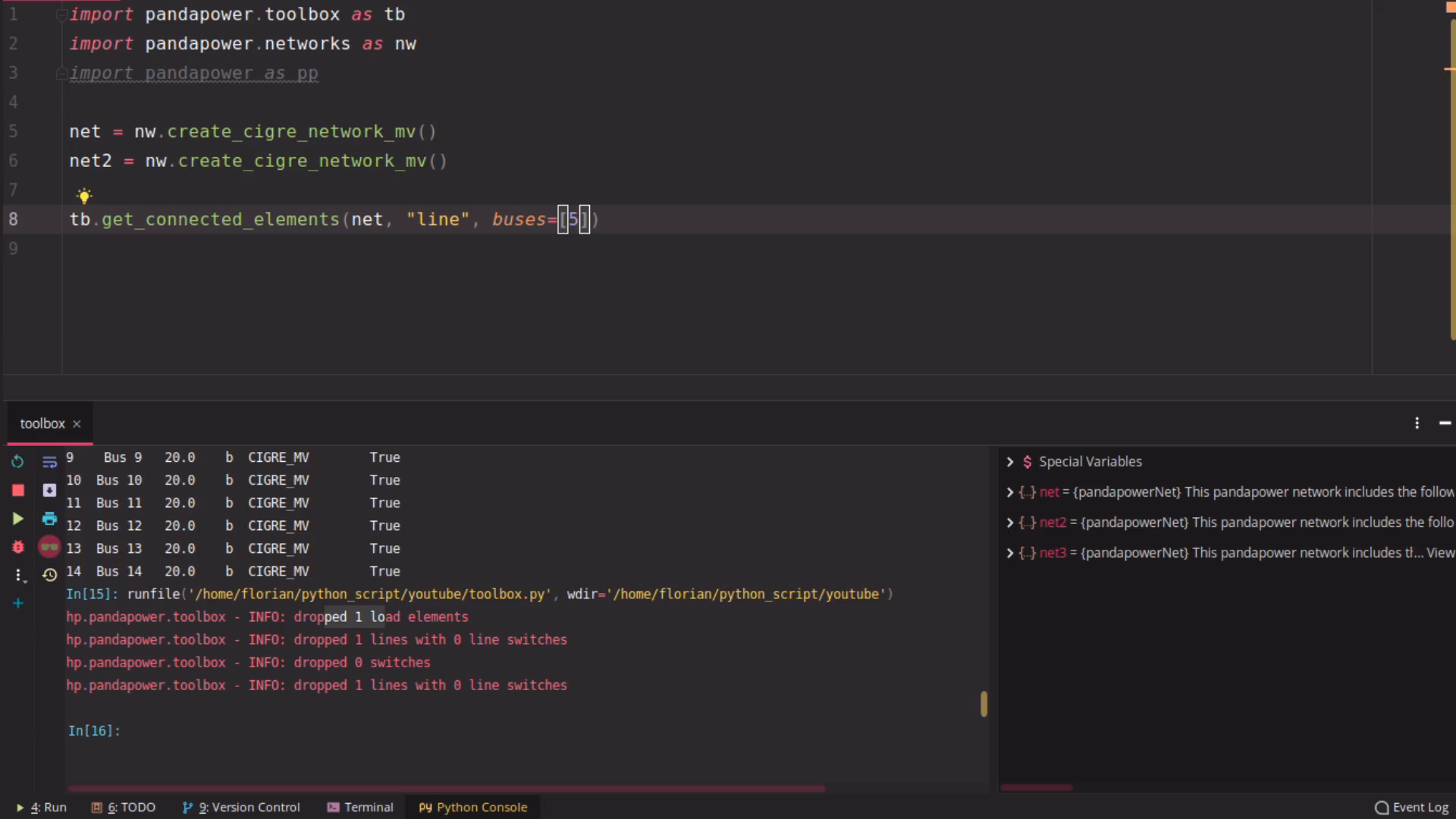
{"action": "type", "text": "els ="}
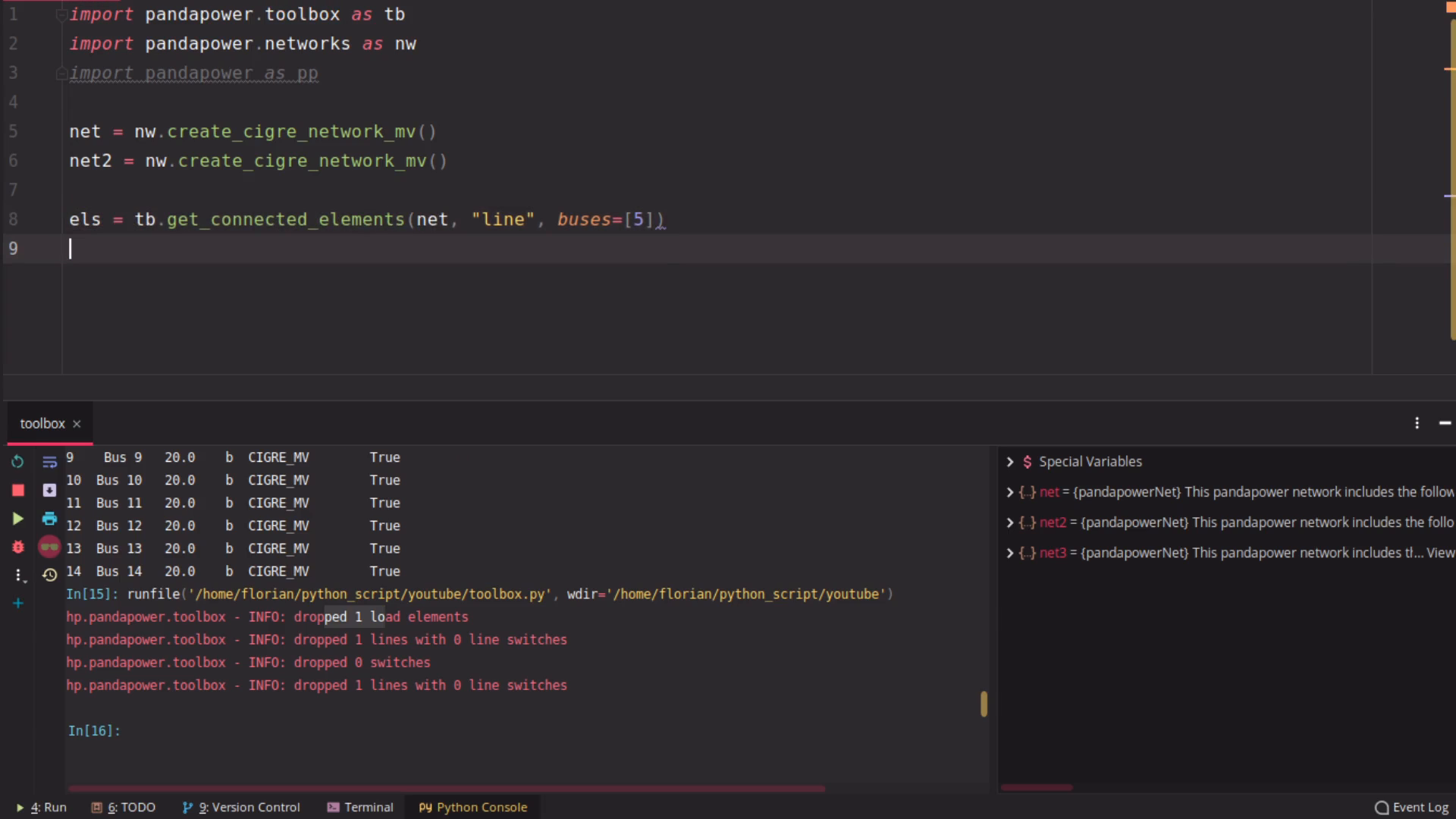
Print the connected line rows with net.line.loc[els] and rerun
{"action": "type", "text": "net."}
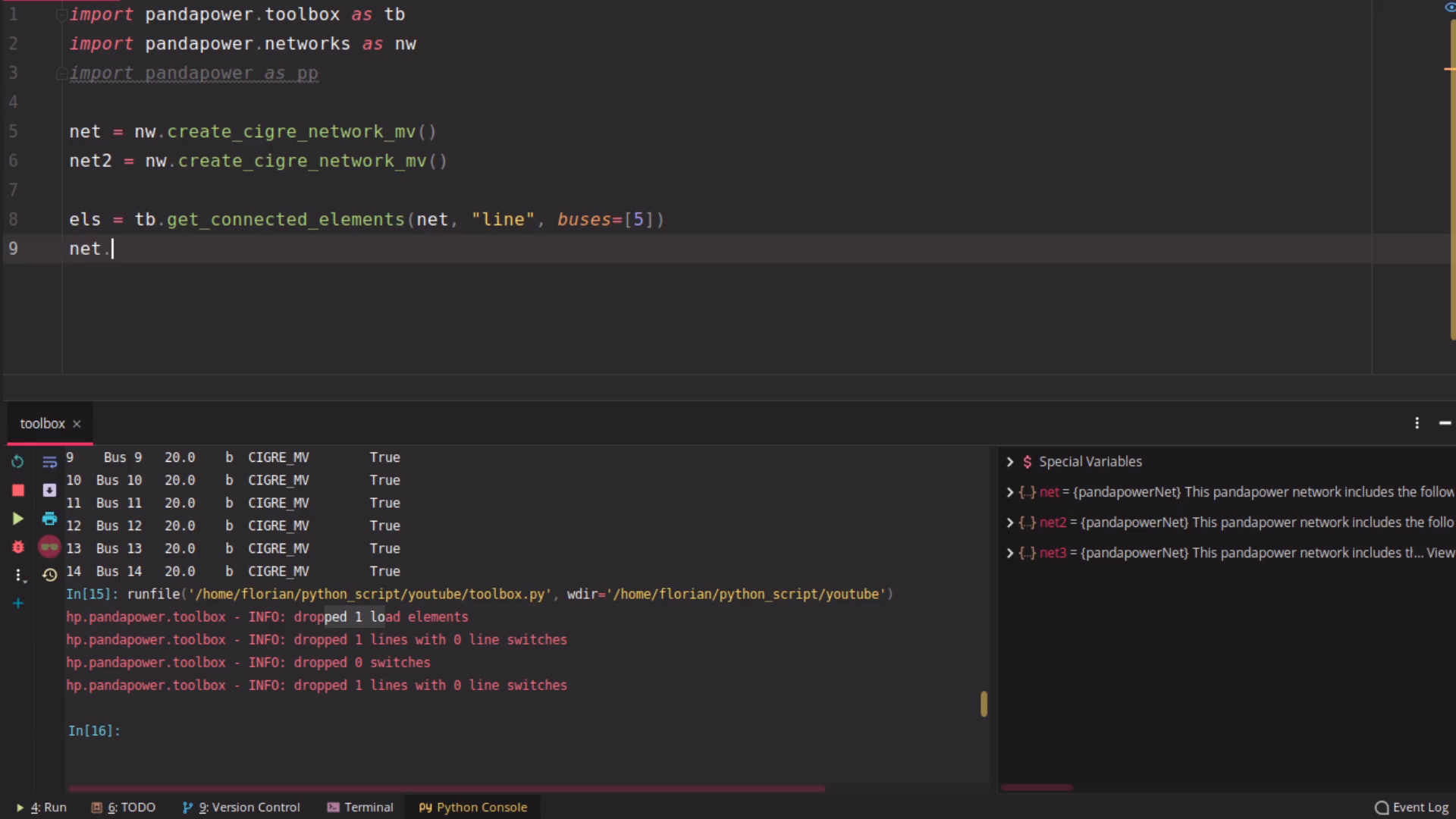
{"action": "type", "text": "line.loc[]"}
{"action": "type", "text": "print(e)"}
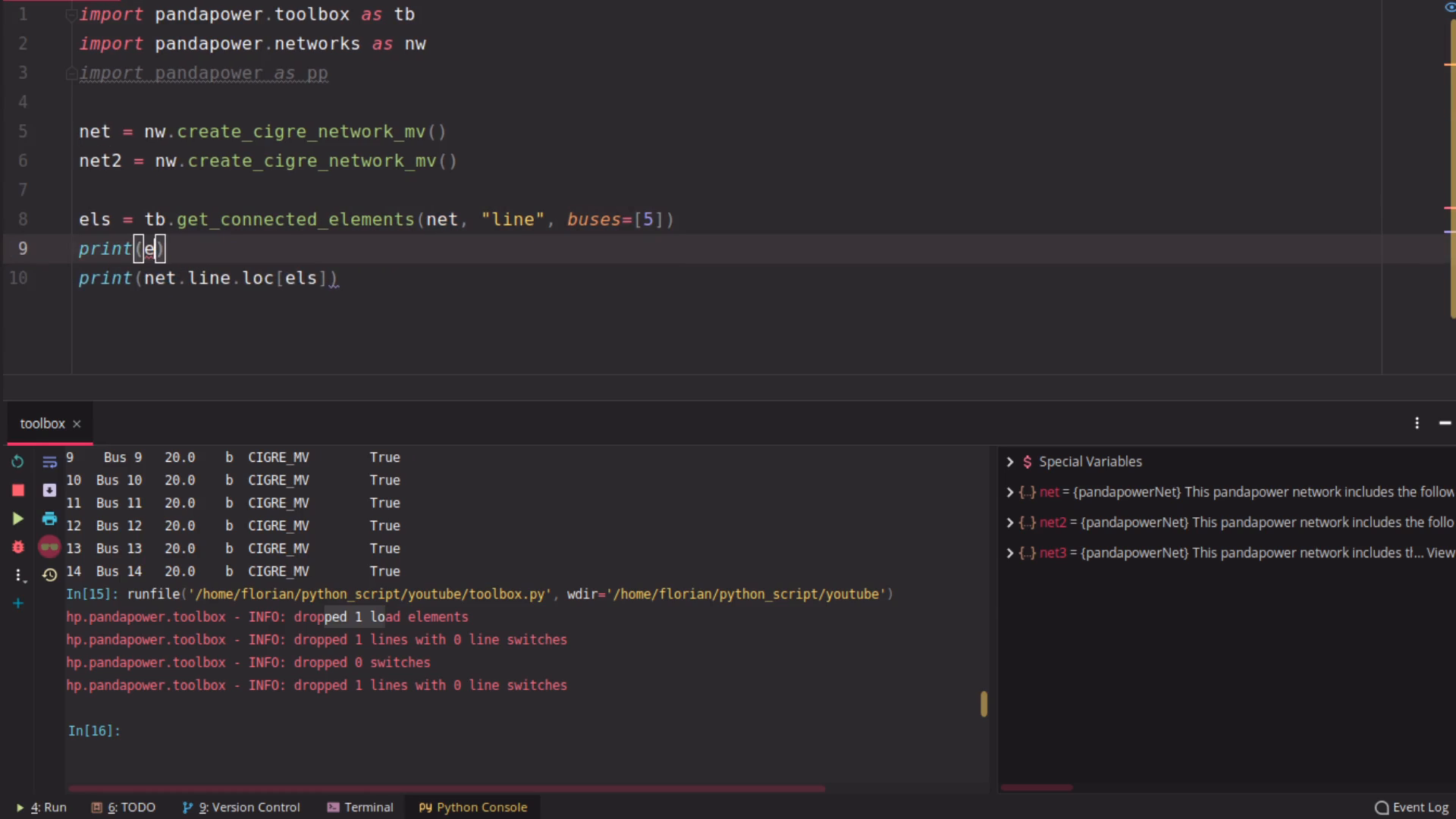
{"action": "left_click", "coordinate": [157, 277]}
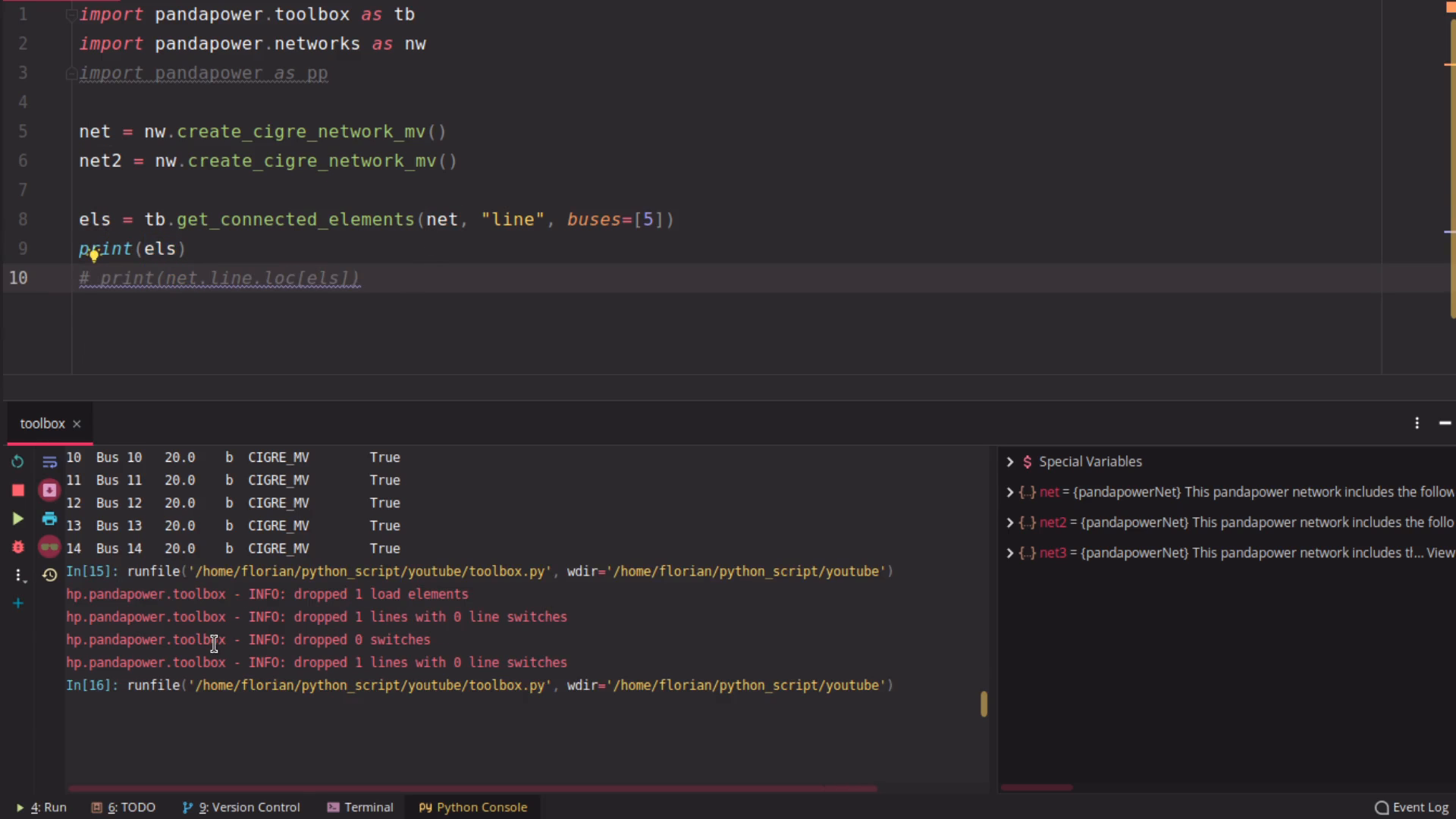
{"action": "left_click", "coordinate": [17, 518]}
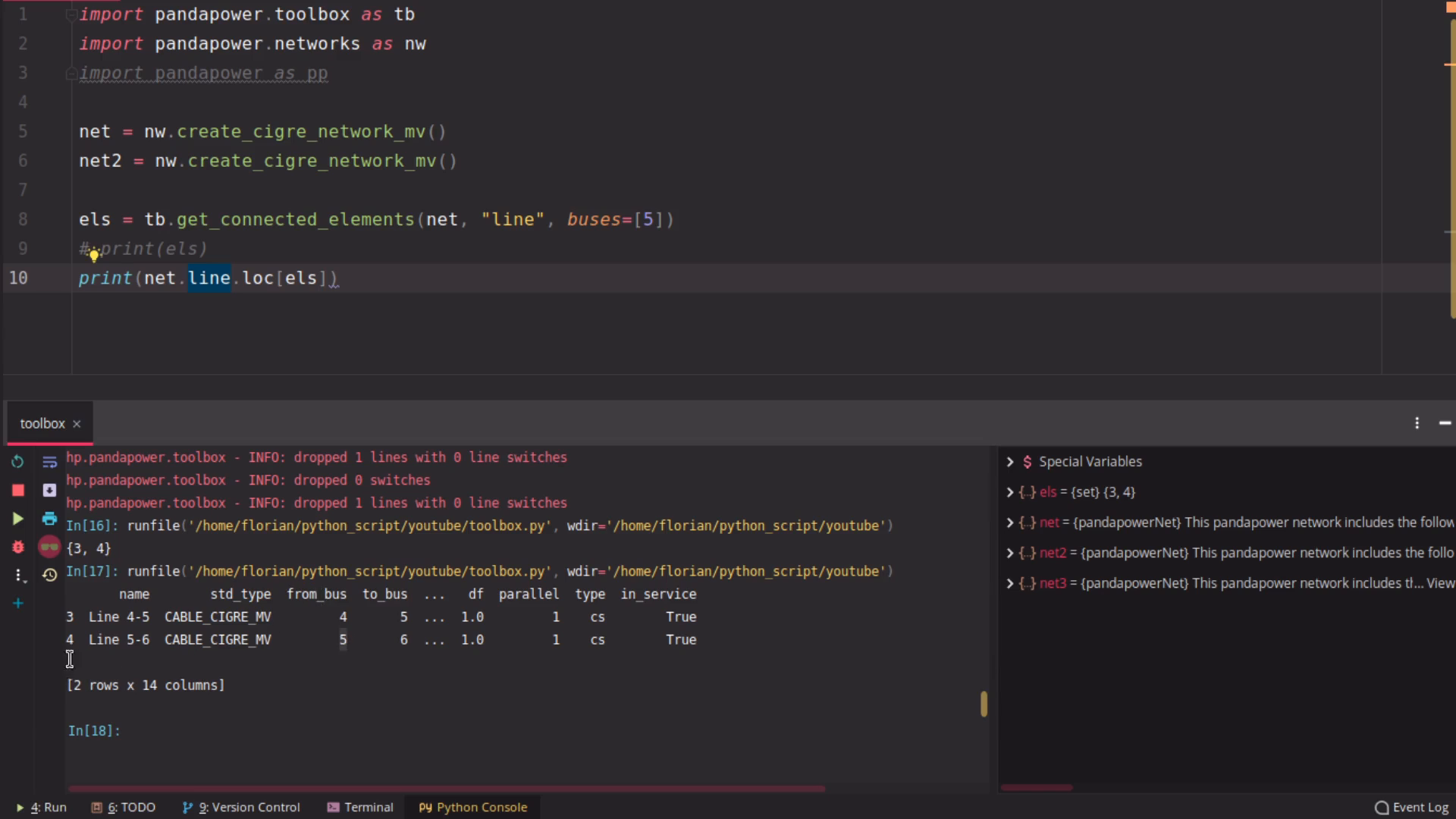
{"action": "mouse_move", "coordinate": [500, 416]}
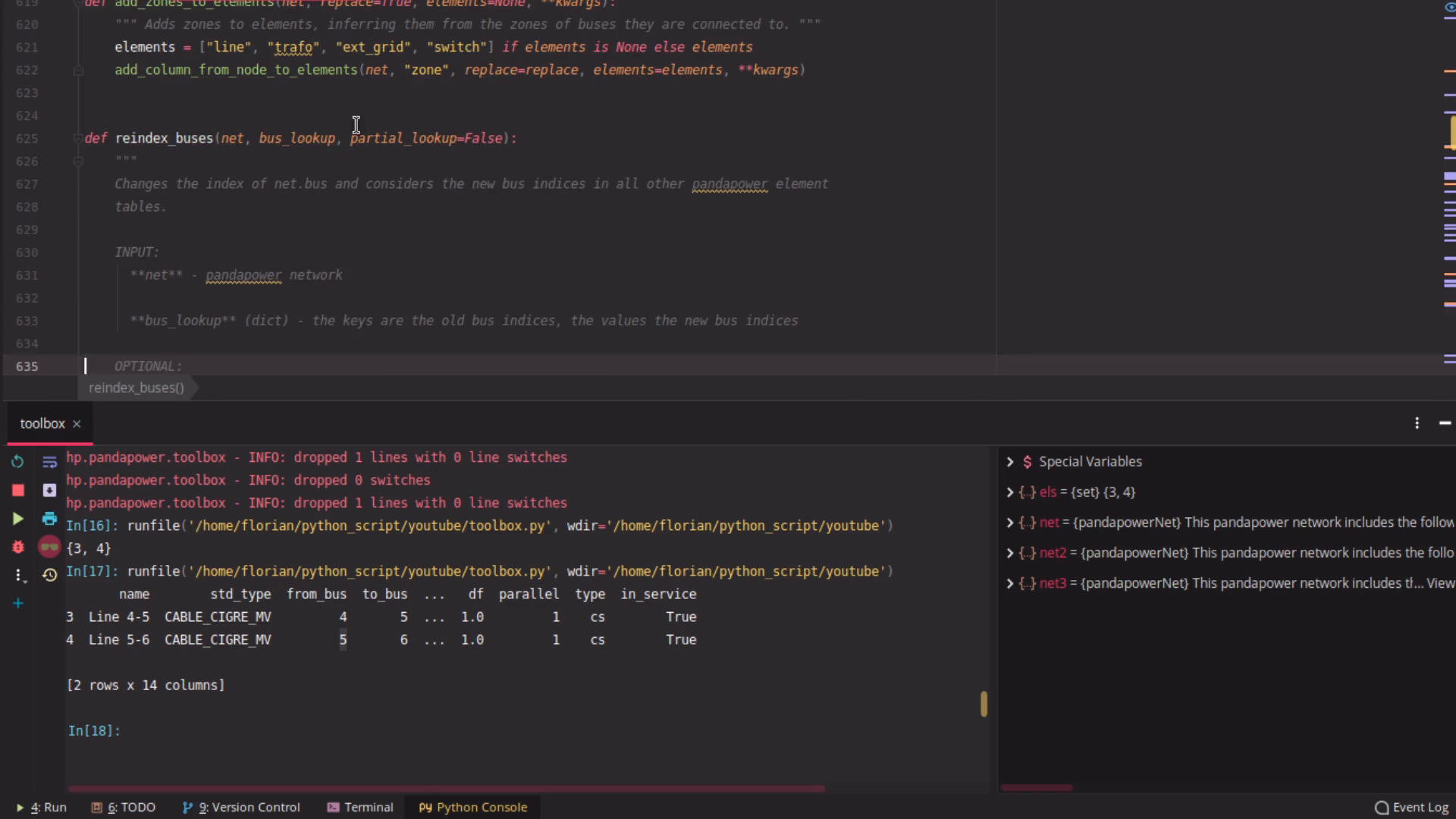
Scroll up through the pandapower toolbox source to view functions like reindex_buses
{"action": "scroll", "scroll_direction": "up", "scroll_amount": 3}
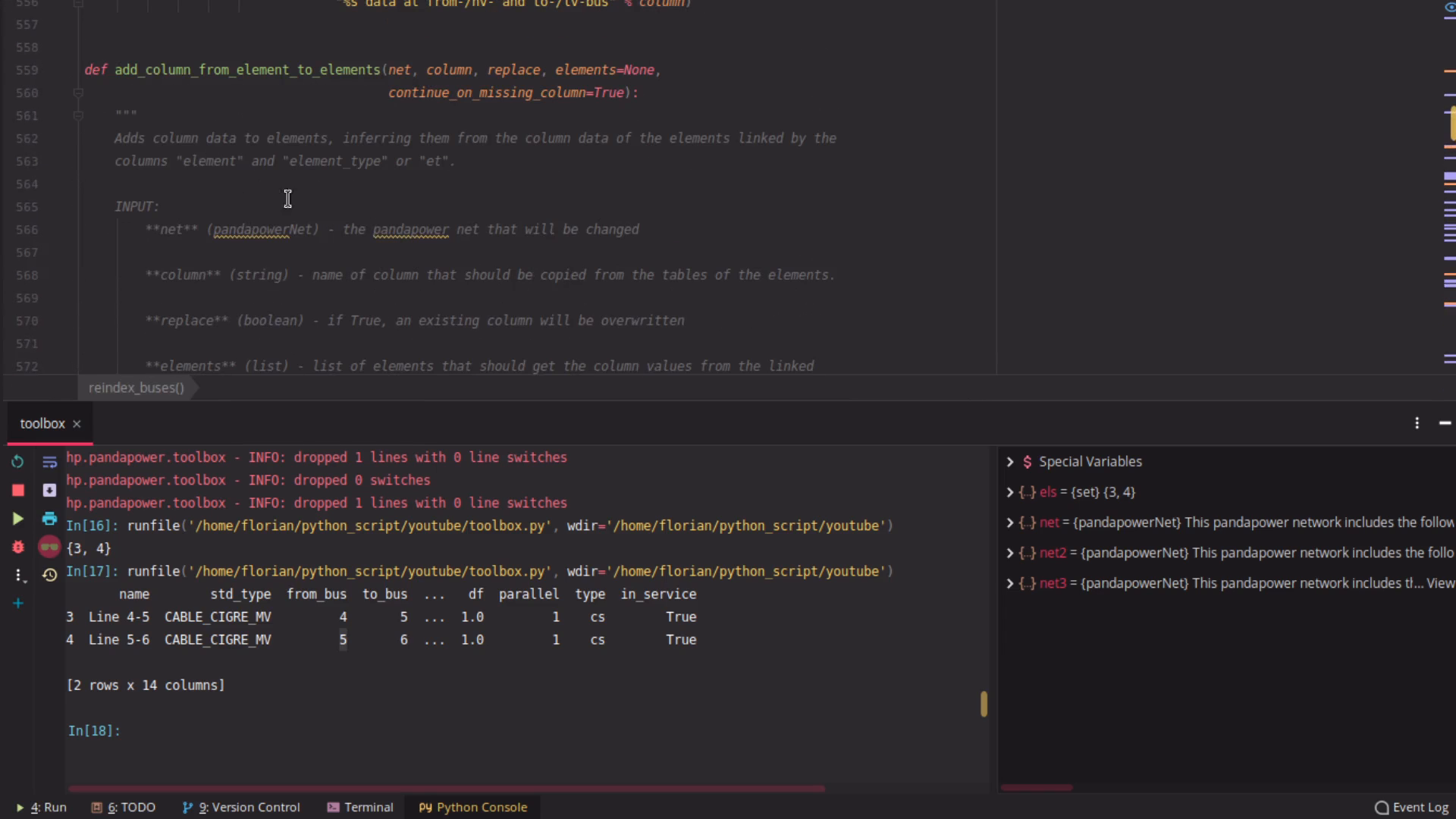